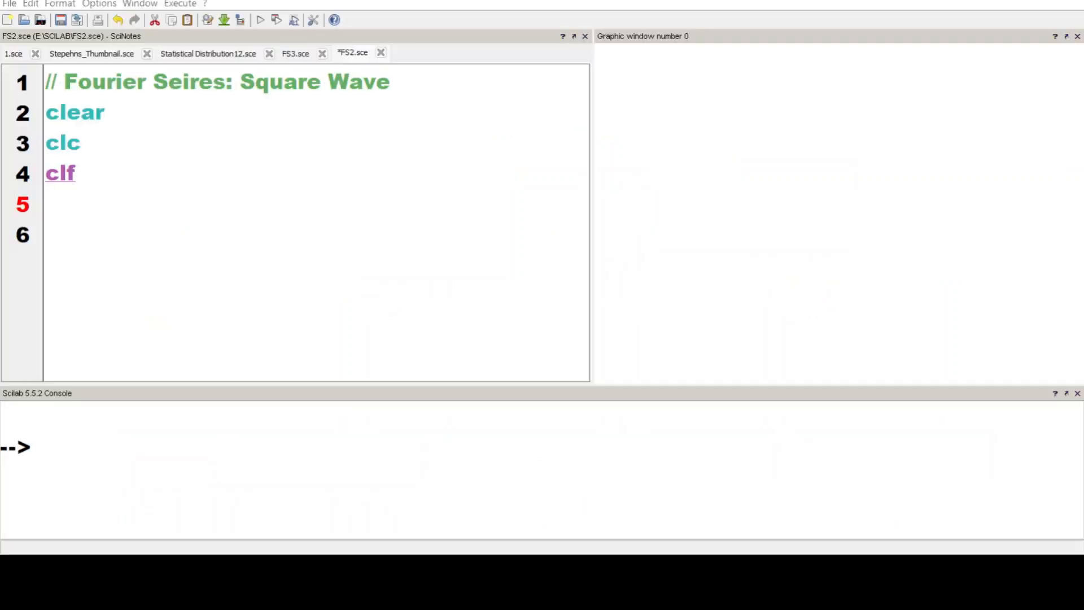
Begin a function…endfunction block on the empty line after clf
click(48, 203)
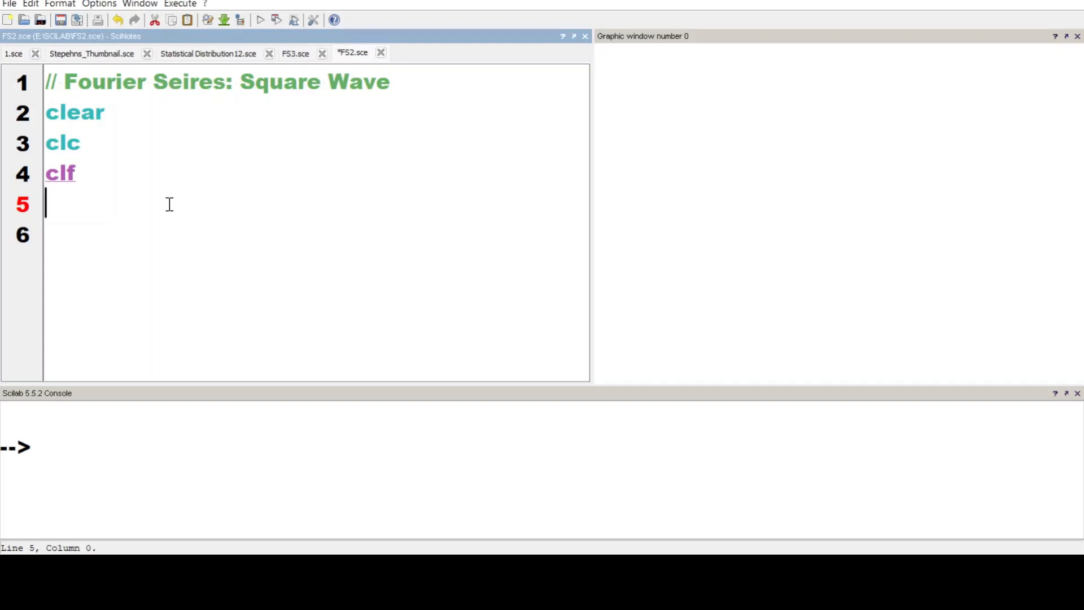
text(functin)
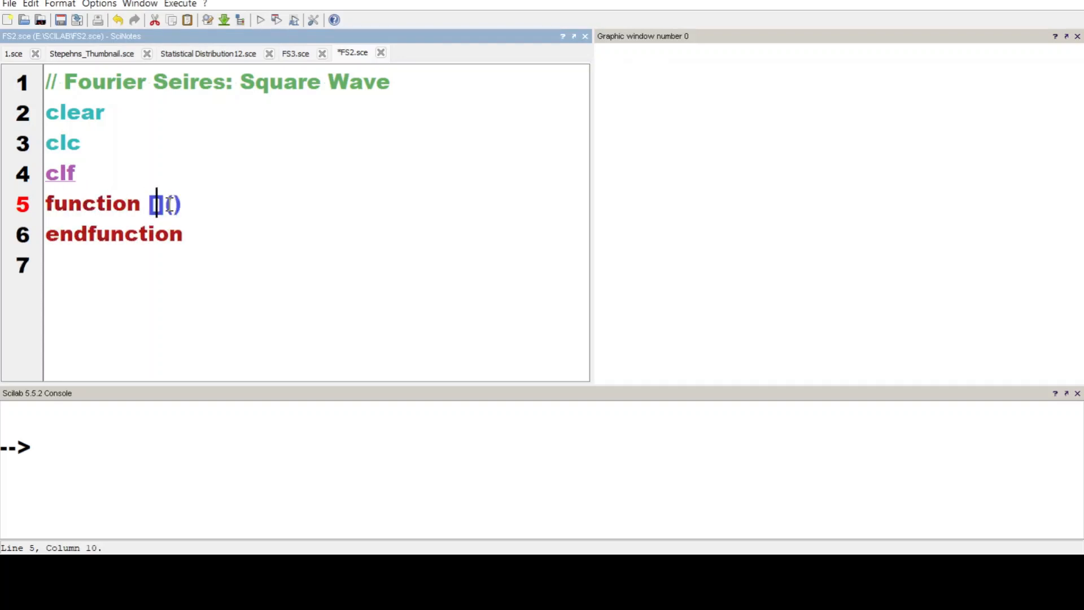
Name the function [an,bn]=C(n) and start an as the integral of cos(n*%pi*x/k)
text([an,bn])
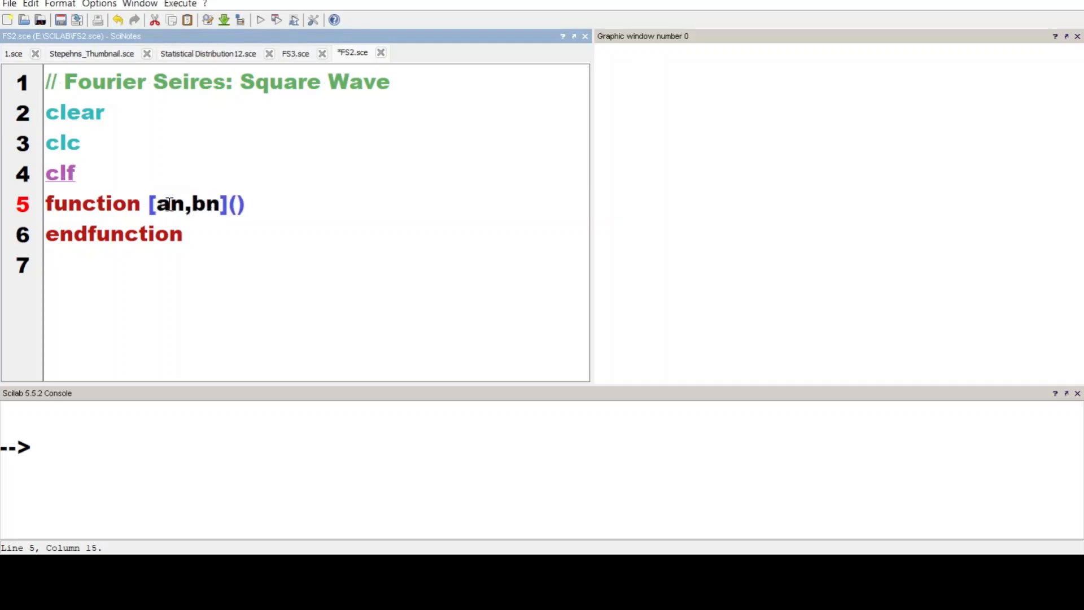
text(=C)
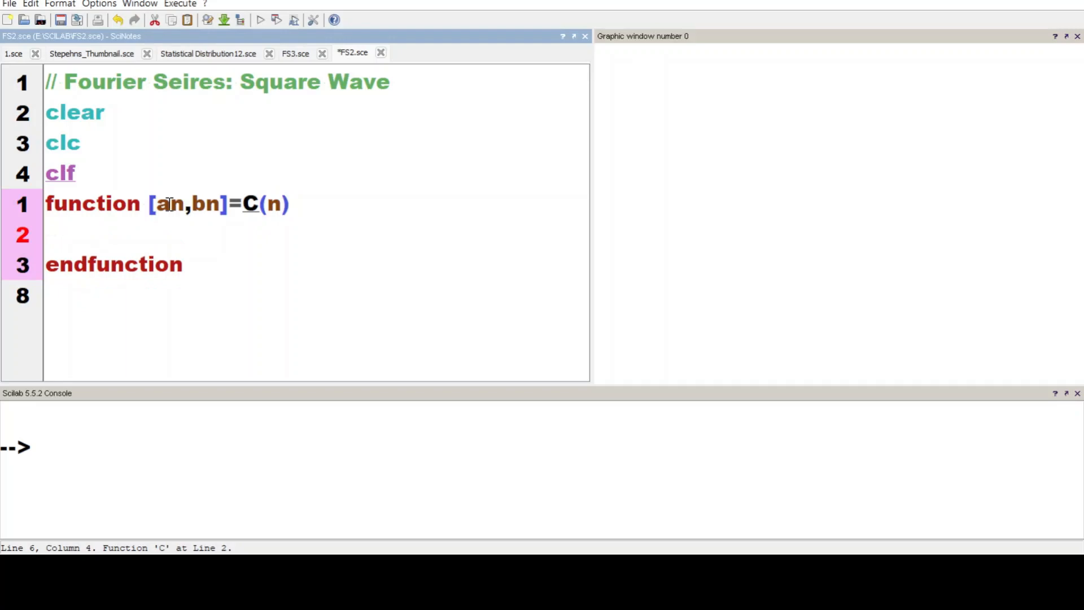
text(an=)
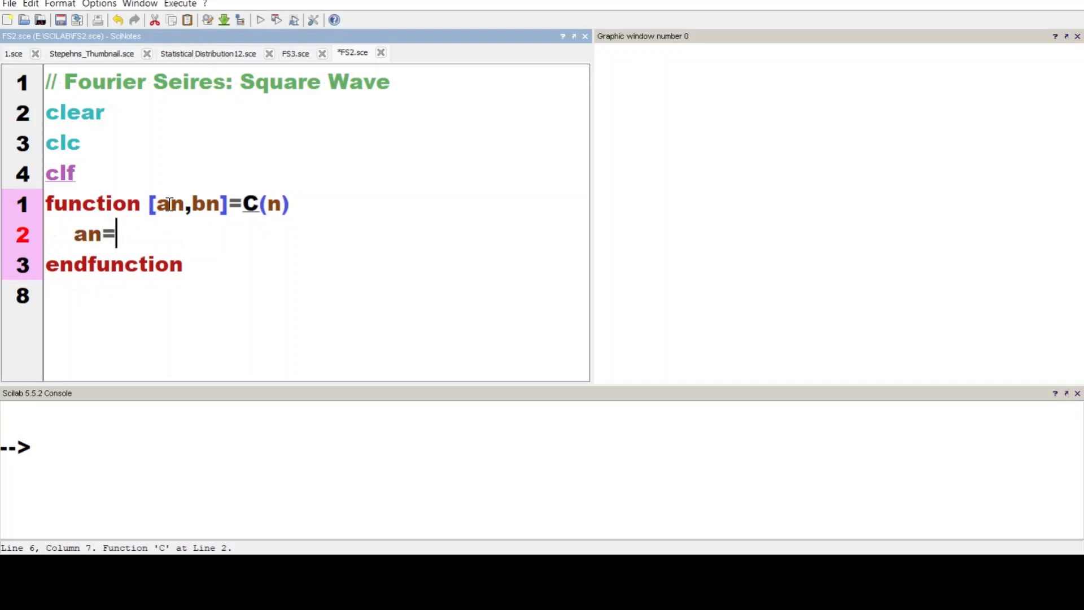
text(integrate(')
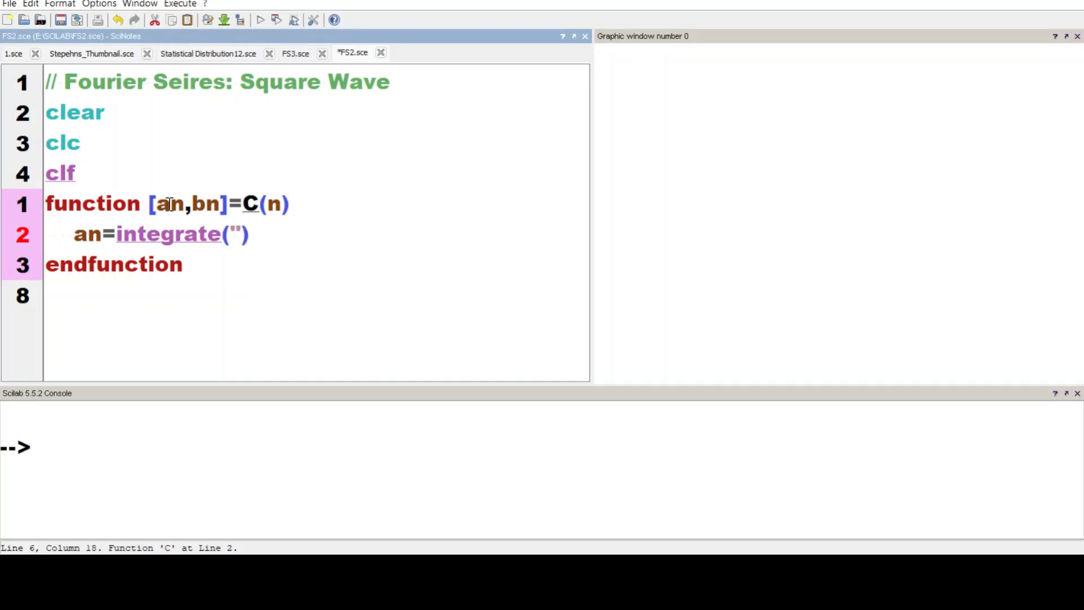
text(cos()
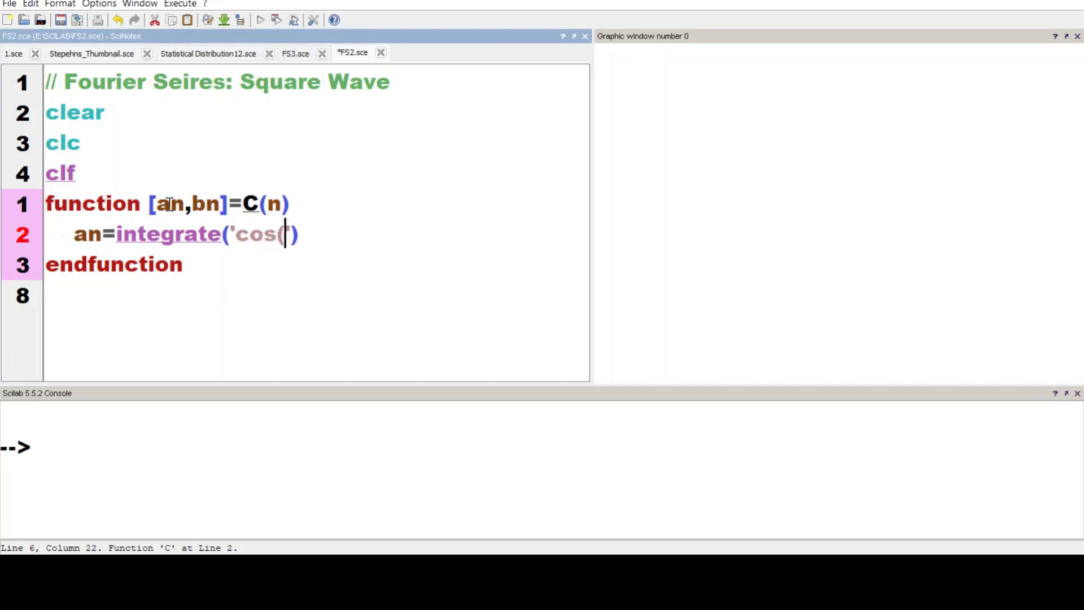
text(n*)
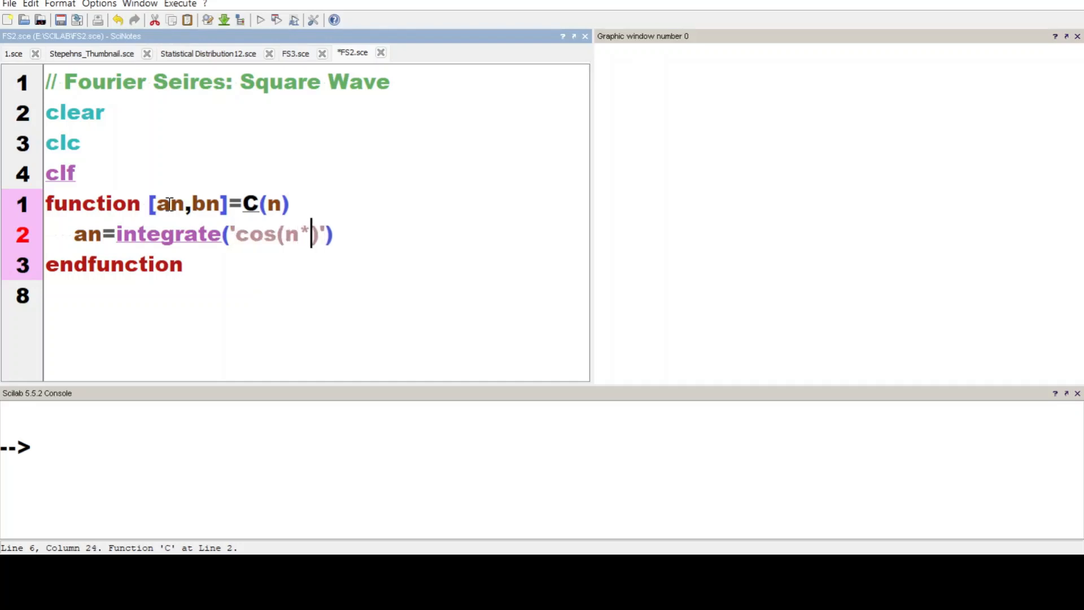
text(%pi*)
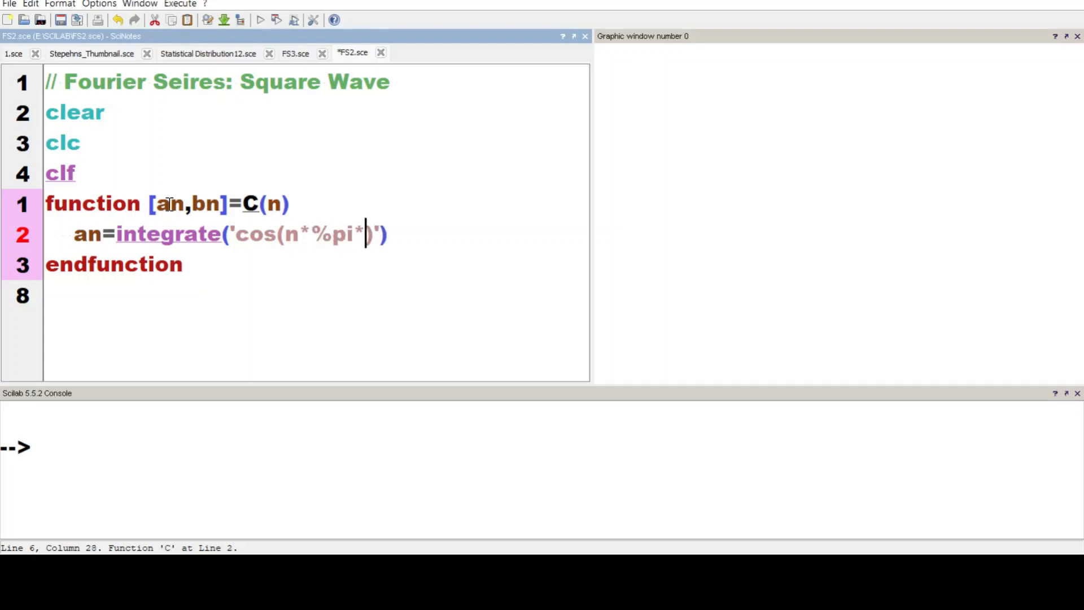
text(x/k)
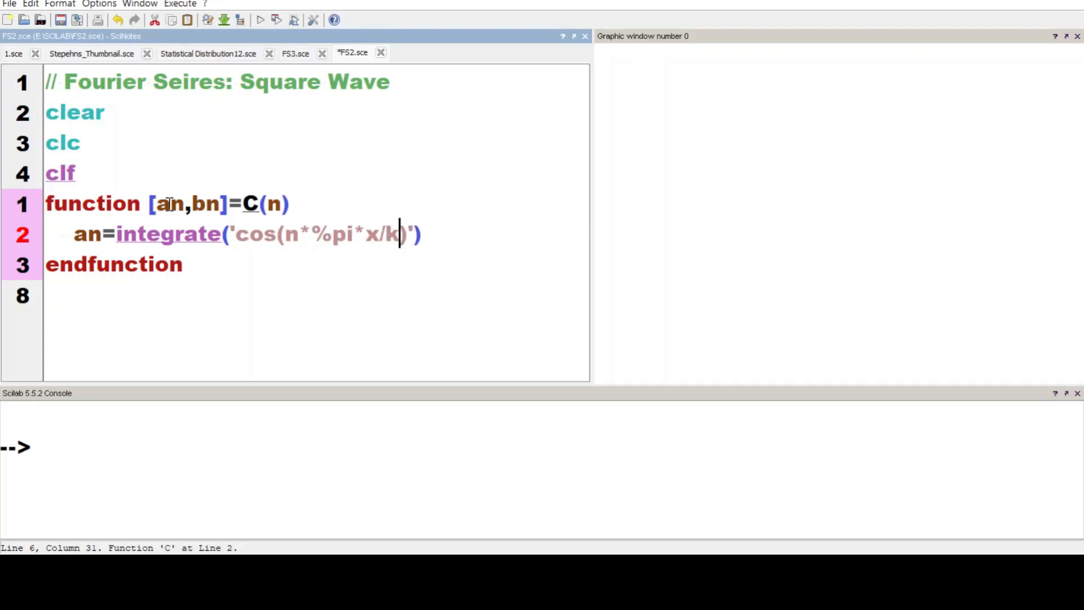
text())
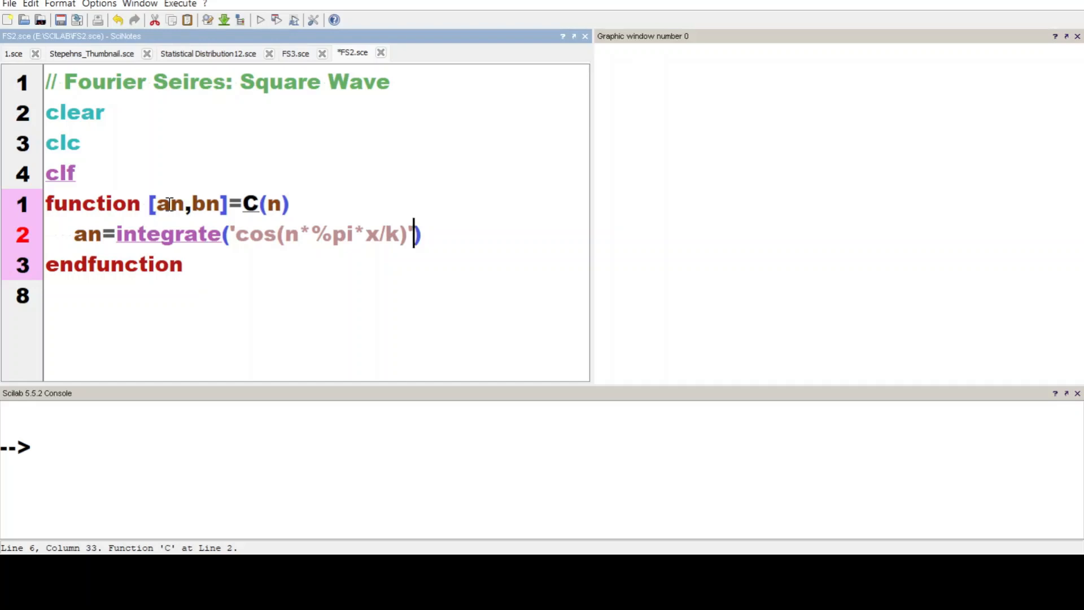
Give the an integral variable 'x', limits 0 to k, and tolerance 1D-10
text(,)
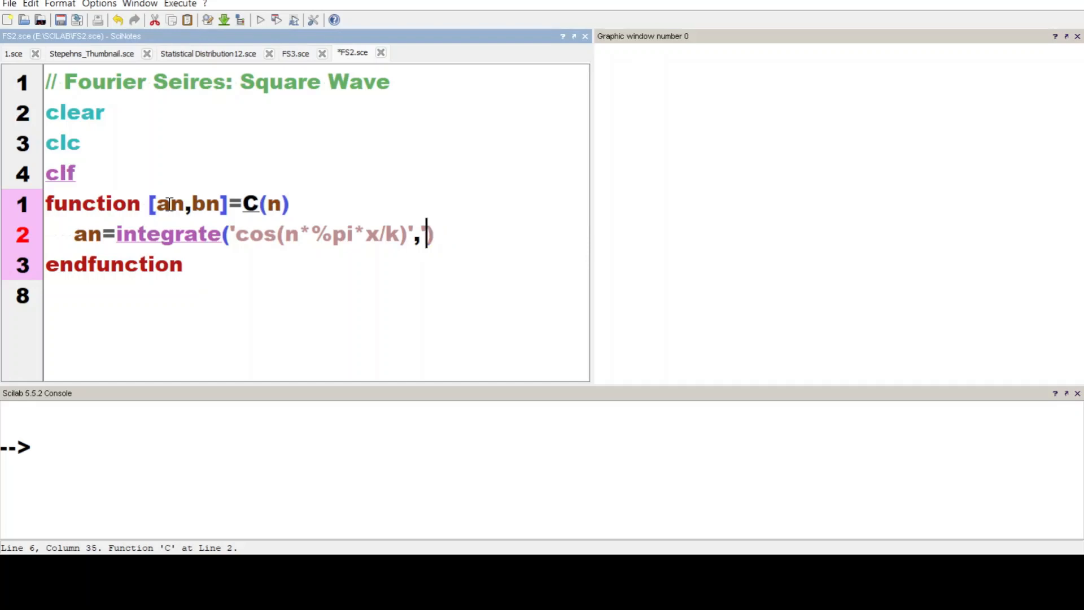
text('x',)
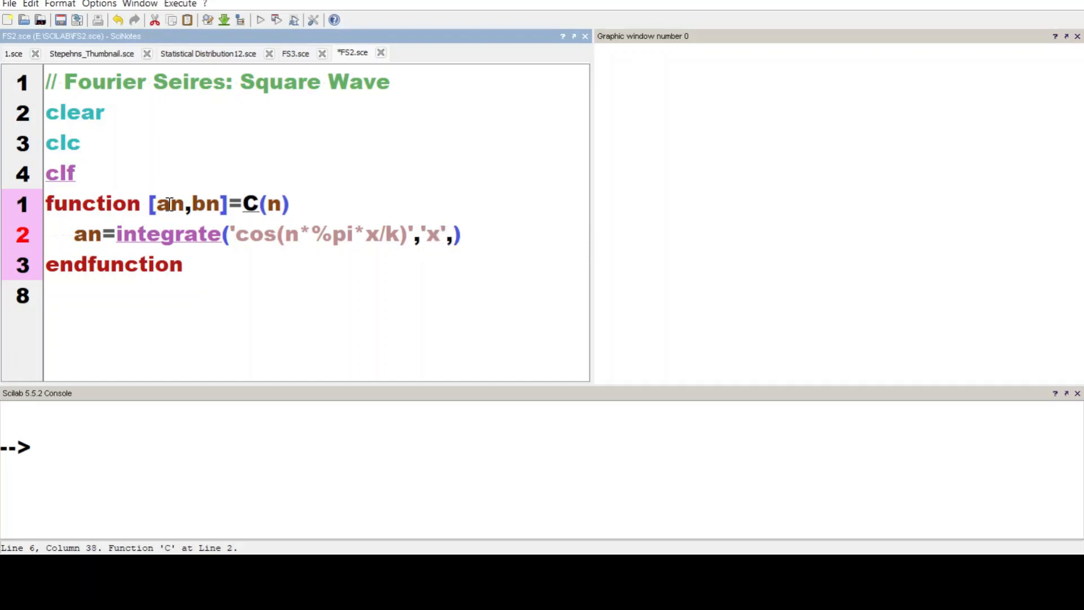
text(0,k)
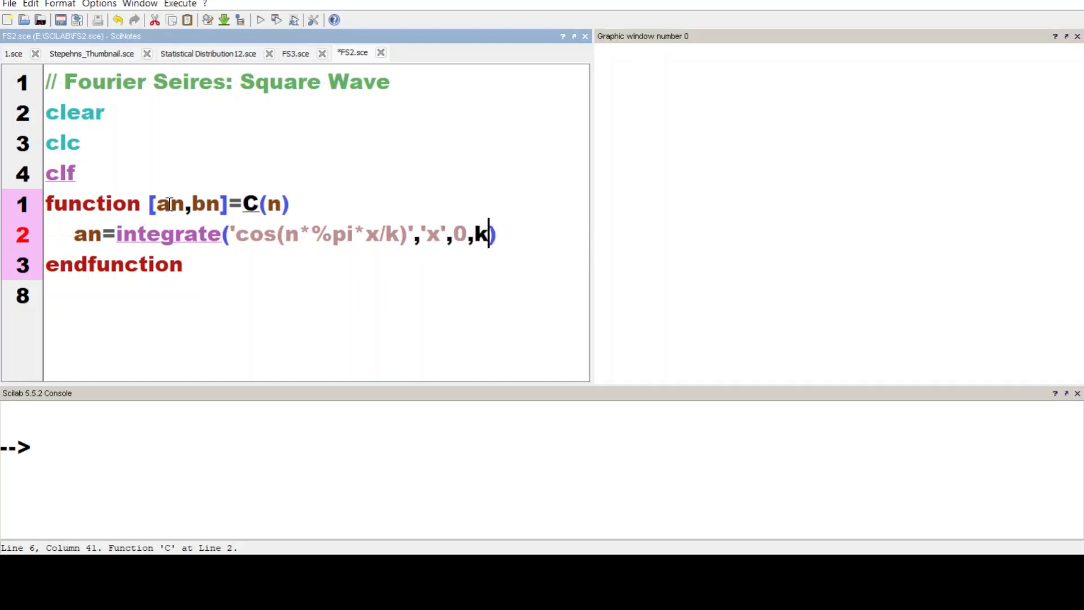
text(,1D-1)
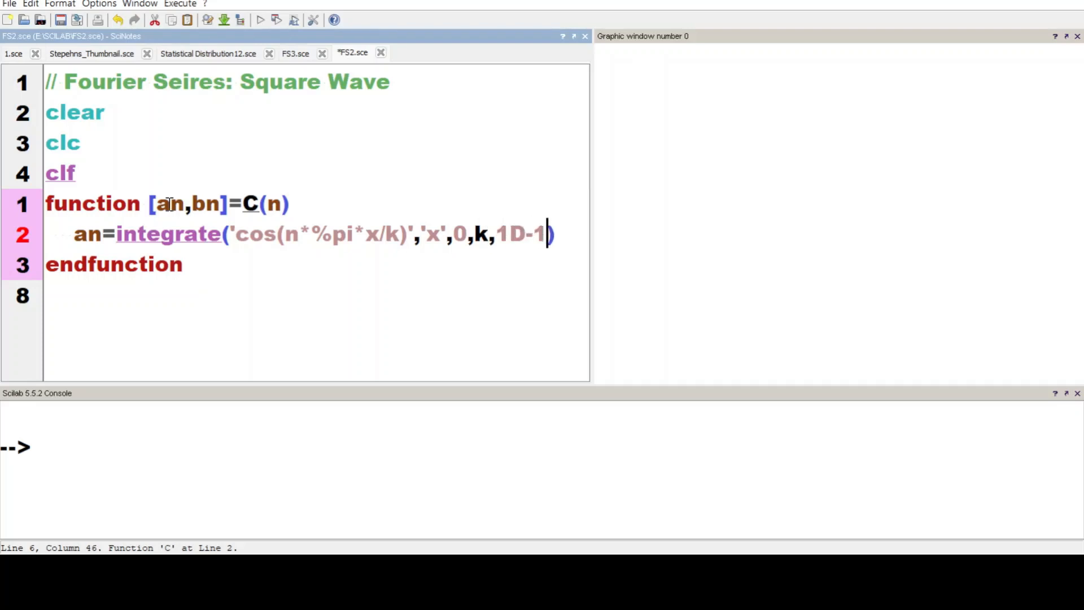
text(0)
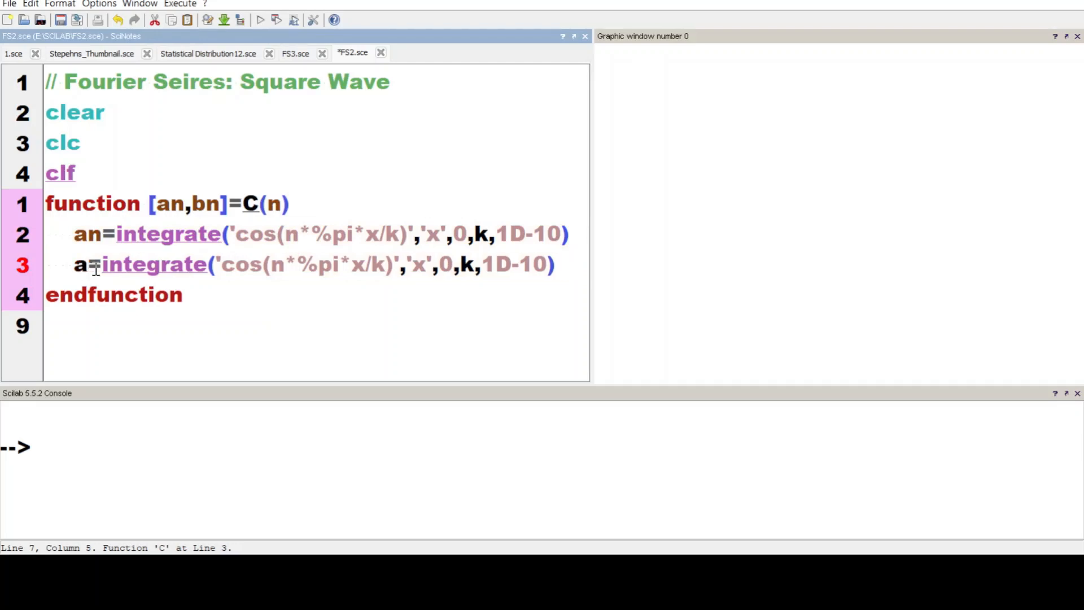
Turn the duplicated line into bn, integrating sin instead of cos
text(bn)
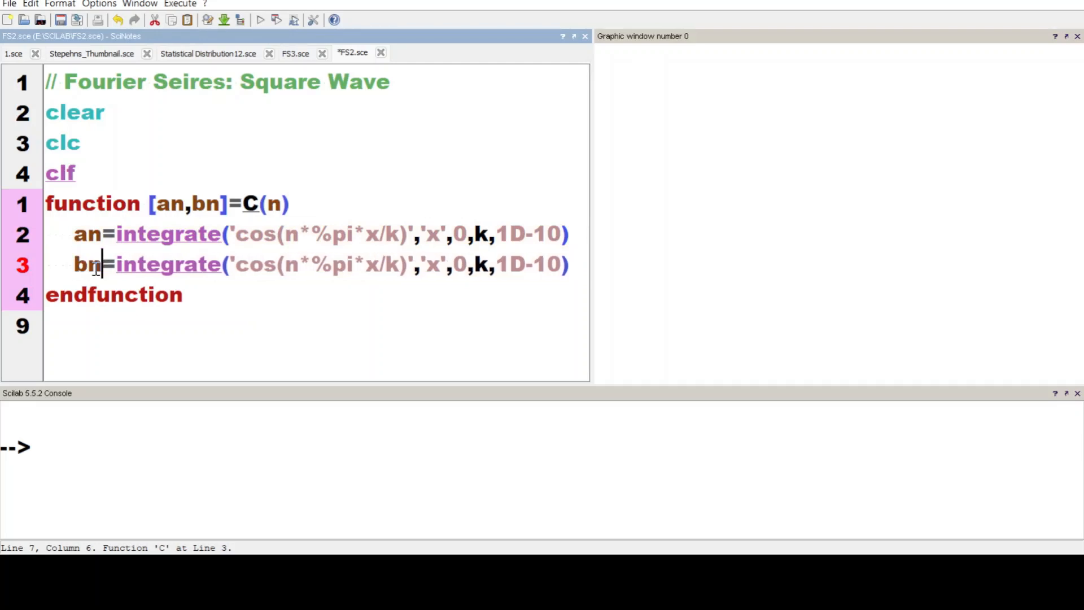
click(249, 265)
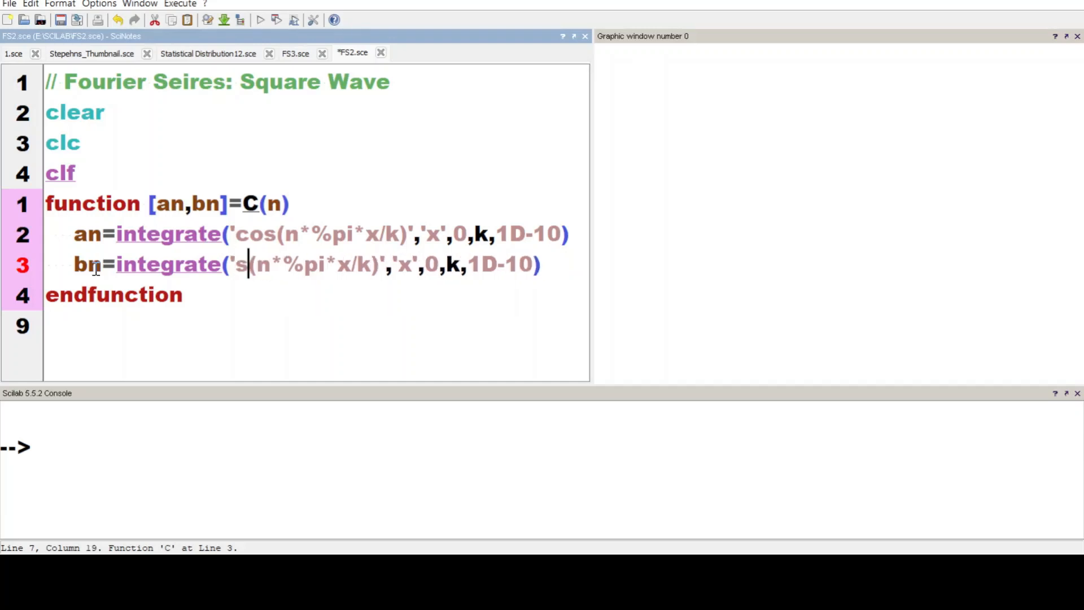
text(in)
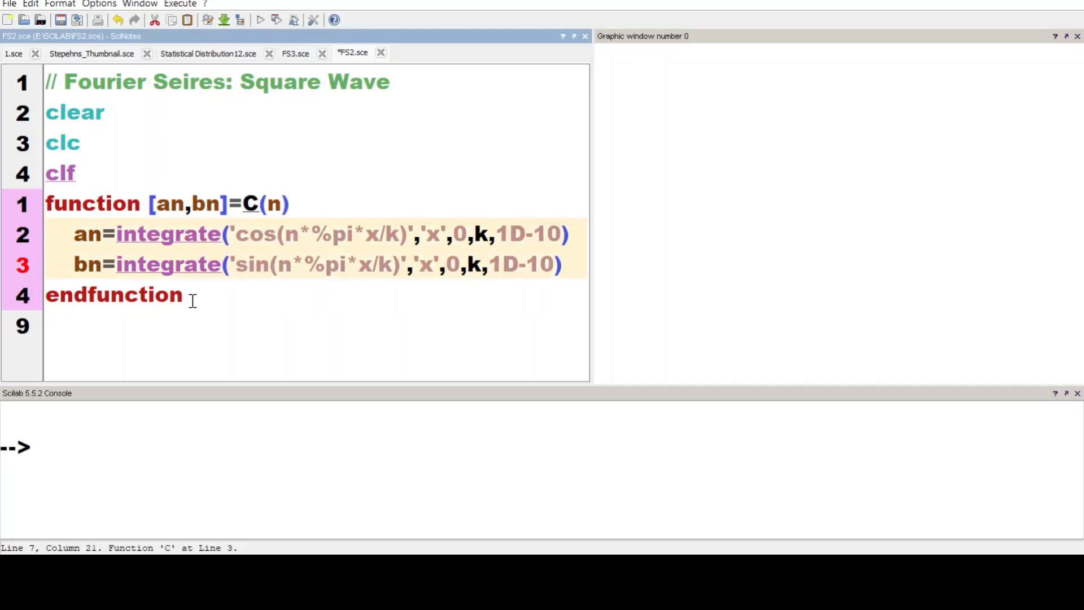
Set k=2 and define a0 as the integral of 1 from 0 to k
text(k)
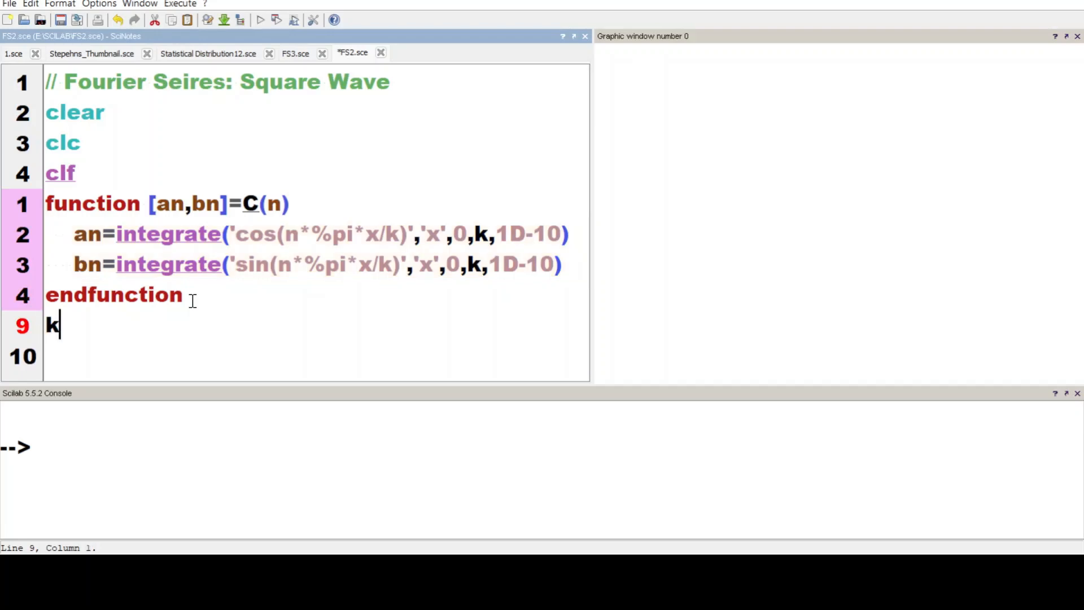
text(=2)
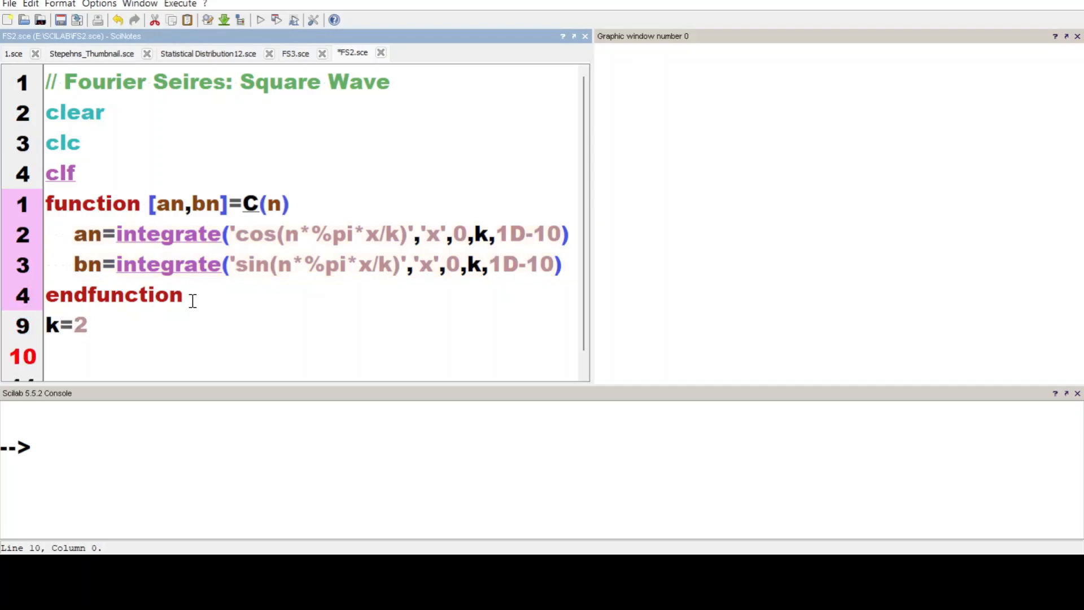
text(a=integrate('cos(n*%pi*x/k)','x',0,k,1D-10))
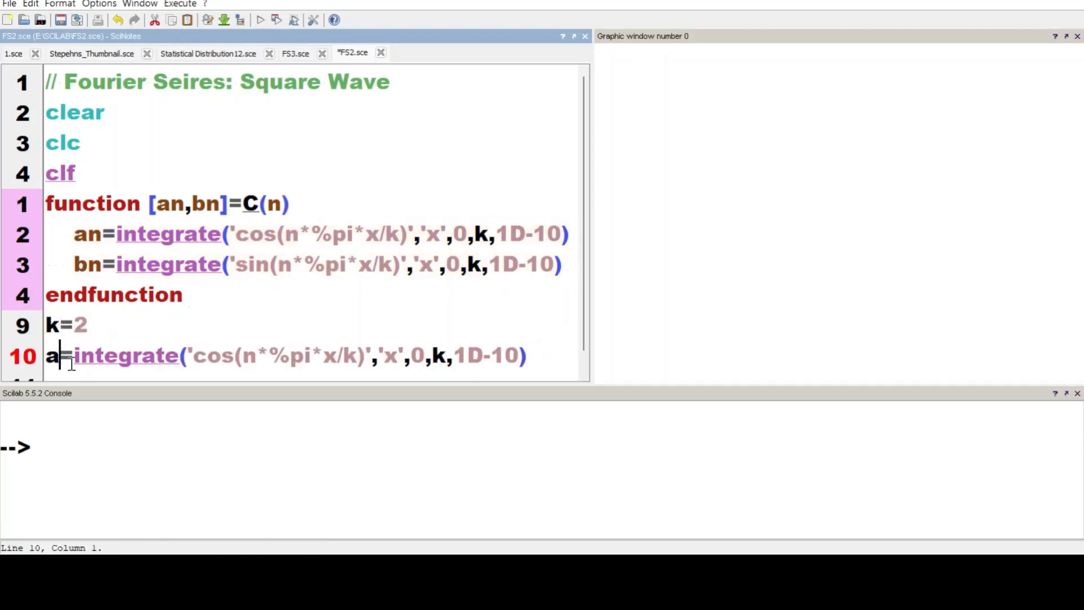
text(0)
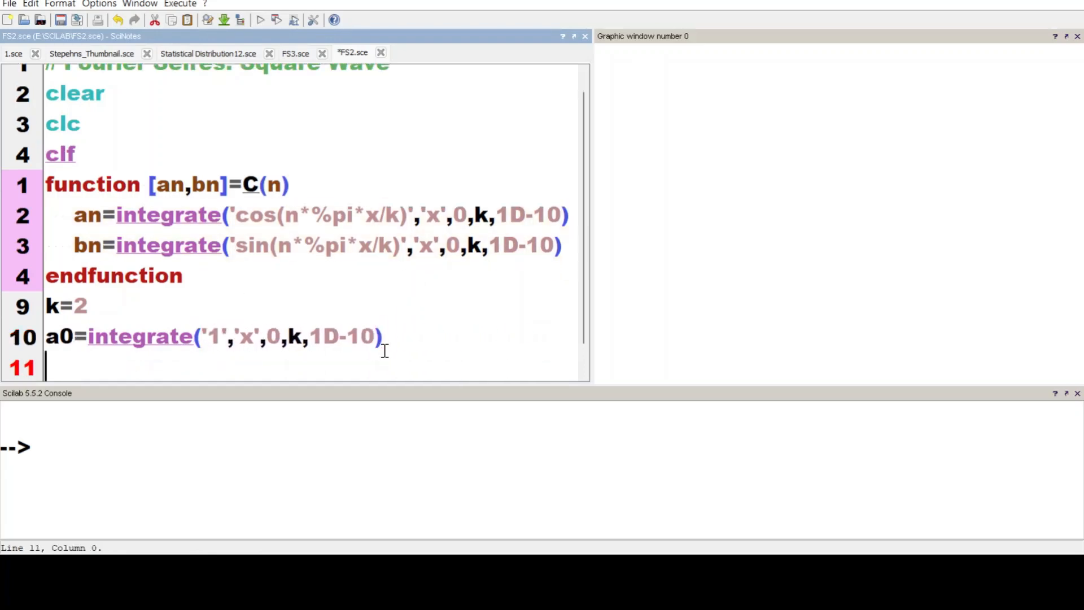
Add q=300 and N=[1,5,50,150] on separate lines
text(q=)
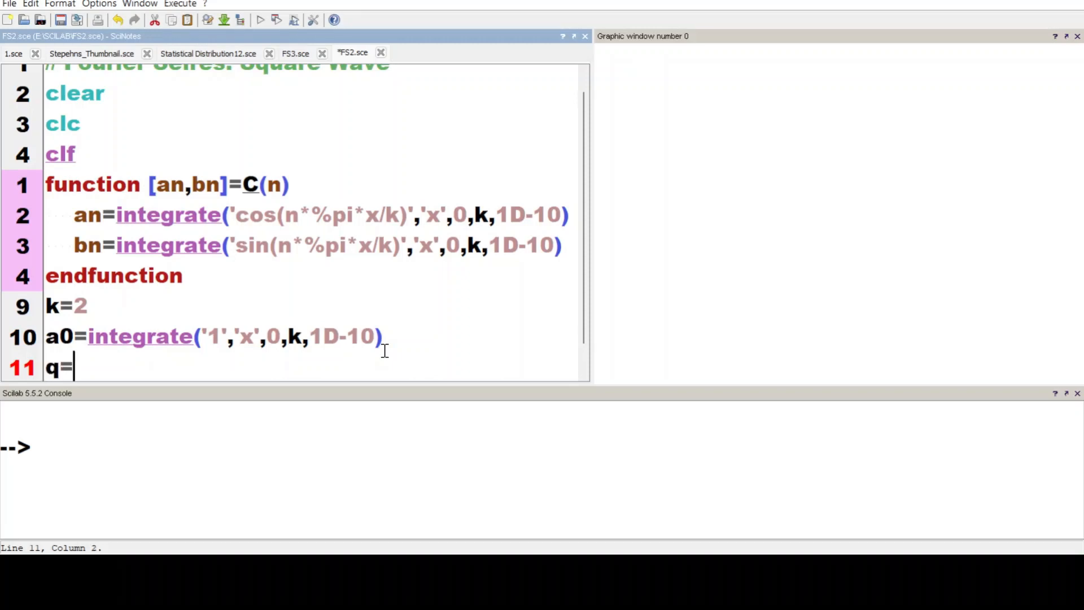
text(300)
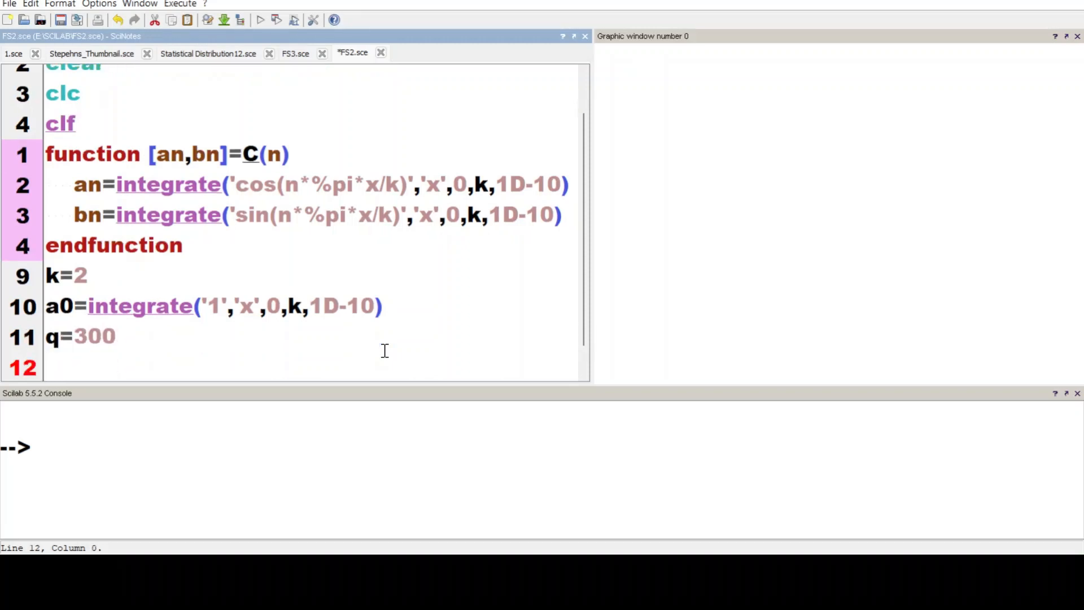
text(N=[1)
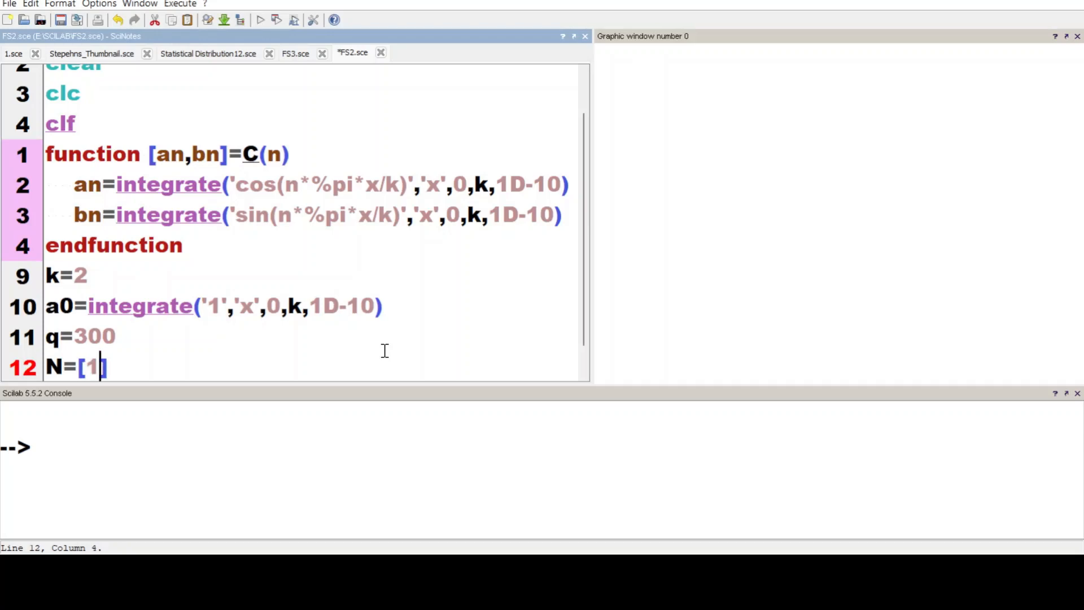
text(,5,50,150)
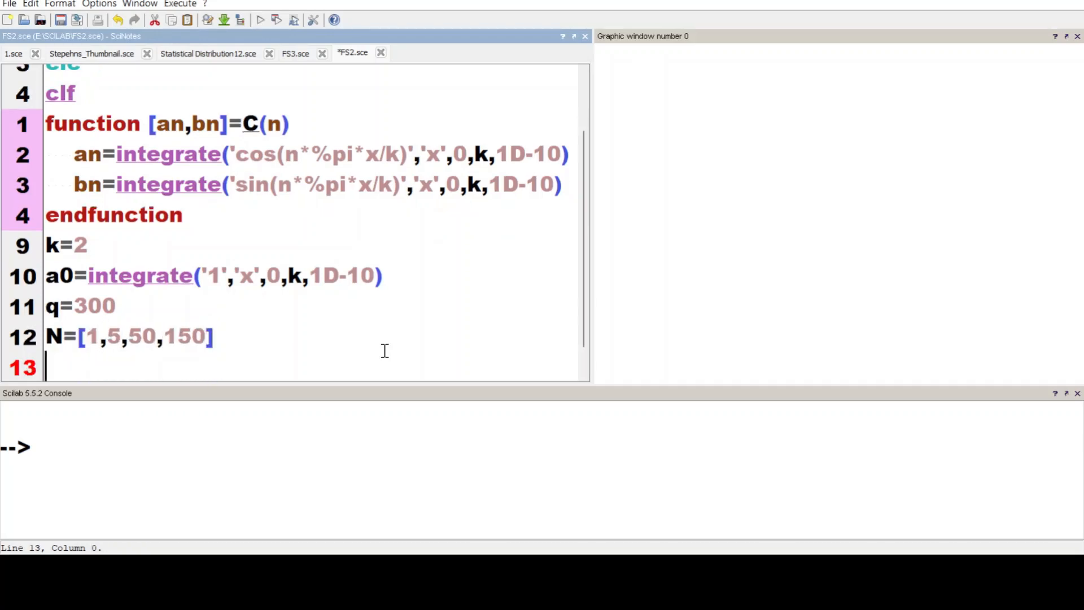
Write nested loops for i=1:length(N) and n=1:N(i), each closed with end
text(for)
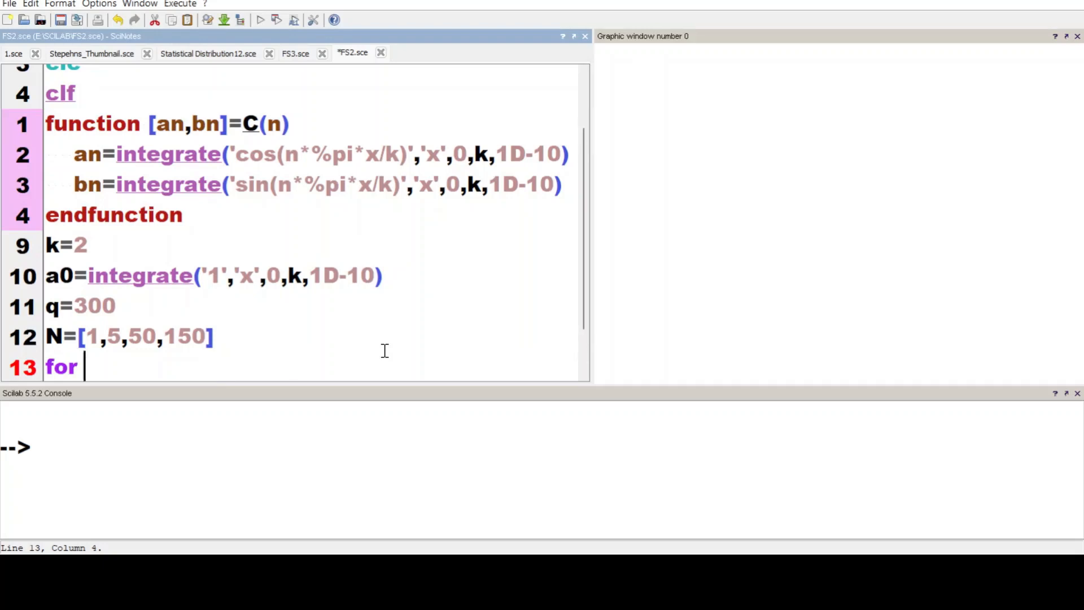
text(i=1:)
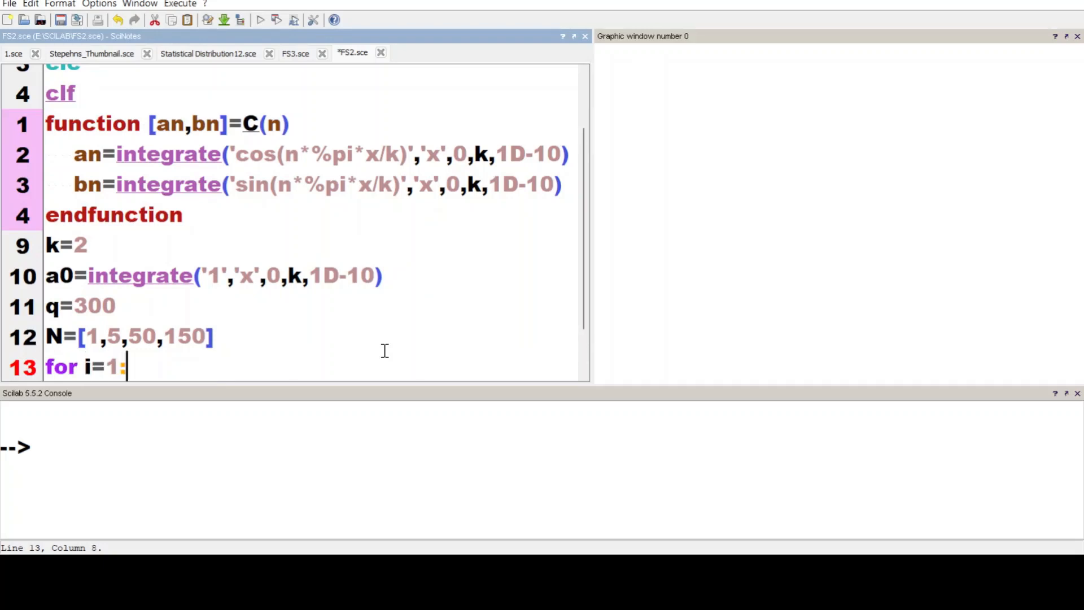
text(length)
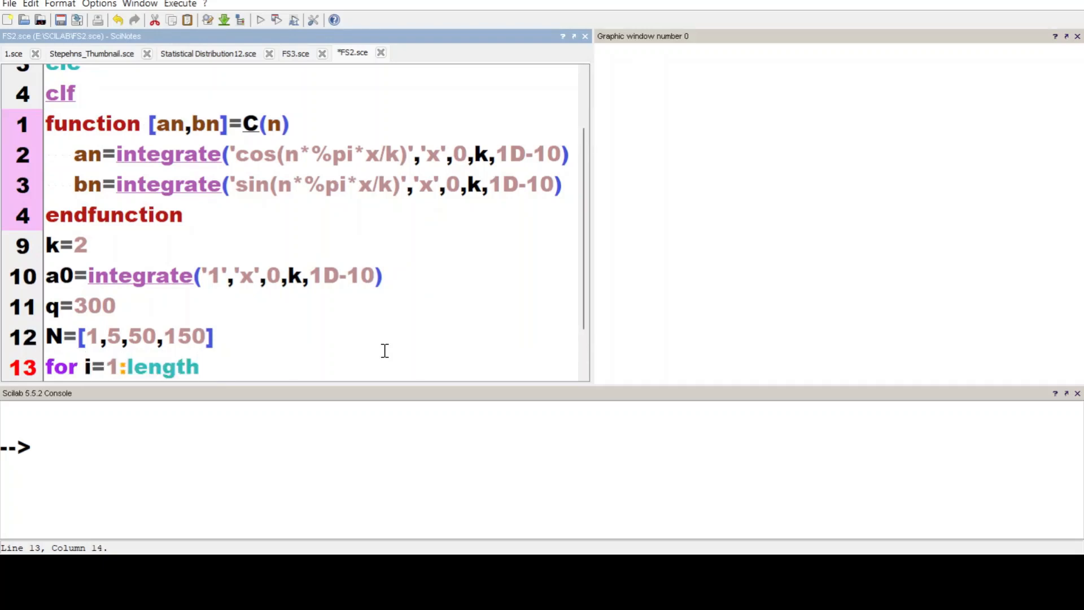
text((N))
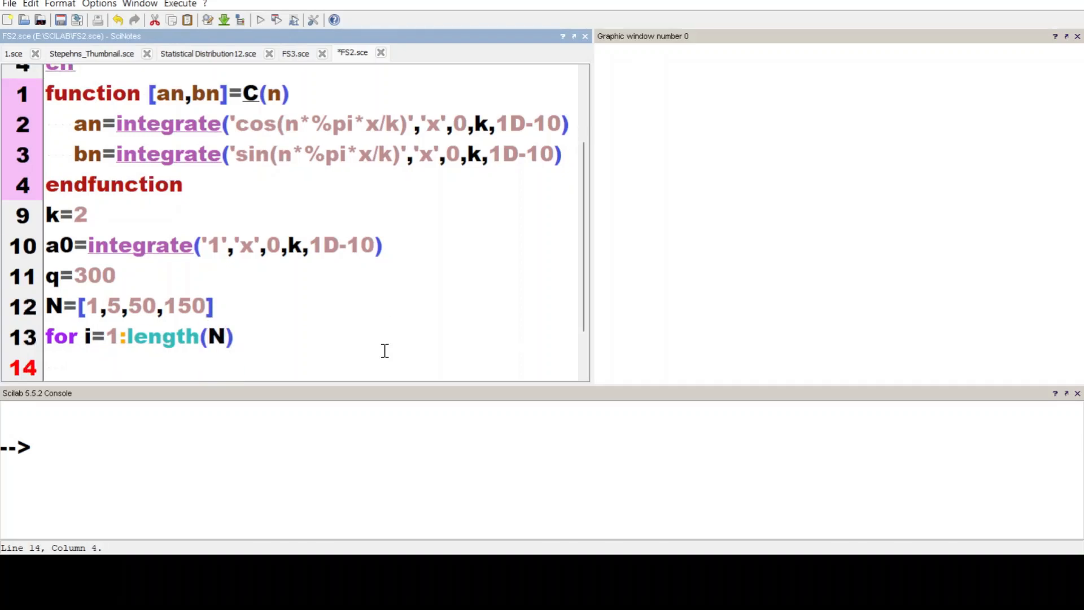
text(for n)
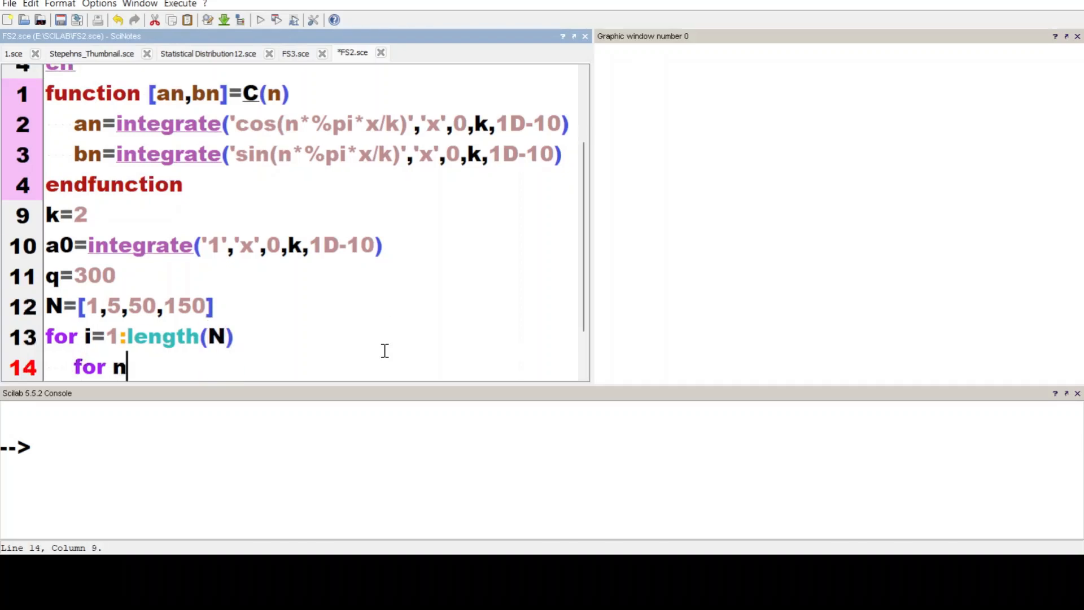
text(=1:)
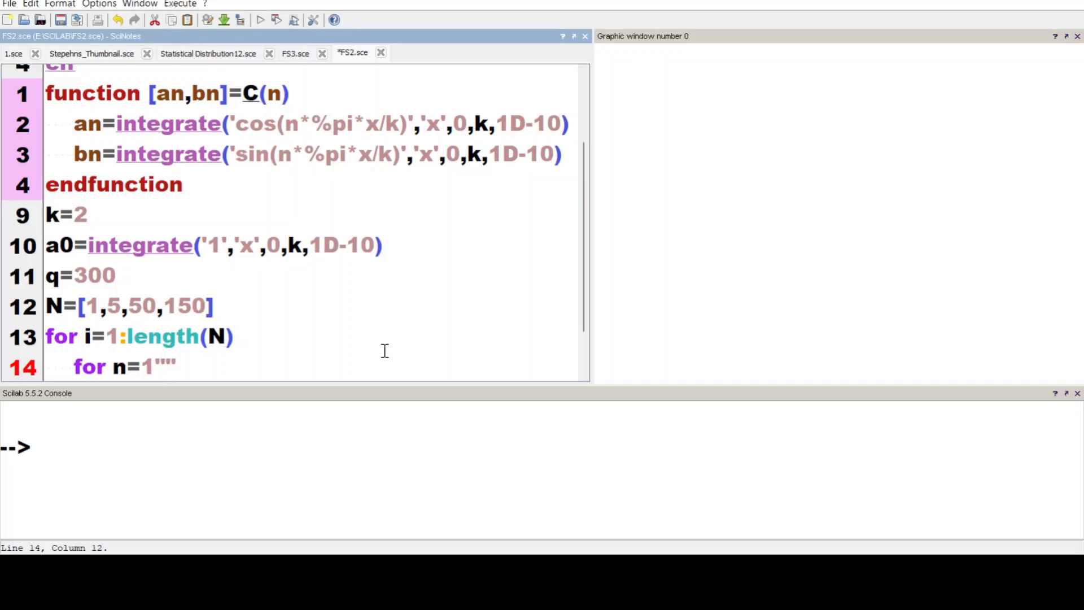
key(Backspace)
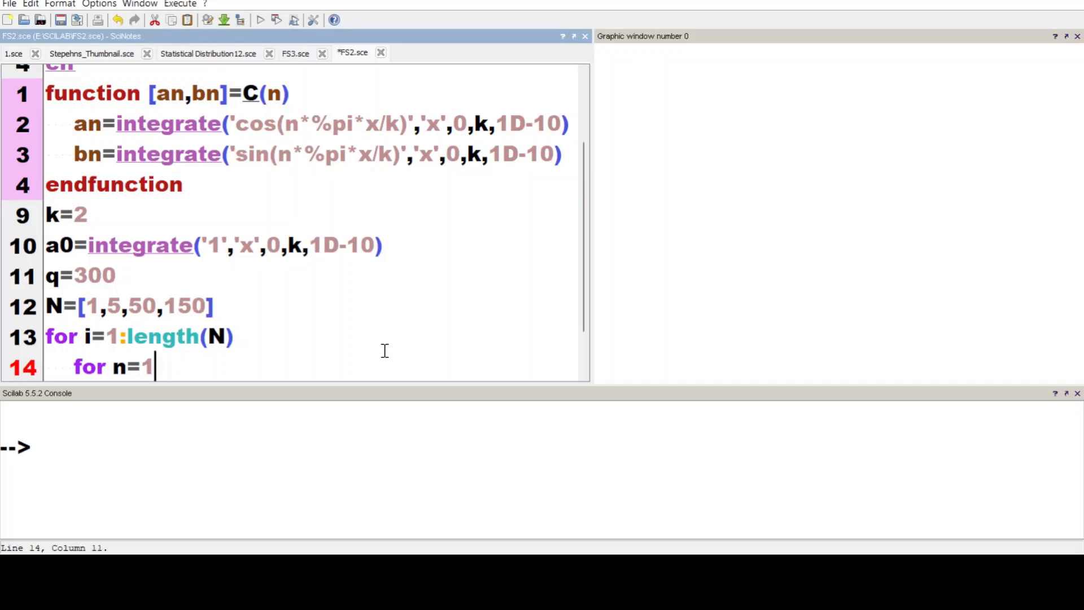
text(:N())
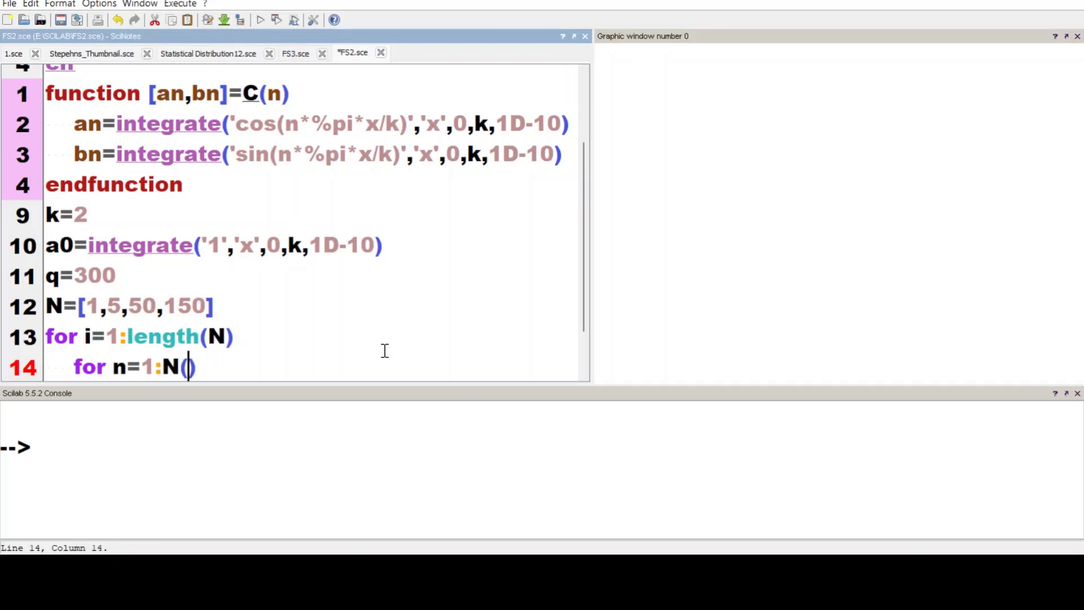
text(i))
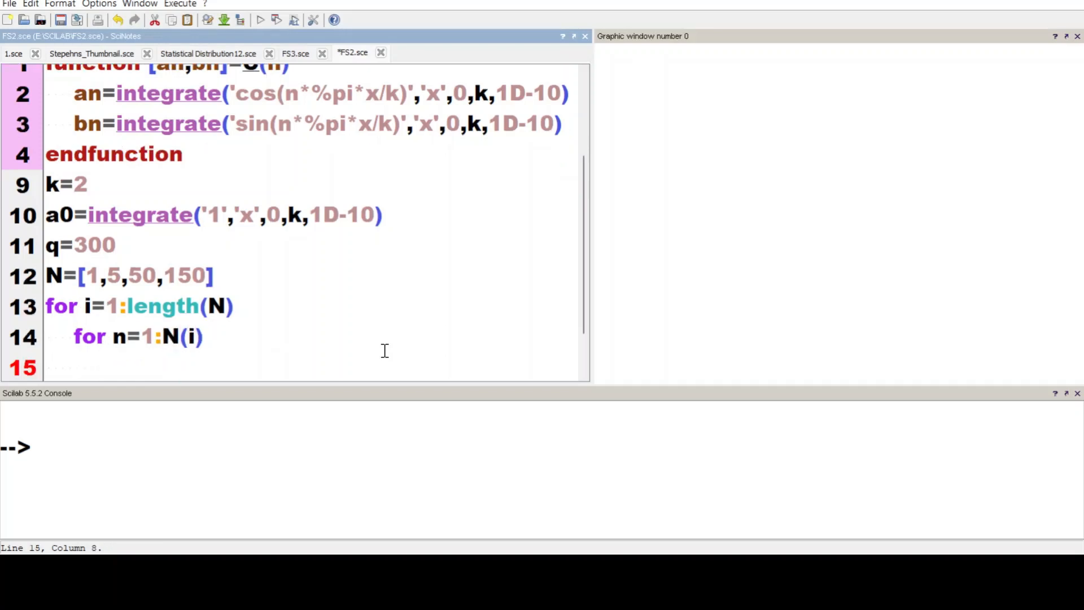
text(end)
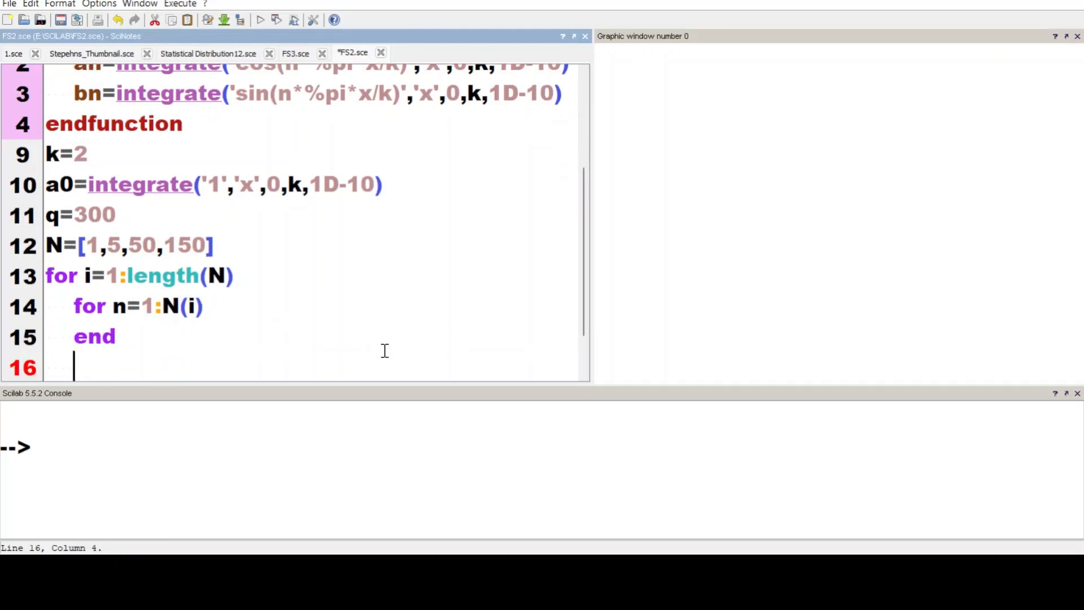
text(end)
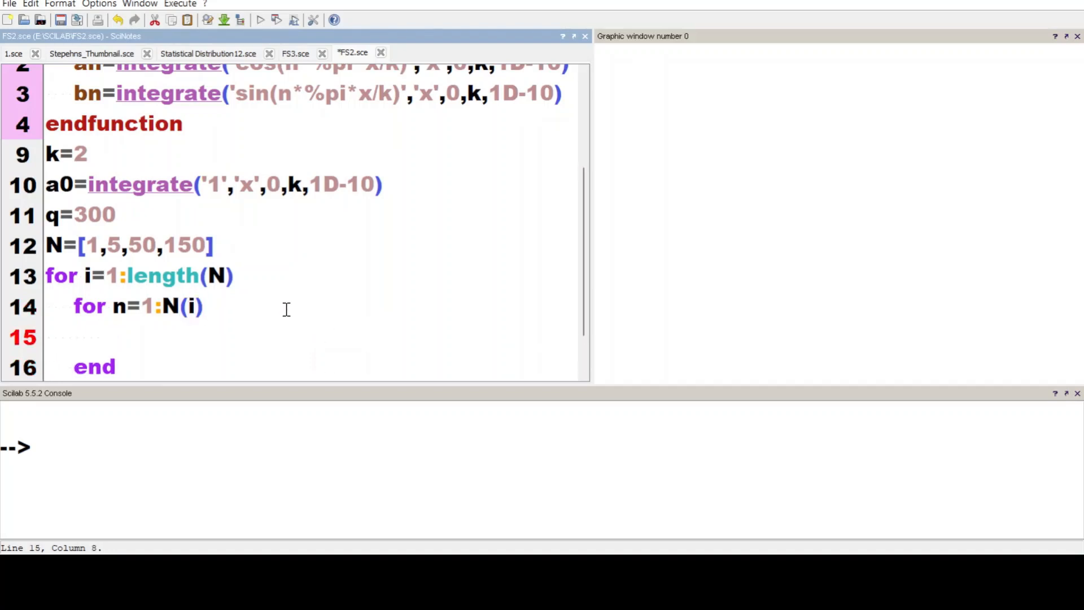
Inside the inner loop compute [an(n),bn(n)]=C(n)
text([an()])
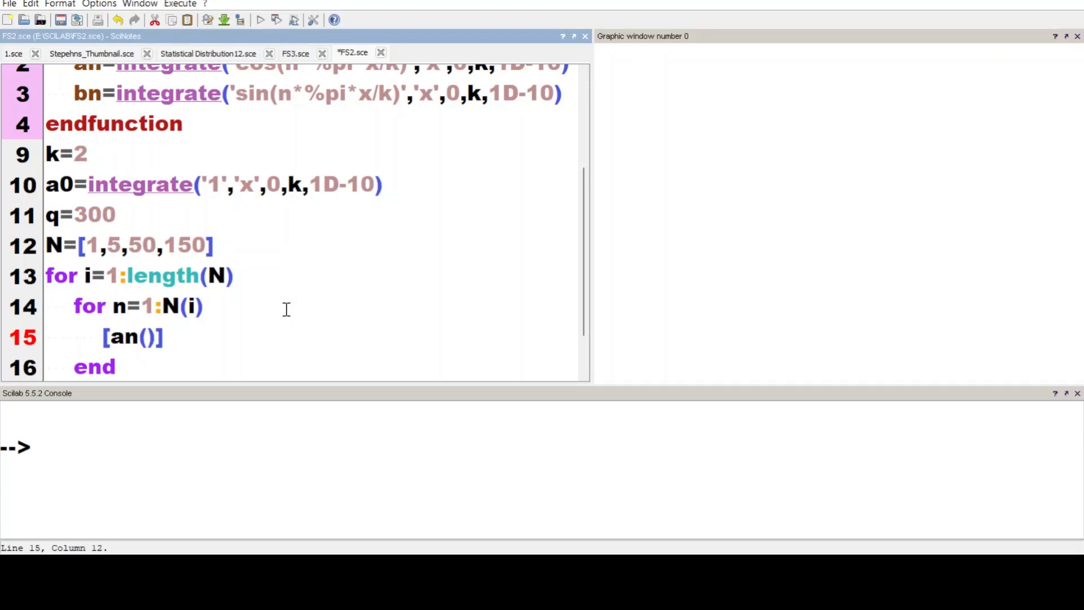
text(n),bn)
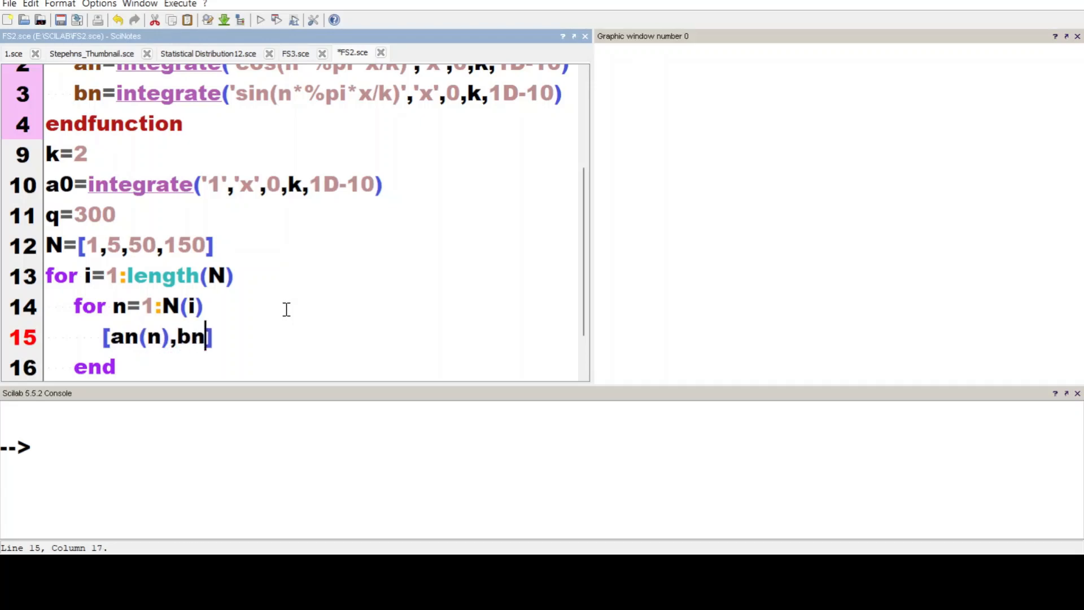
text((n))
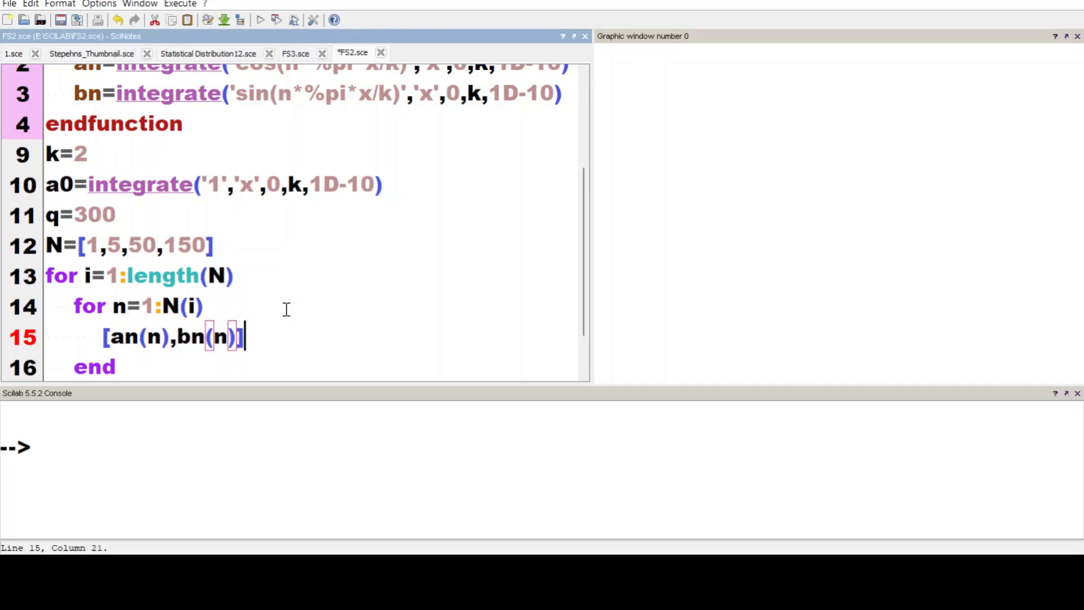
text(=C())
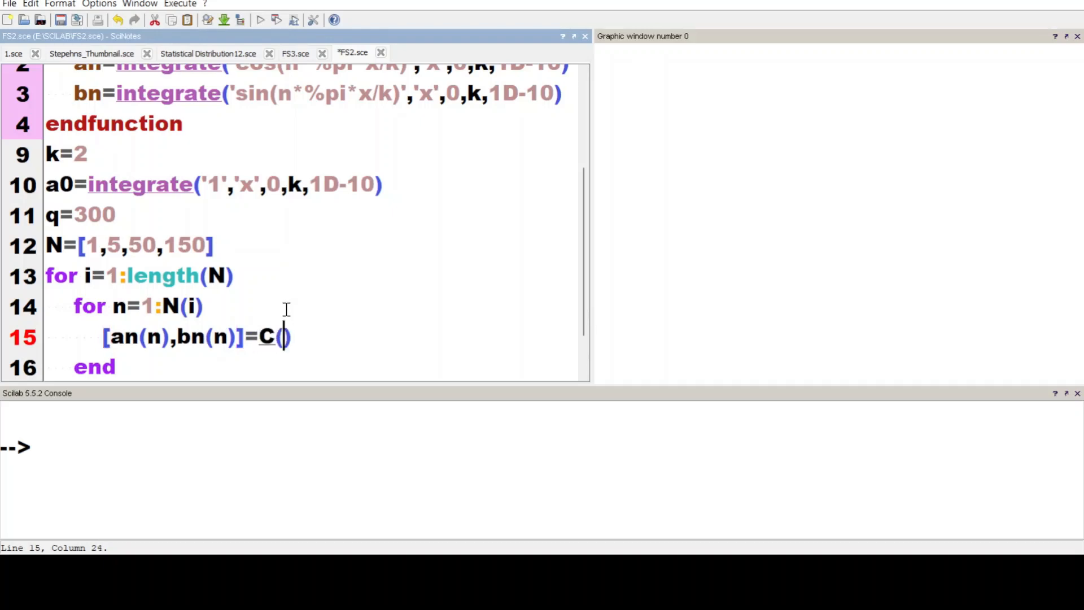
text(n)
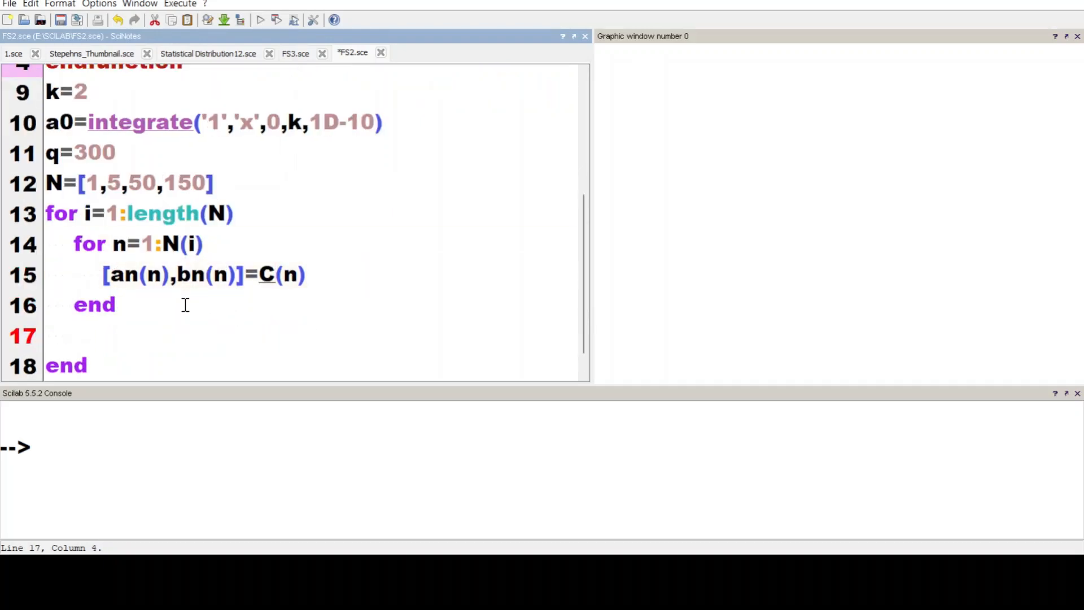
Add x=linspace(-6,6,q), j=0 and n=[1:N(i)]
text(x=lins)
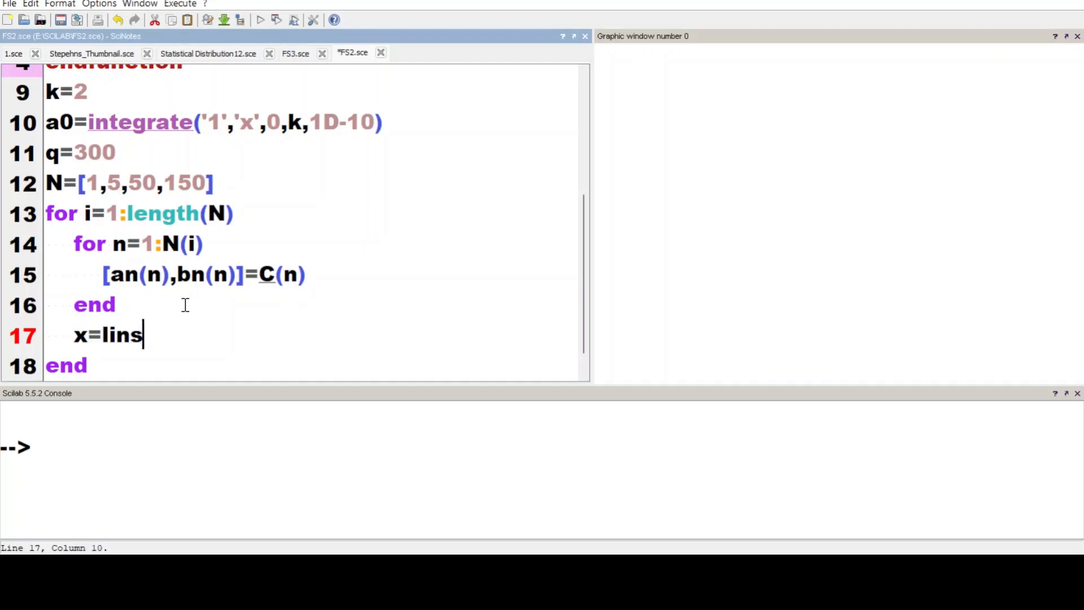
text(pace(-))
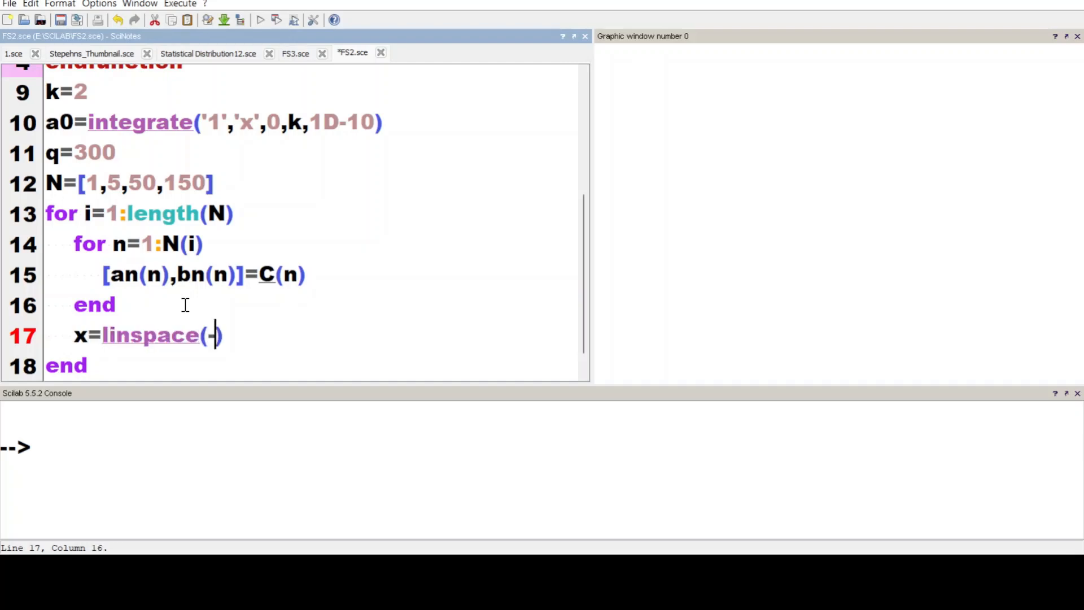
text(6,6,q)
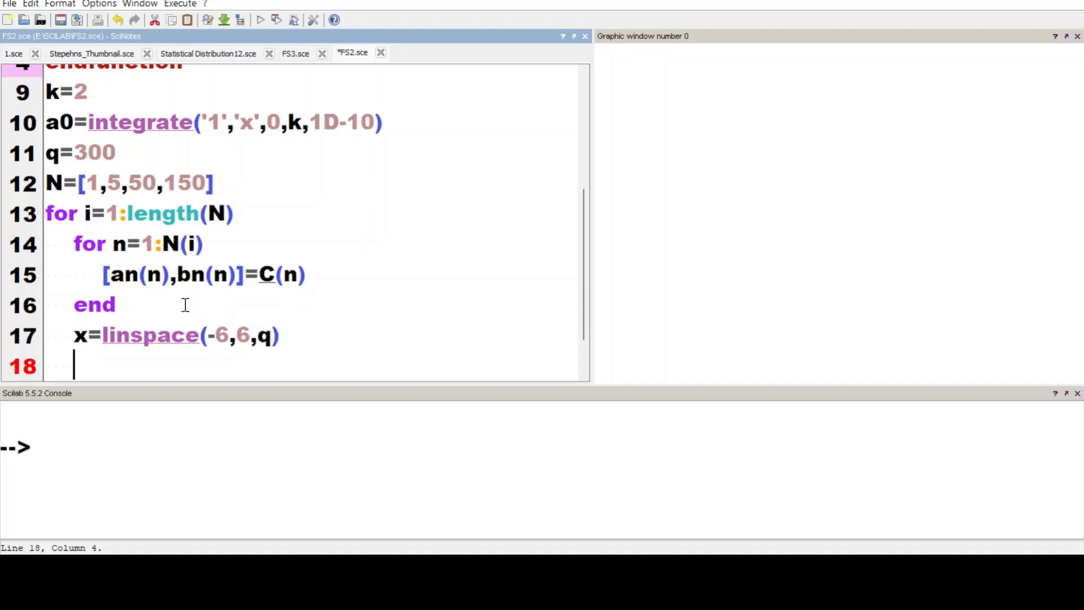
text(j=0)
text(n)
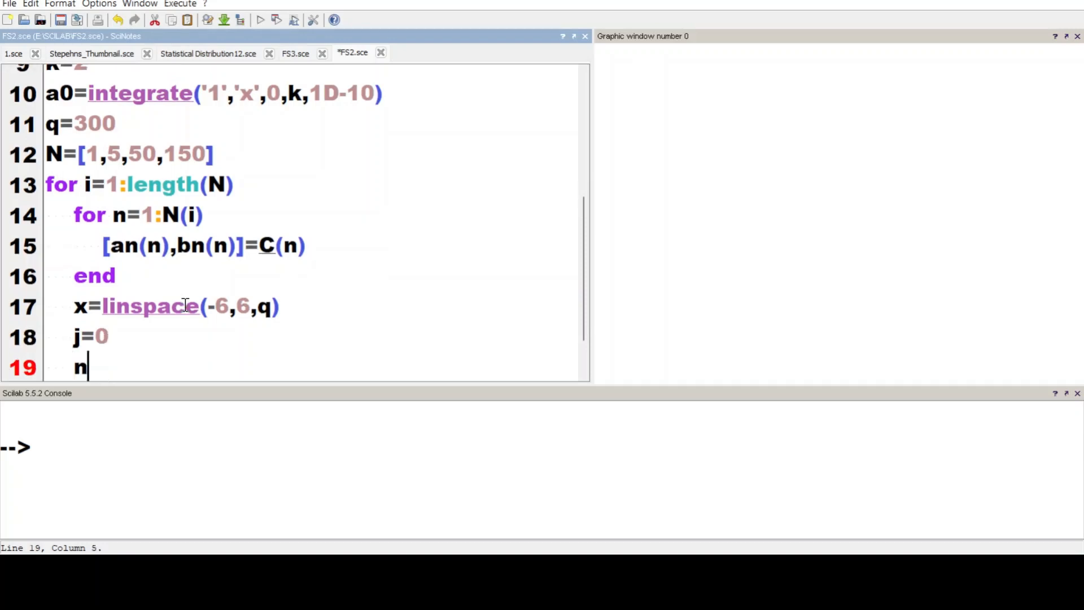
text(=[1:)
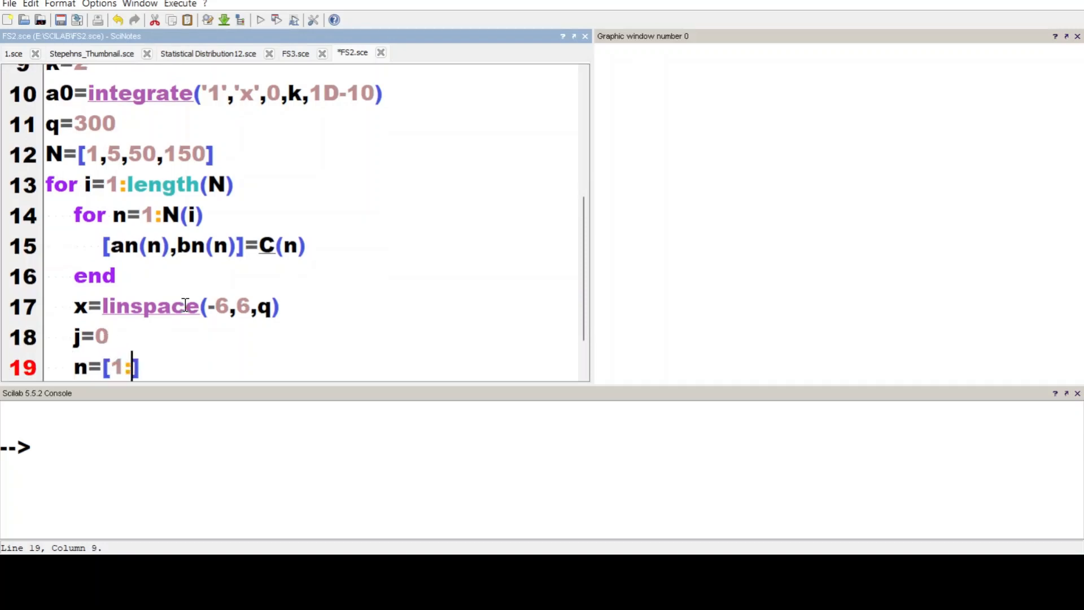
text(N(i)])
text(for)
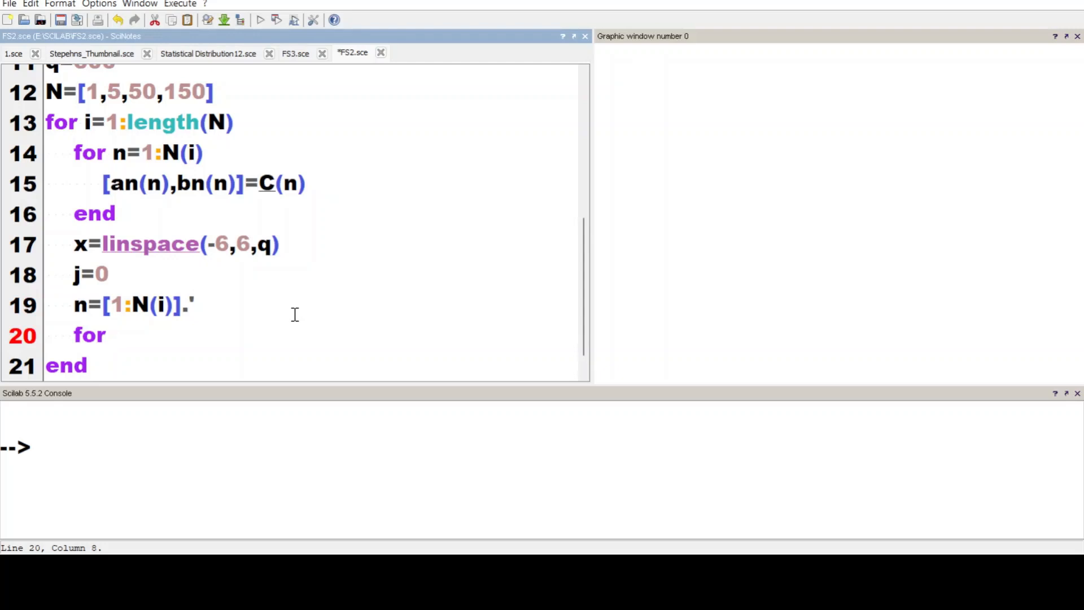
Start a loop over x1=x, closed with end, incrementing j=j+1
text(x1=x)
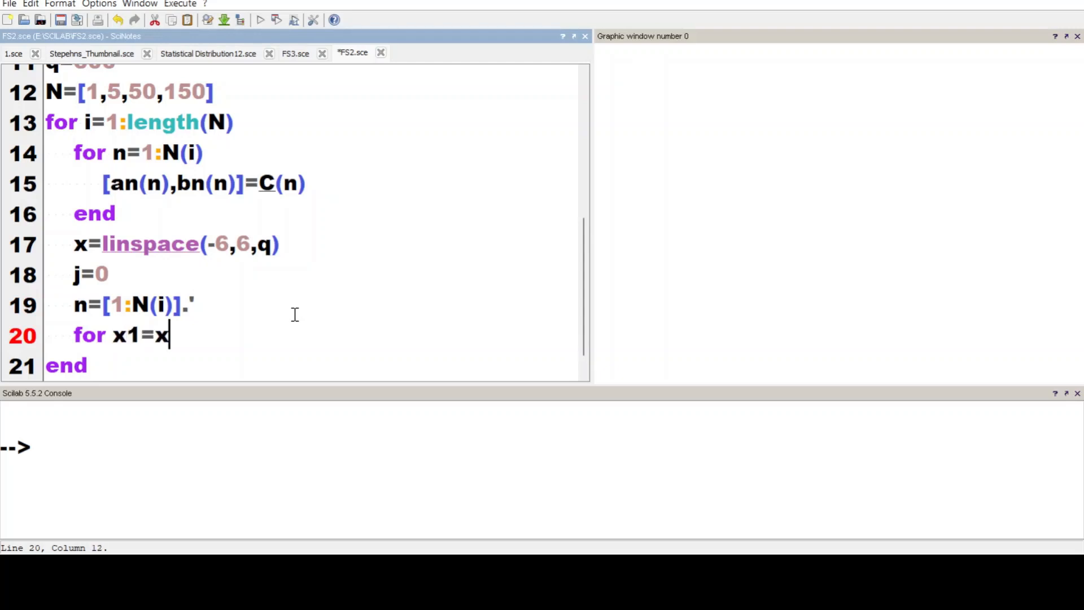
key(Return)
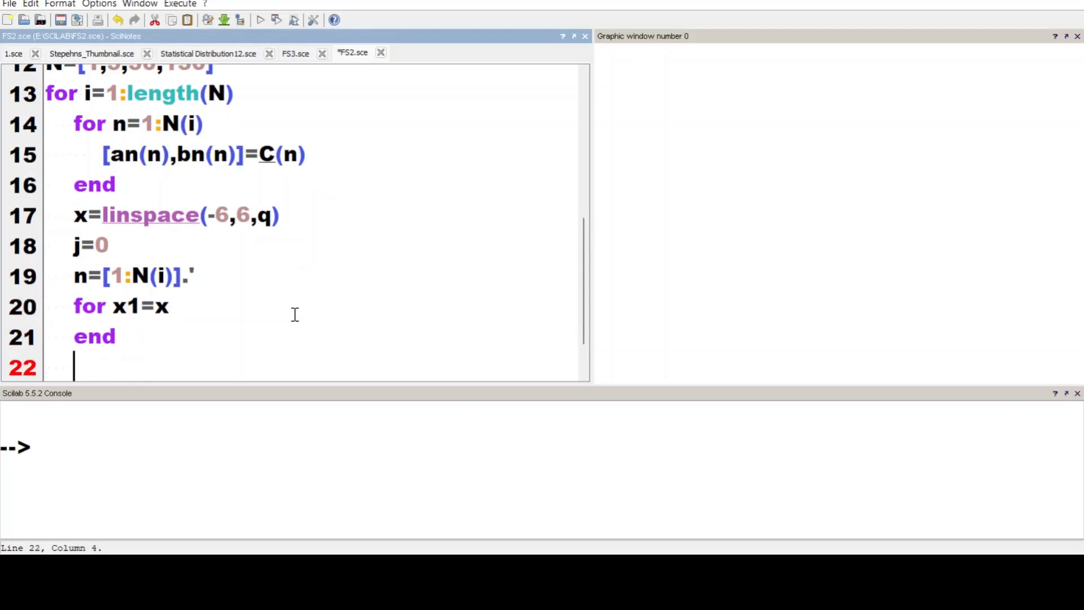
text(end)
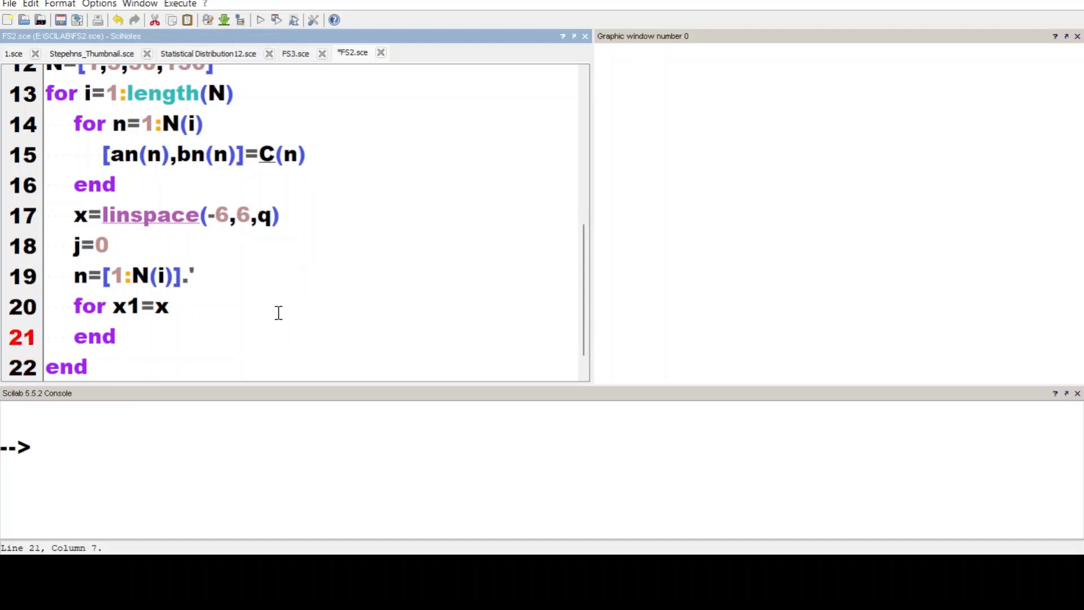
text(j)
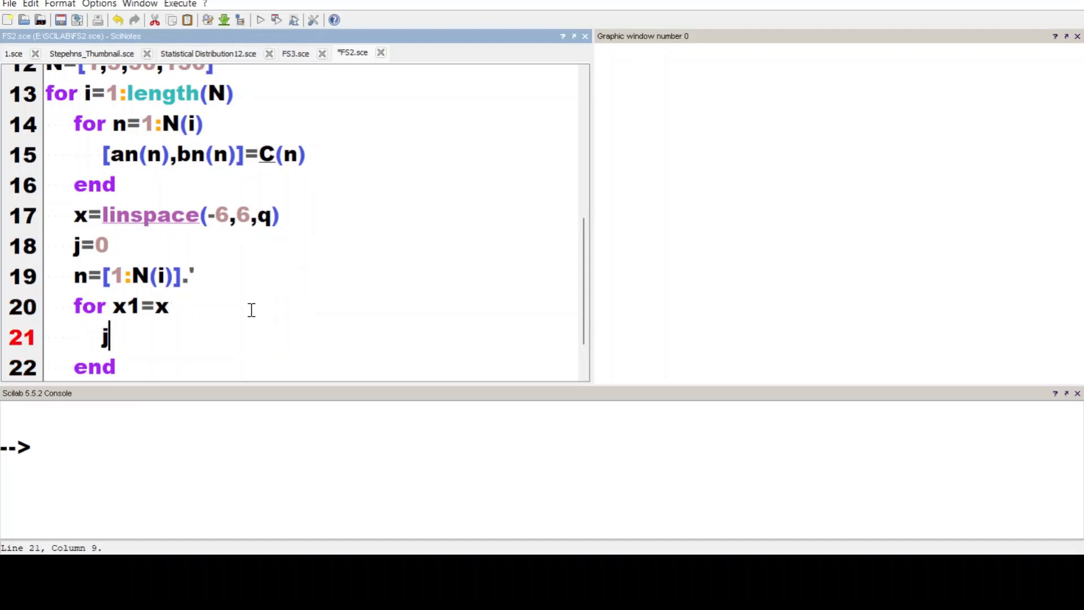
text(=j+1)
text(F1=)
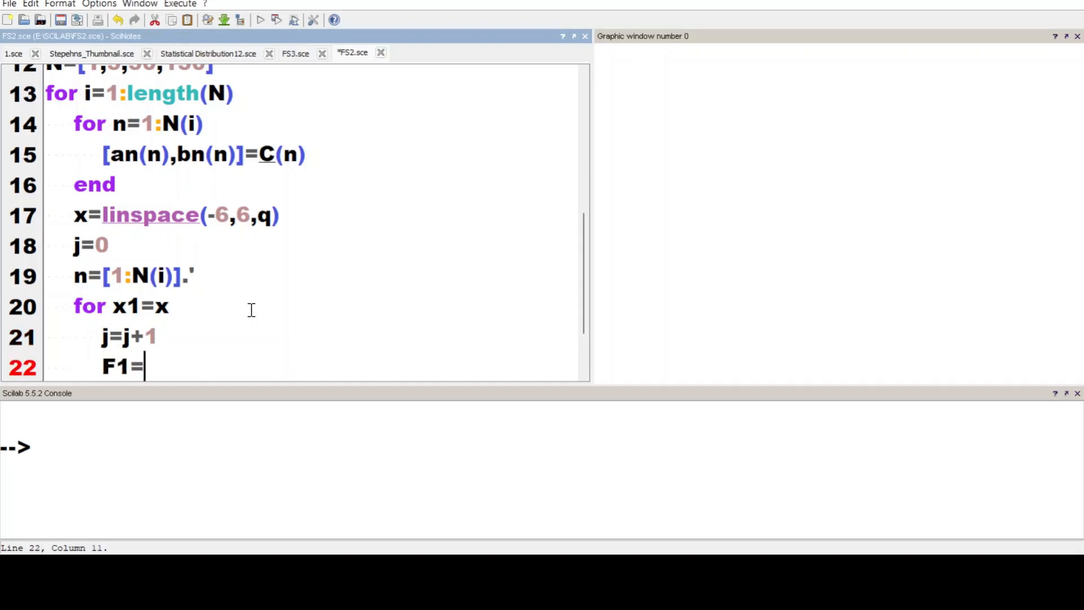
Compute F1=an.*cos(n.*%pi*x1/k) and the matching F2 with bn and sin
text(an.*)
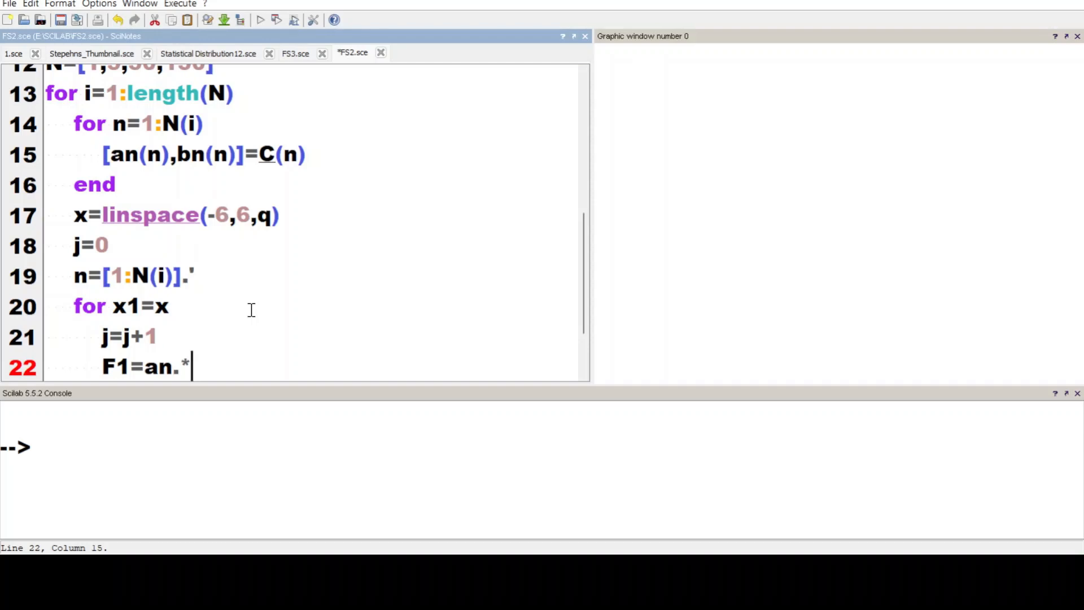
text(cos()
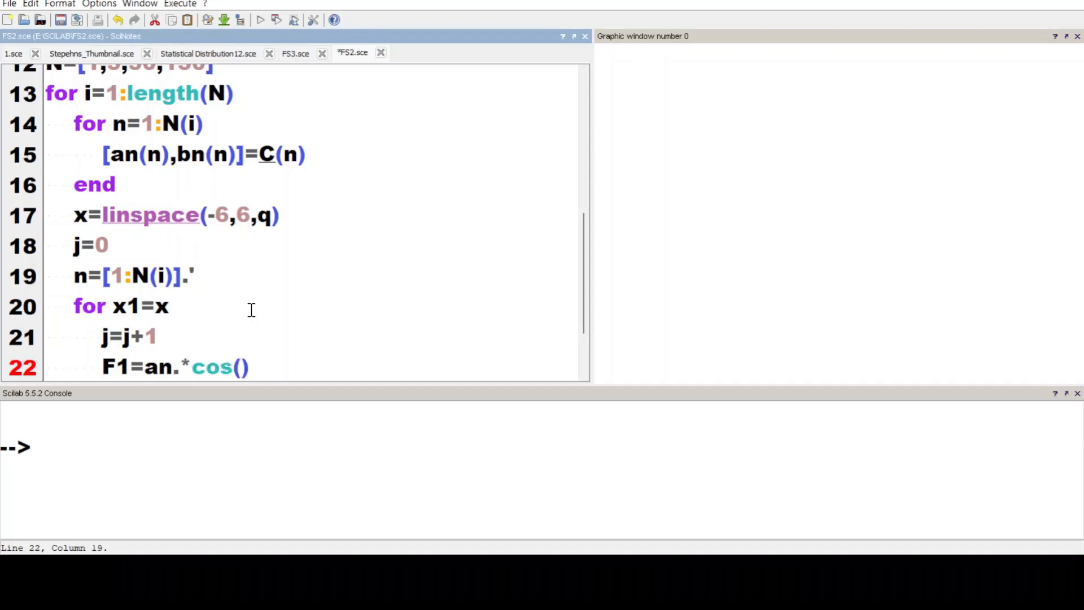
text(n.*)
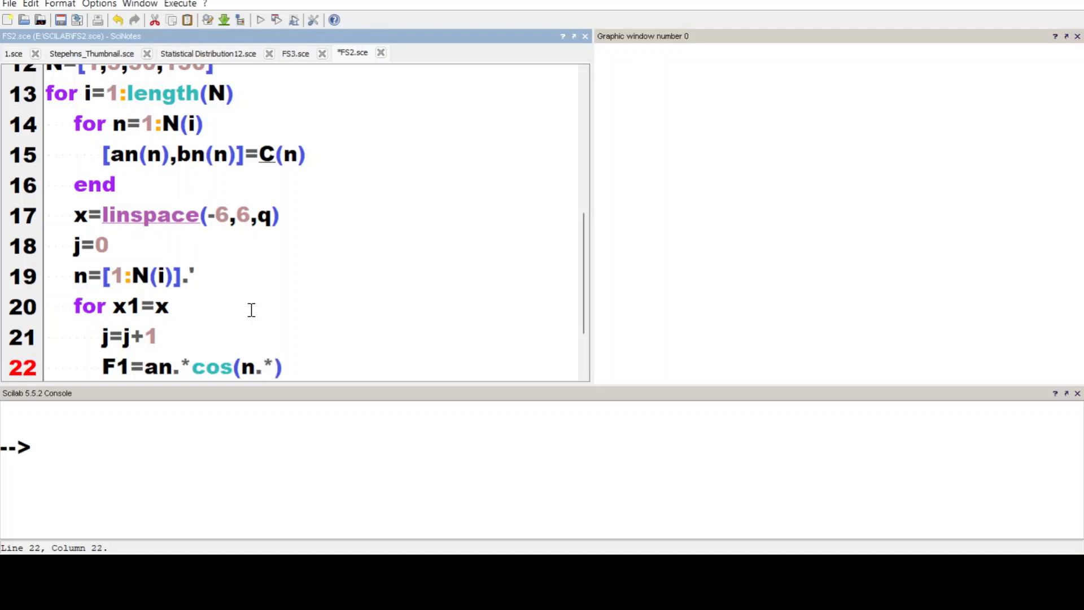
text(%pi)
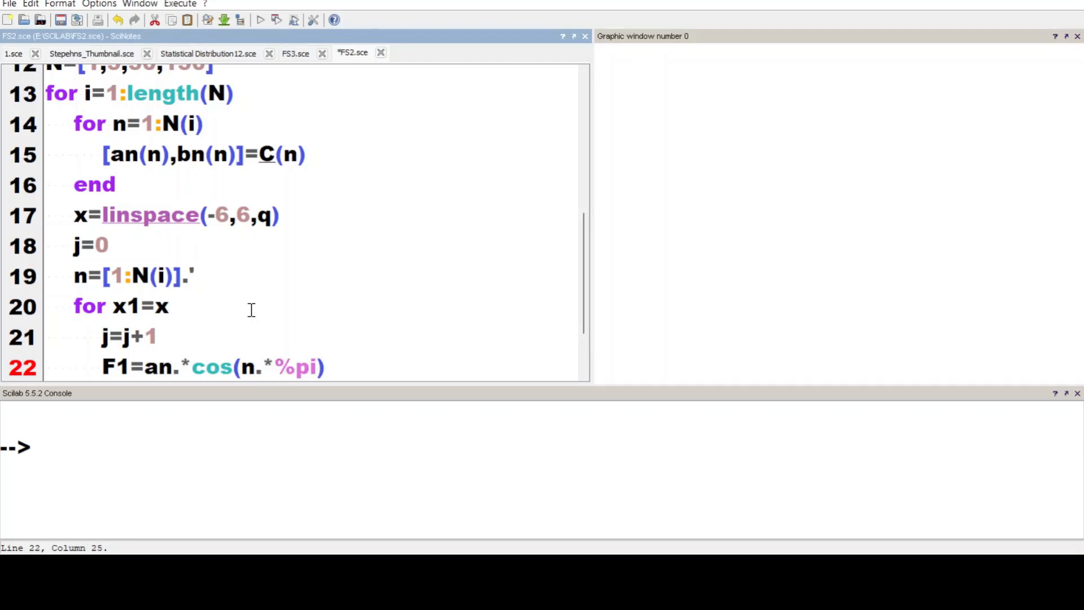
text(*x1)
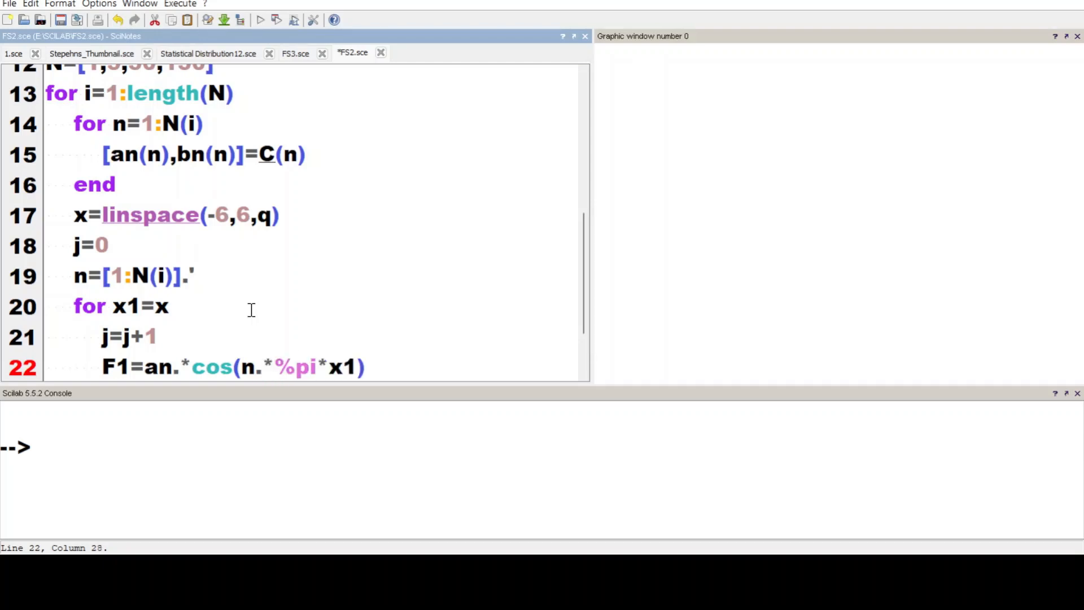
text(/k)
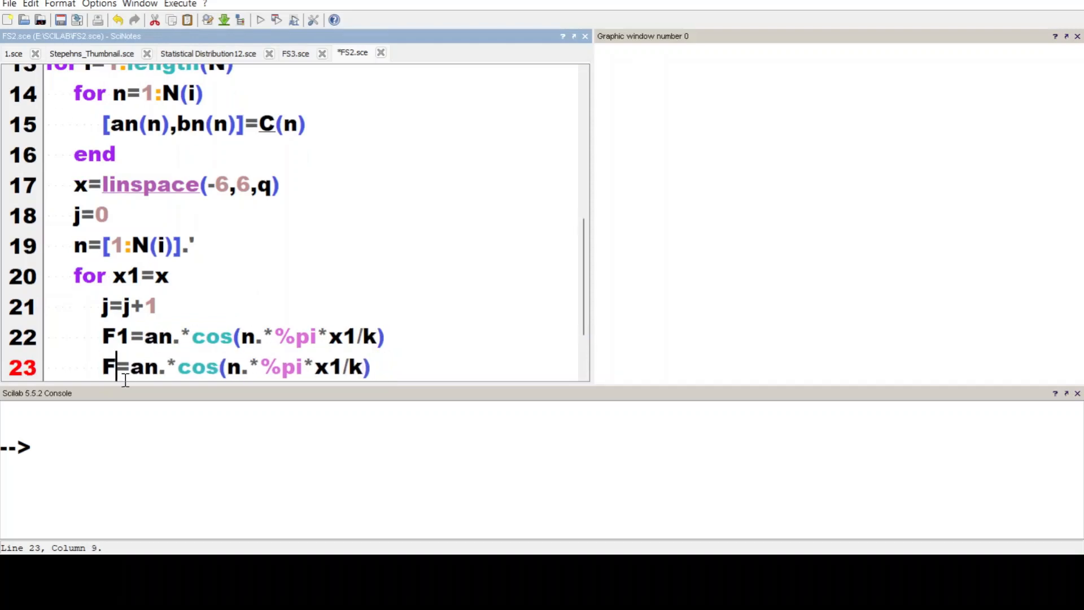
text(2)
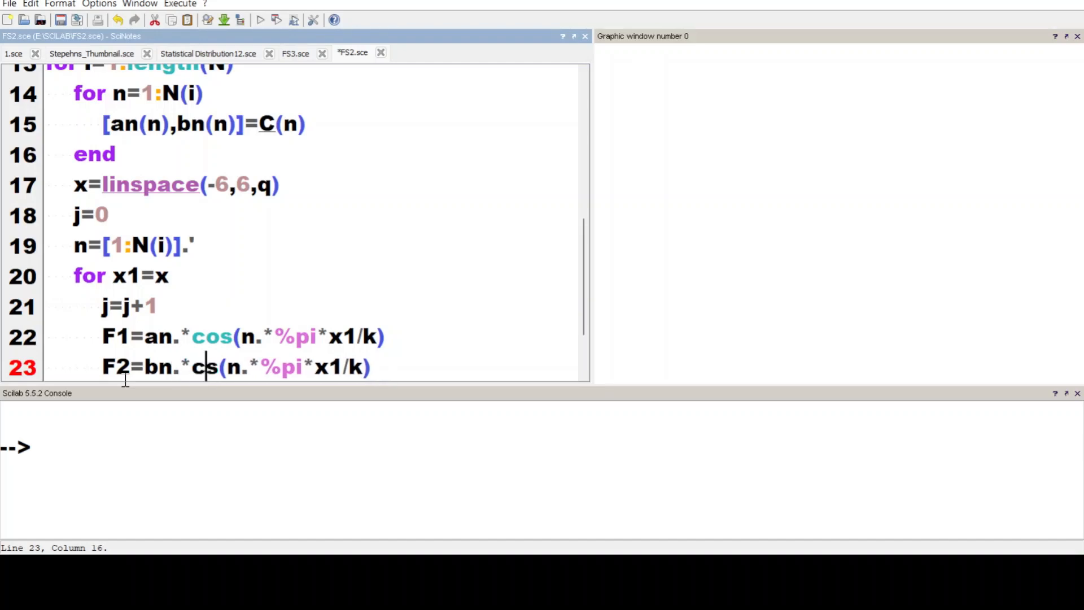
text(in)
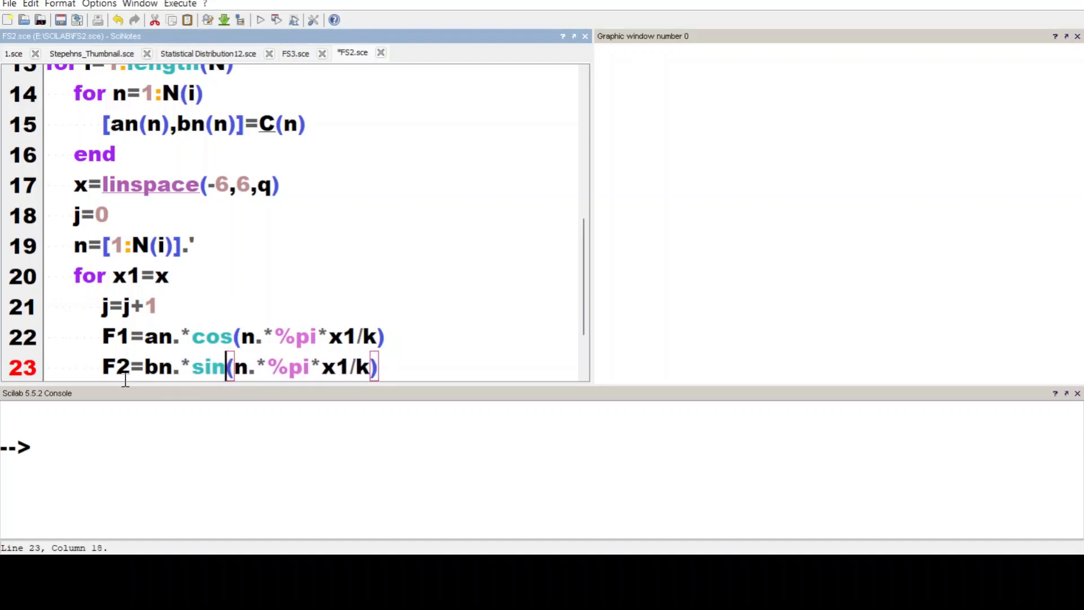
key(Return)
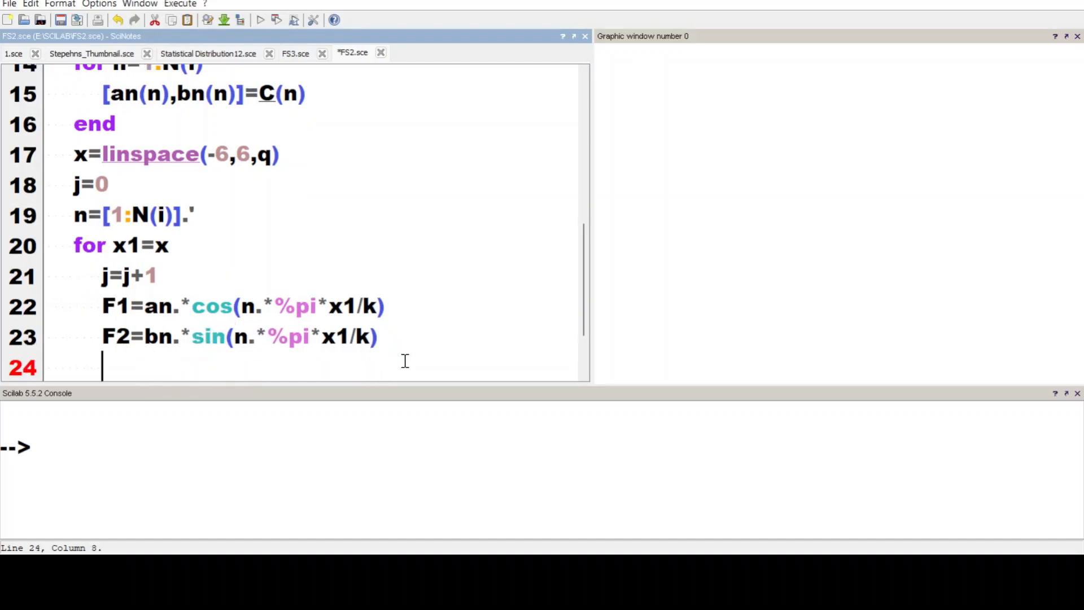
Store the partial sum F(j)=a0/2+sum(F1)+sum(F2)
text(F()
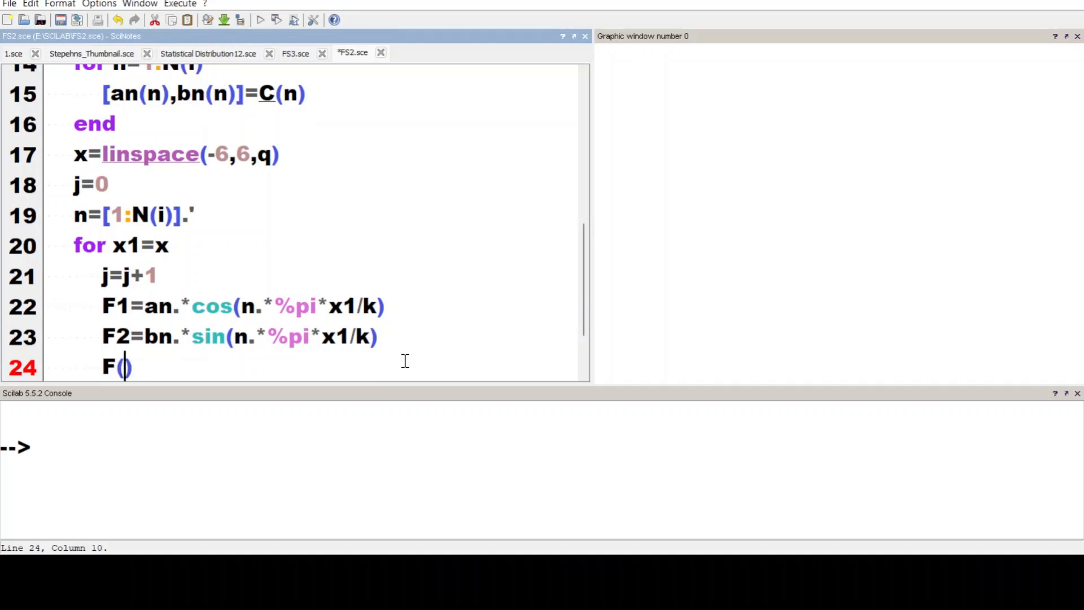
text(j)=)
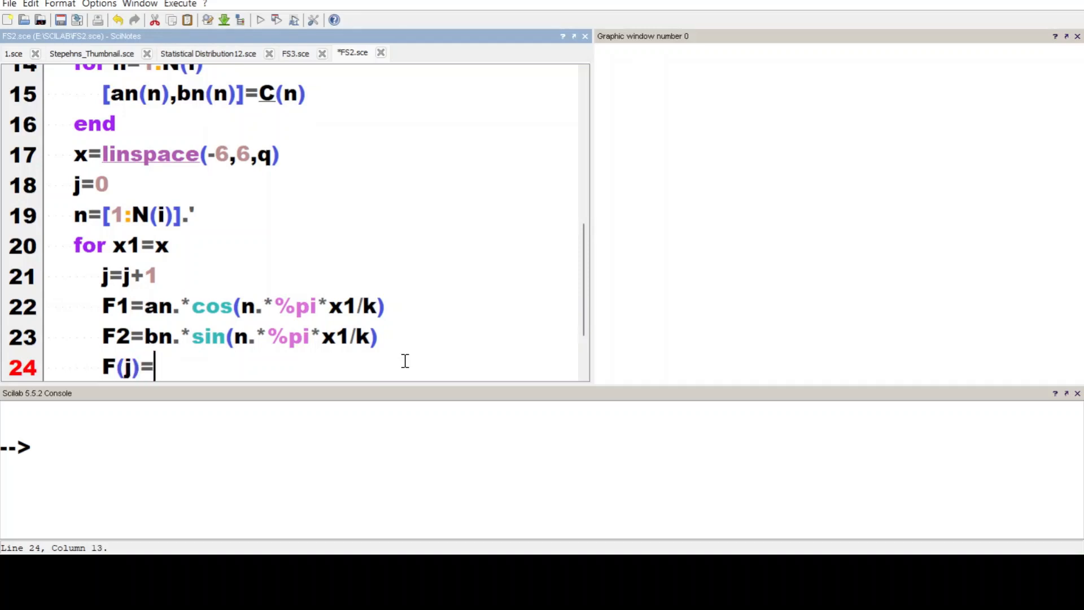
text(a0/2)
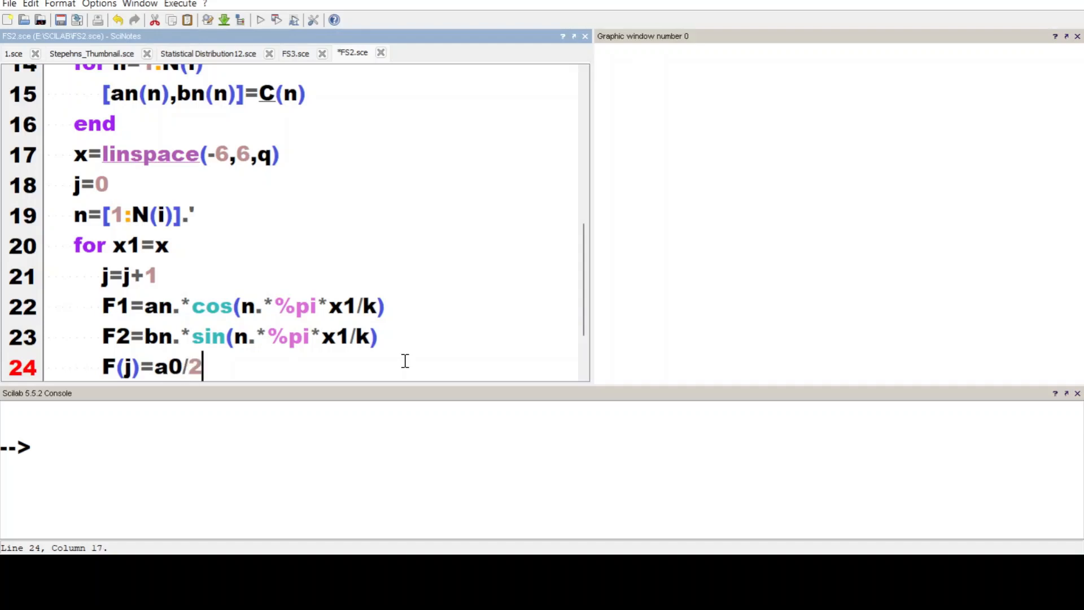
text(+sum)
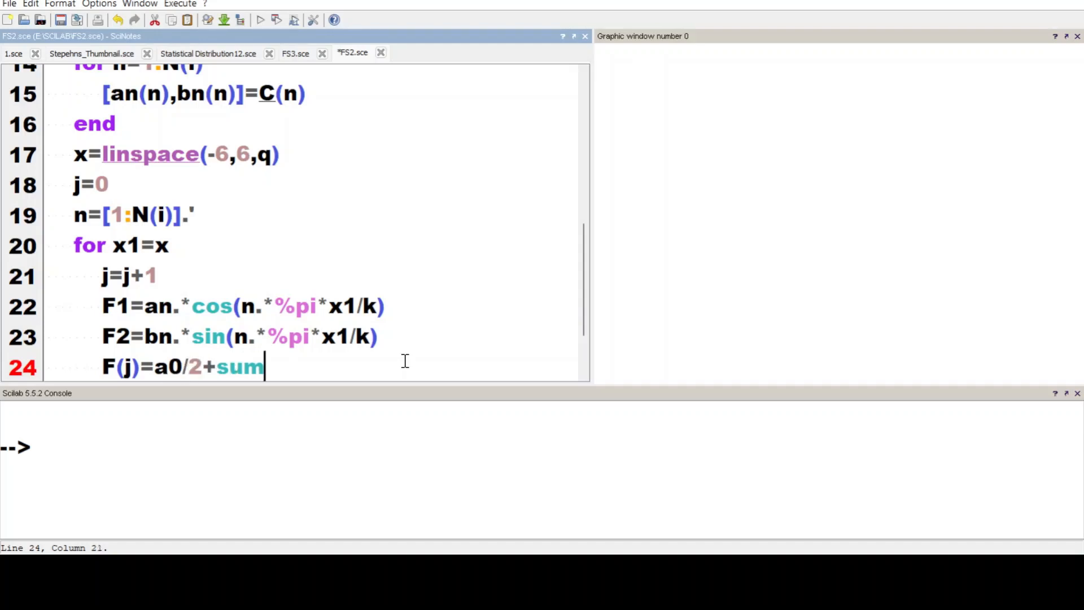
text((F1))
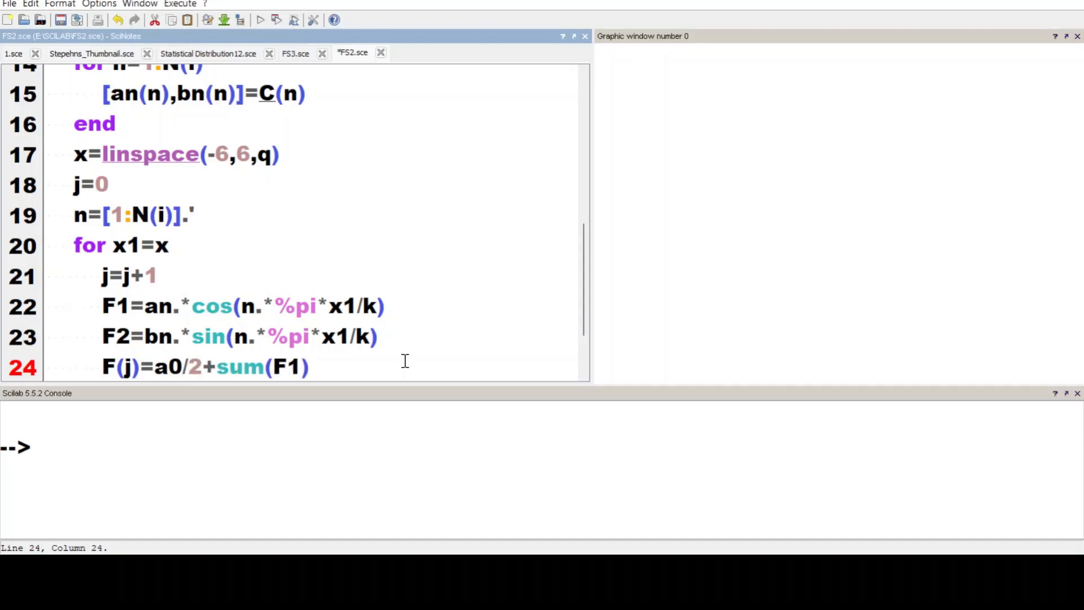
text(+sum)
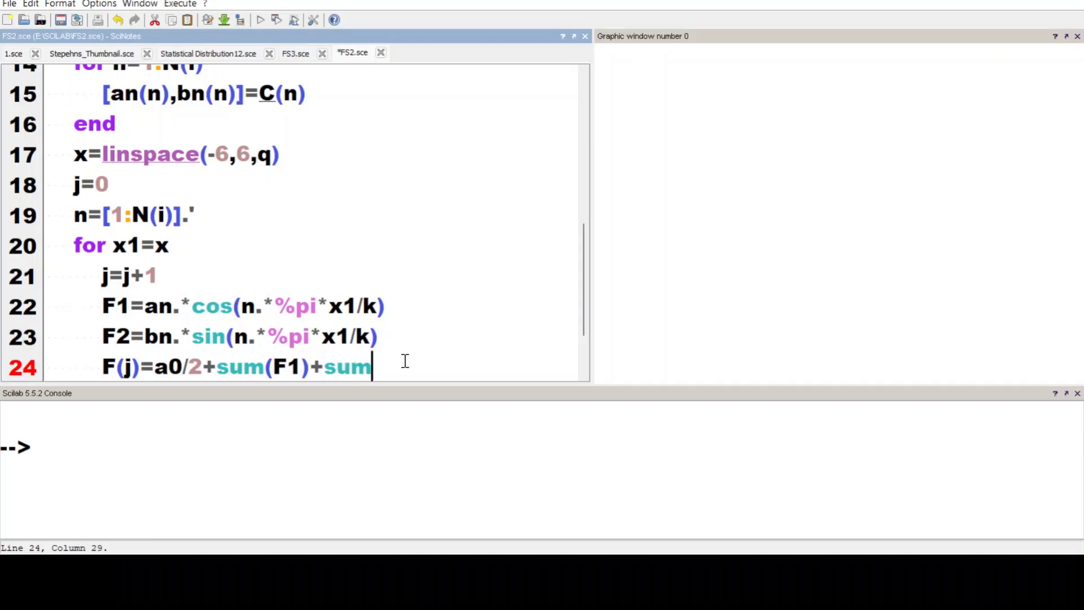
text((F2))
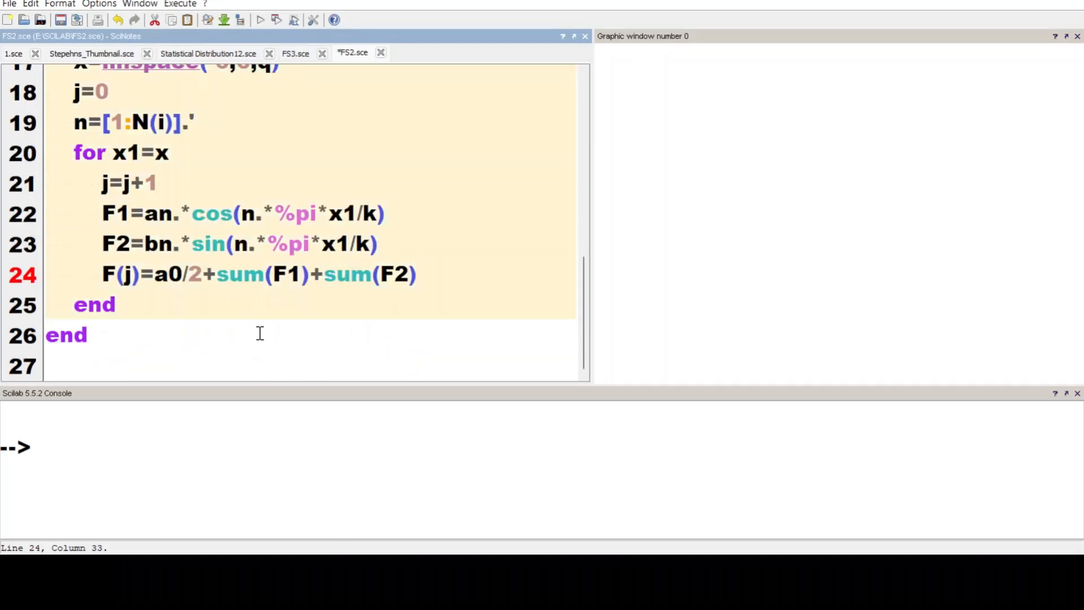
Add subplot(2,2,i) and plot2d(x,F,i) after the x1 loop and run the script
text(subplot()
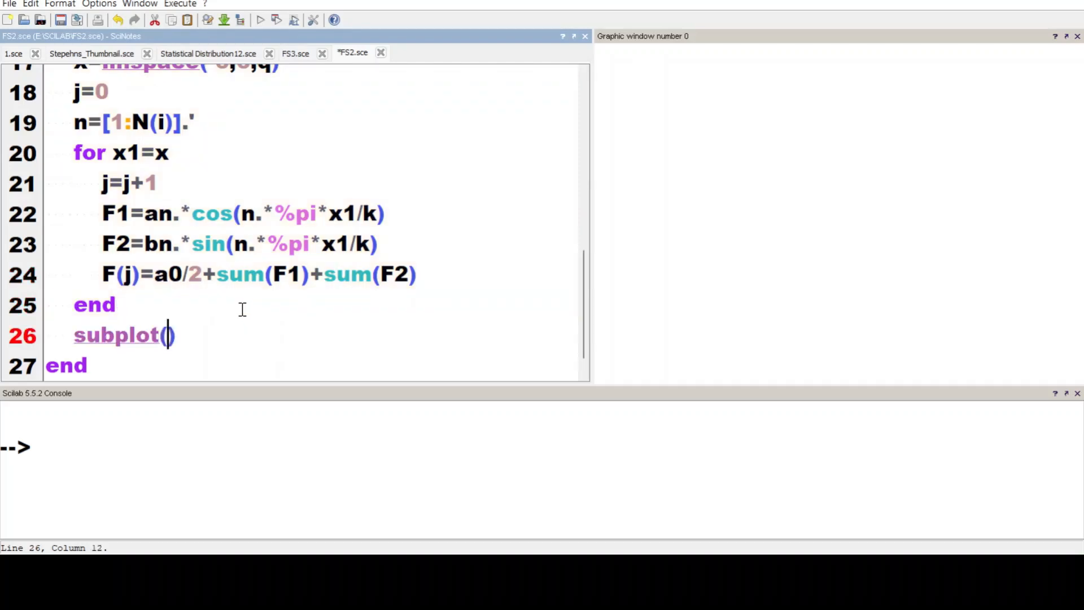
text(2,2,i)
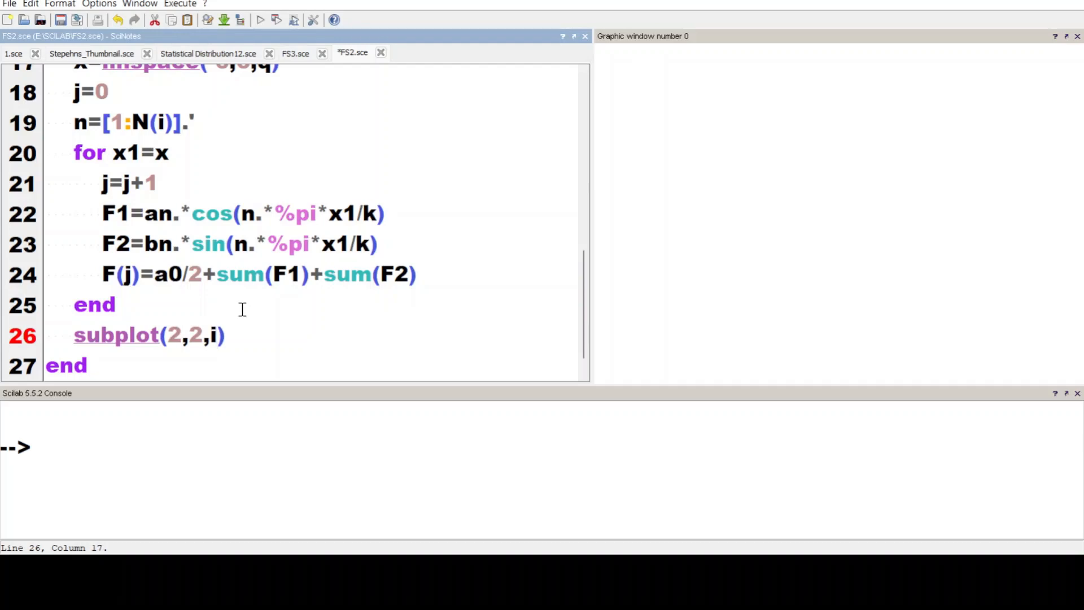
text(plot)
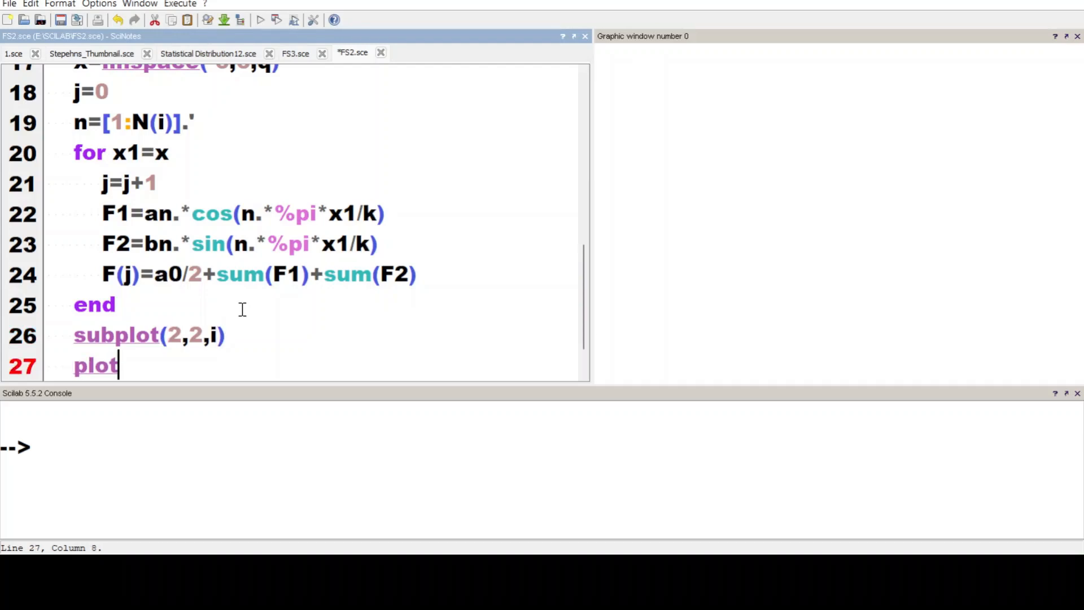
text(2d())
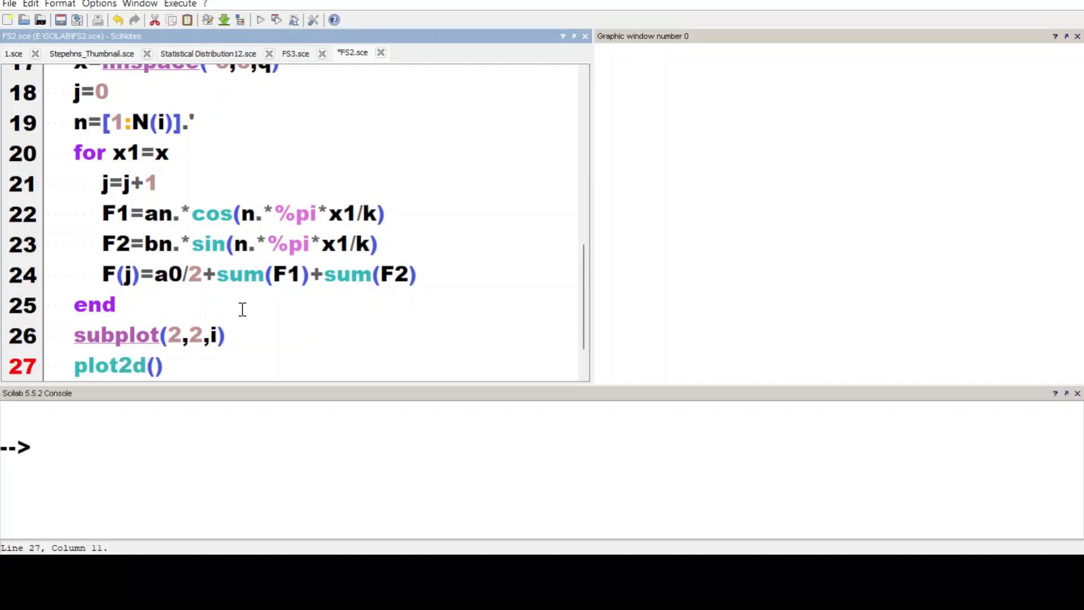
text(x,F)
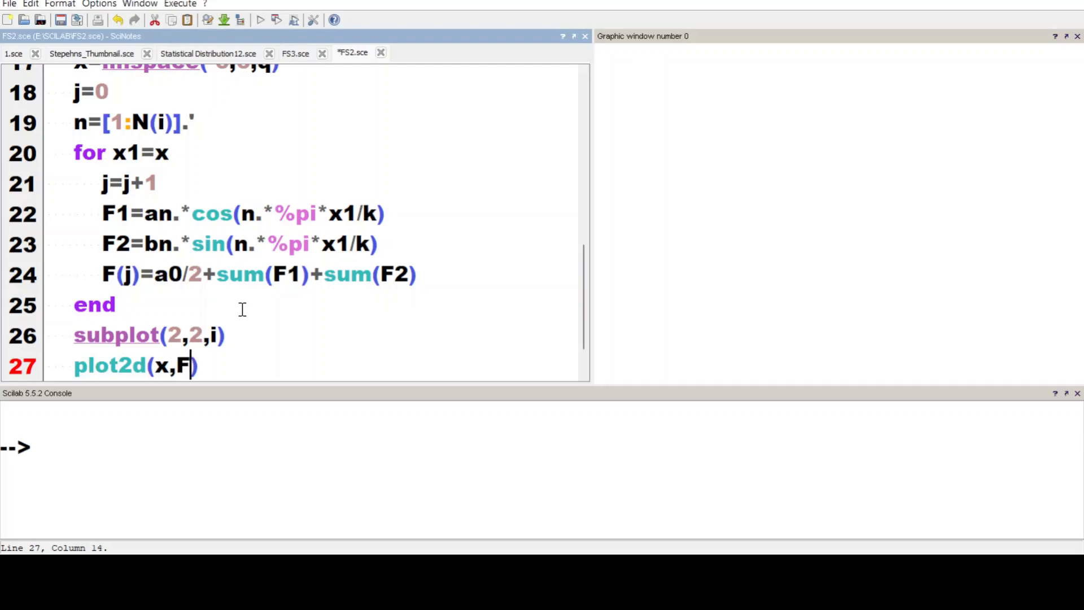
text(i)
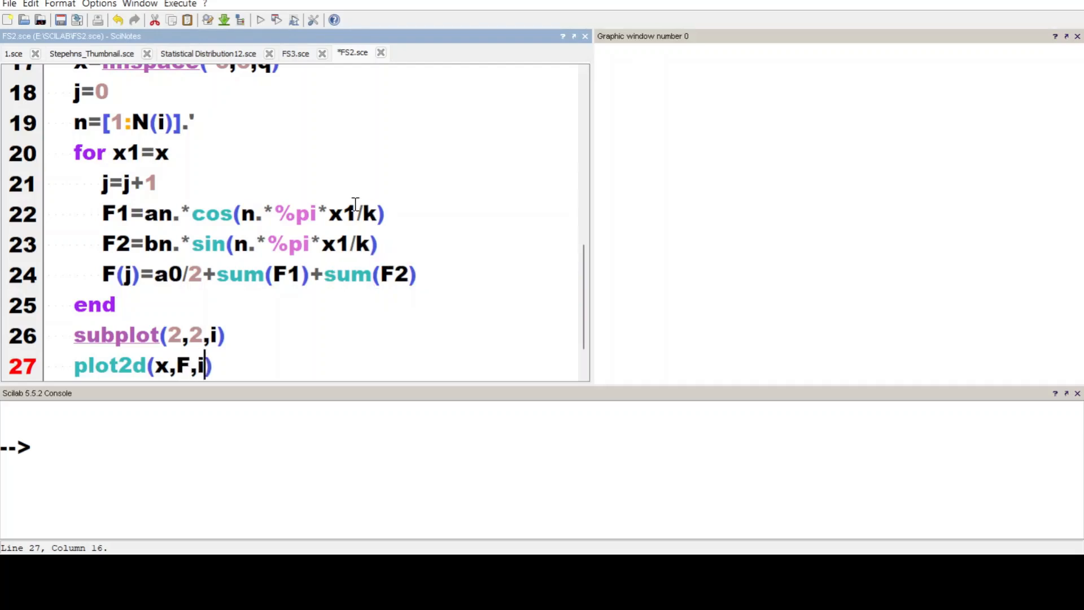
click(276, 20)
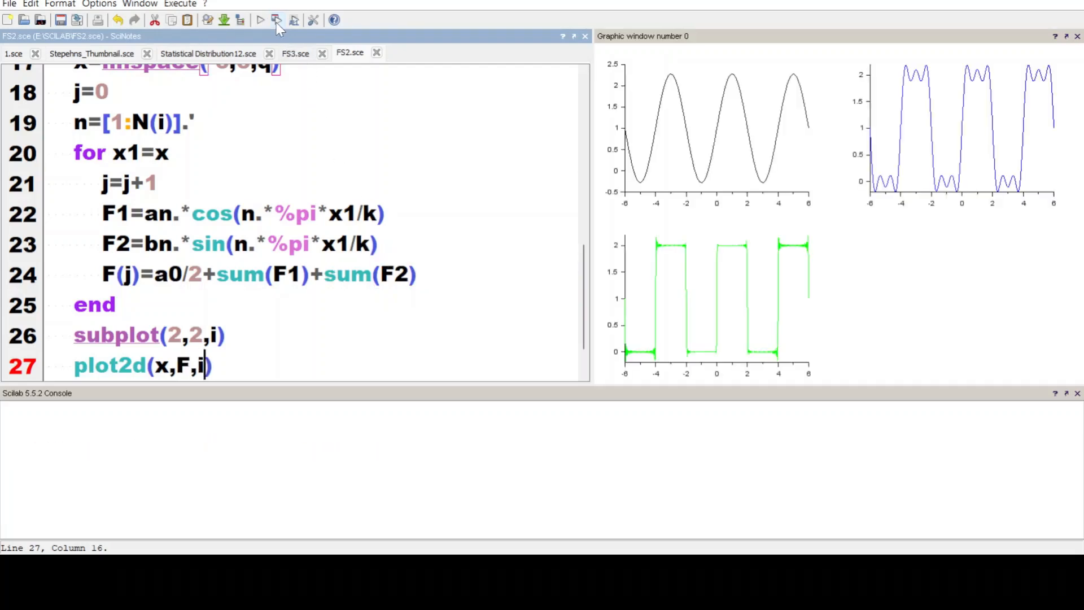
click(276, 19)
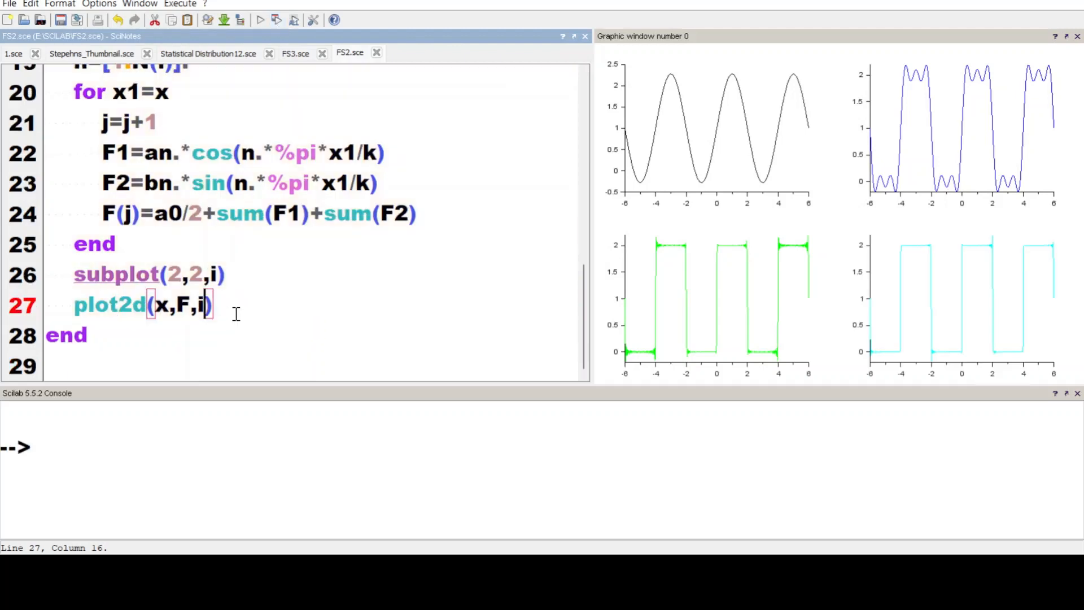
Add a title reading 'Square Wave: For n=' followed by string(N(i))
text(tit)
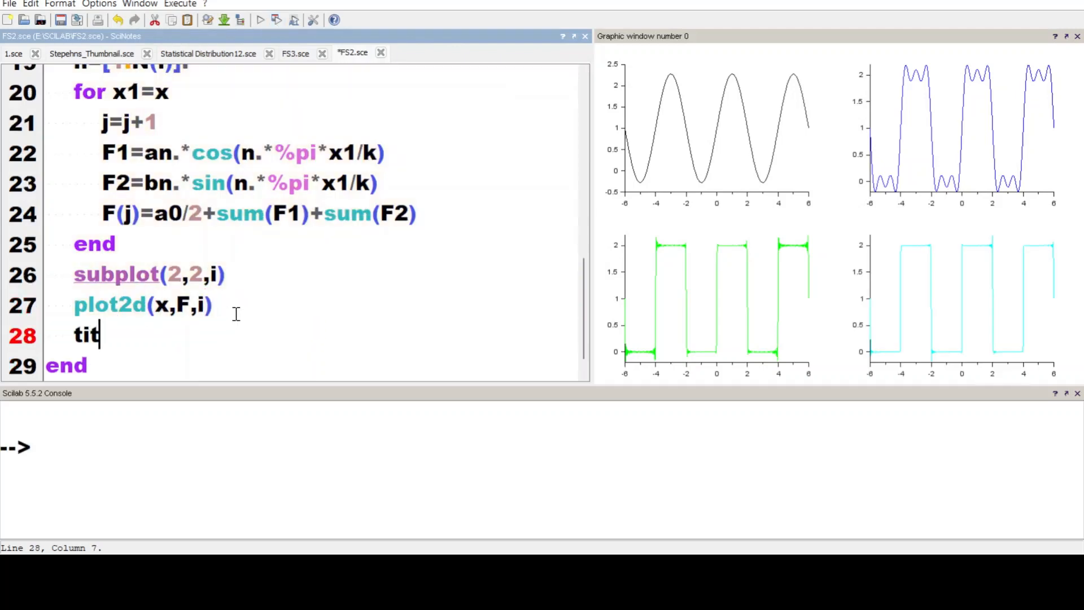
text(le())
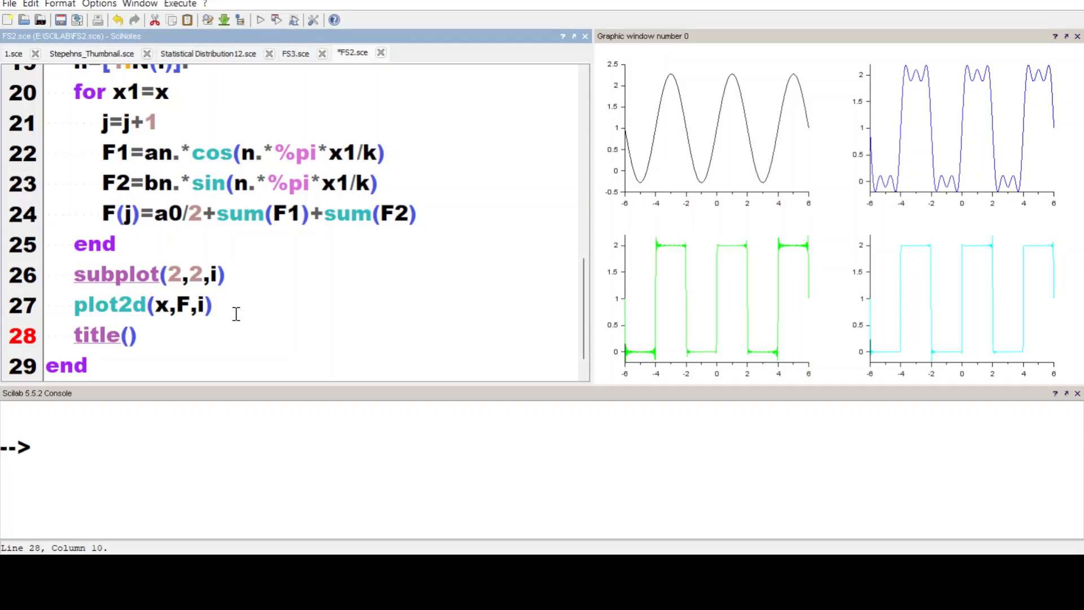
text("")
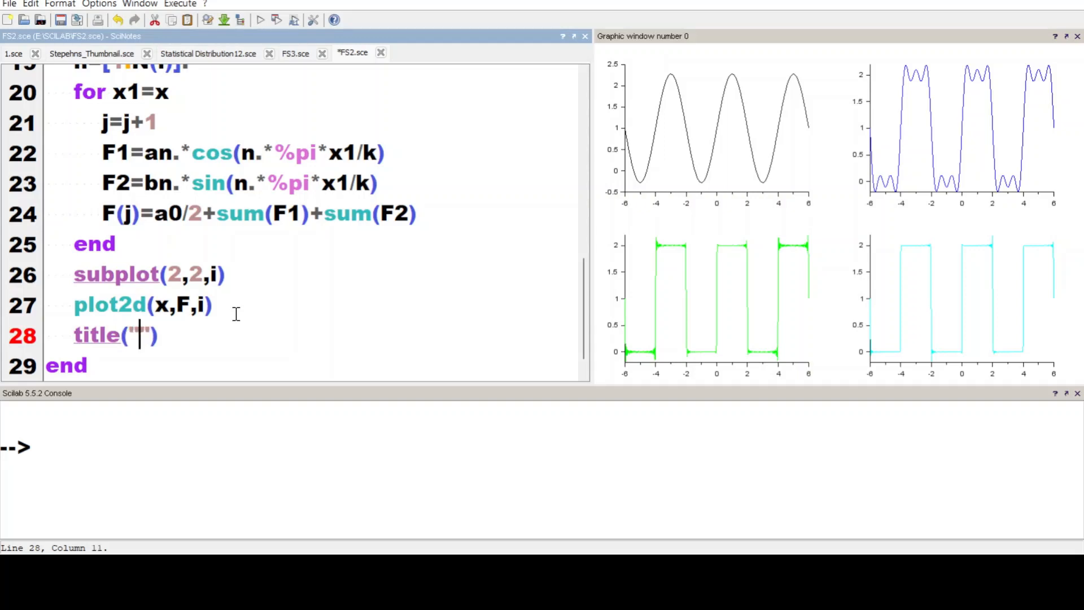
text($\b$)
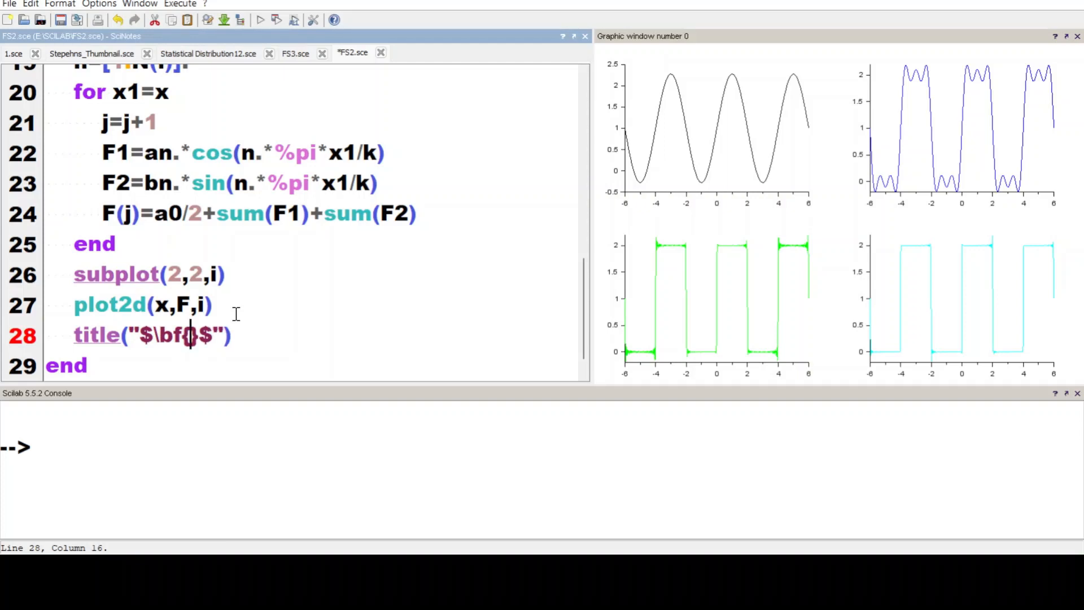
text(Square\;)
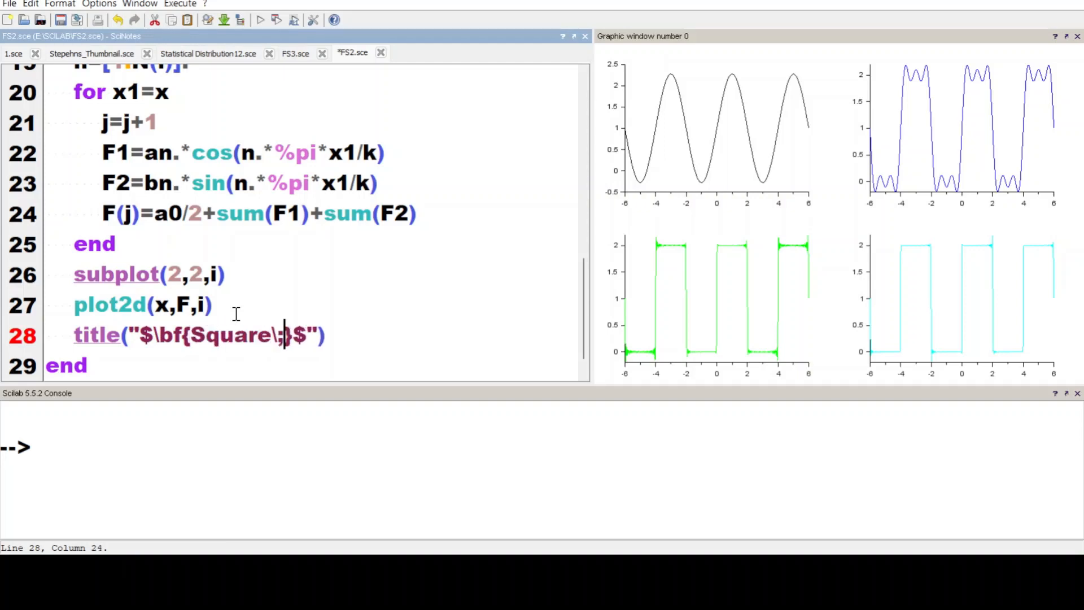
text(Wave:)
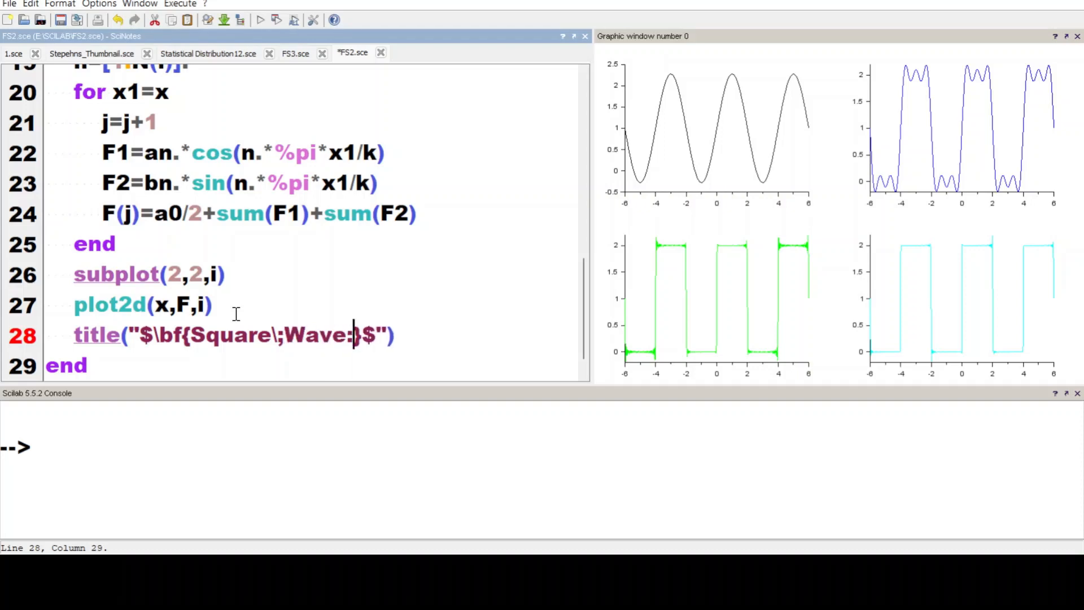
text(For)
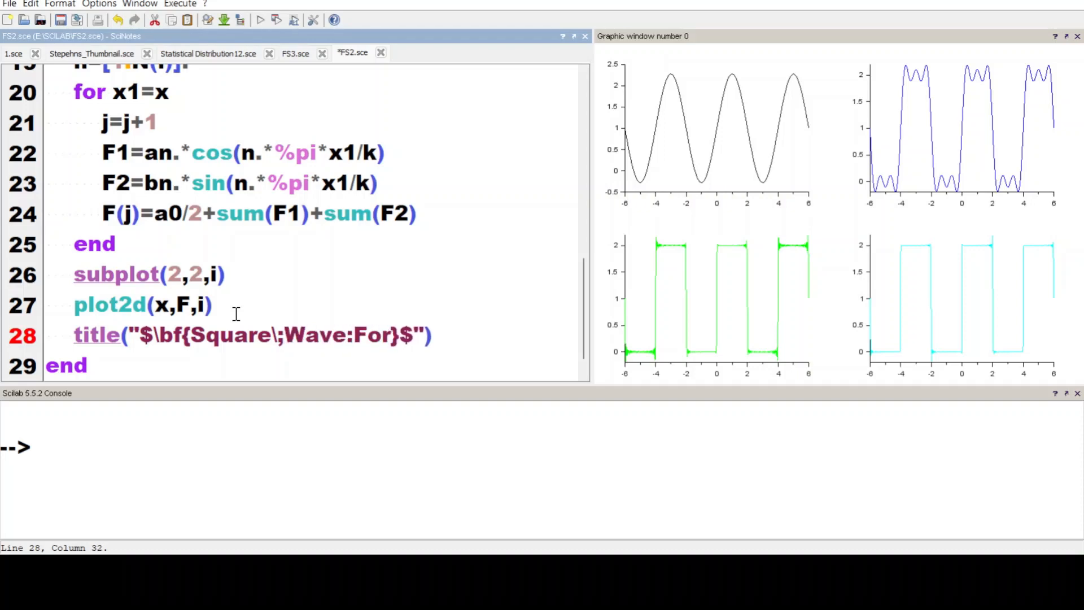
text(\;n)
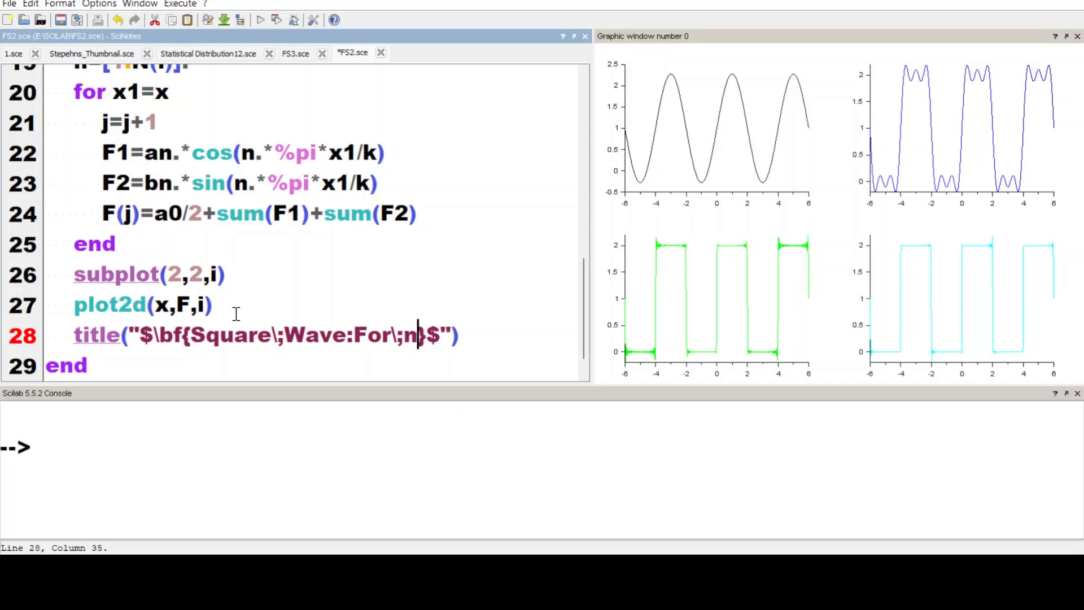
text(="")
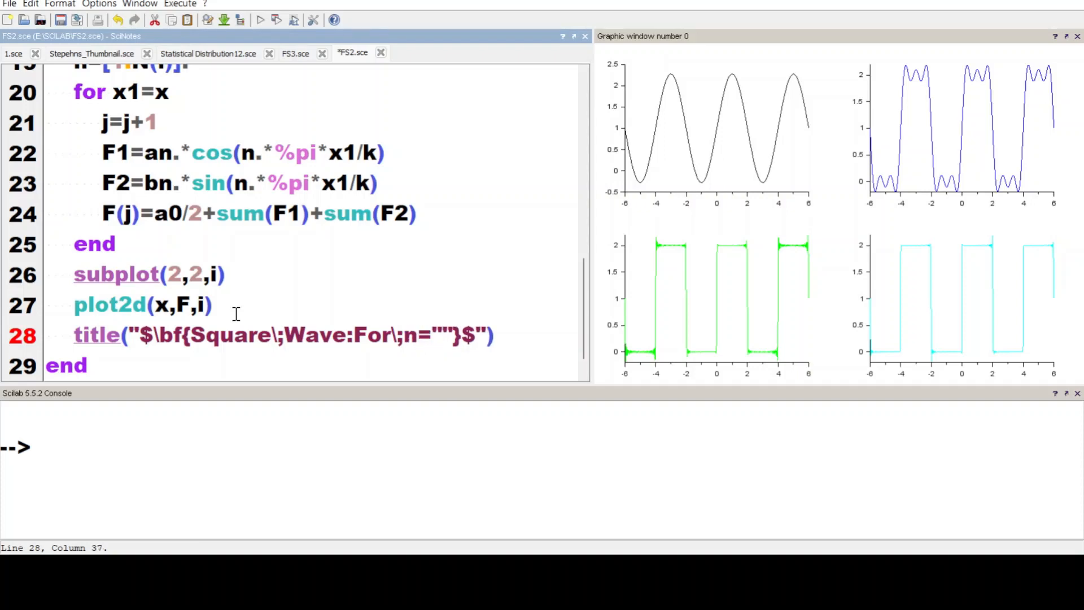
text(++)
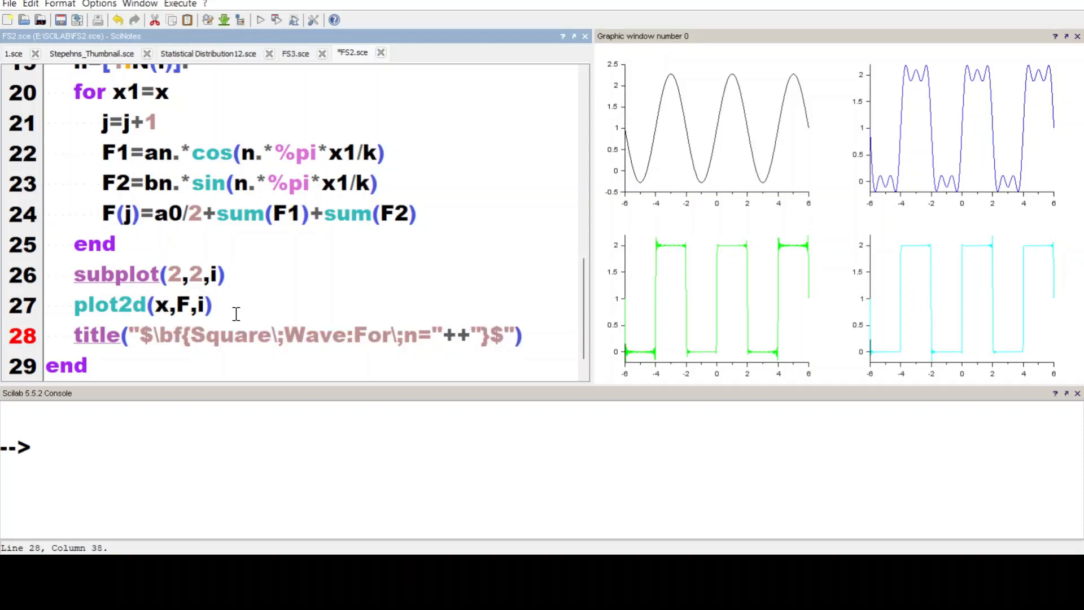
text(string()
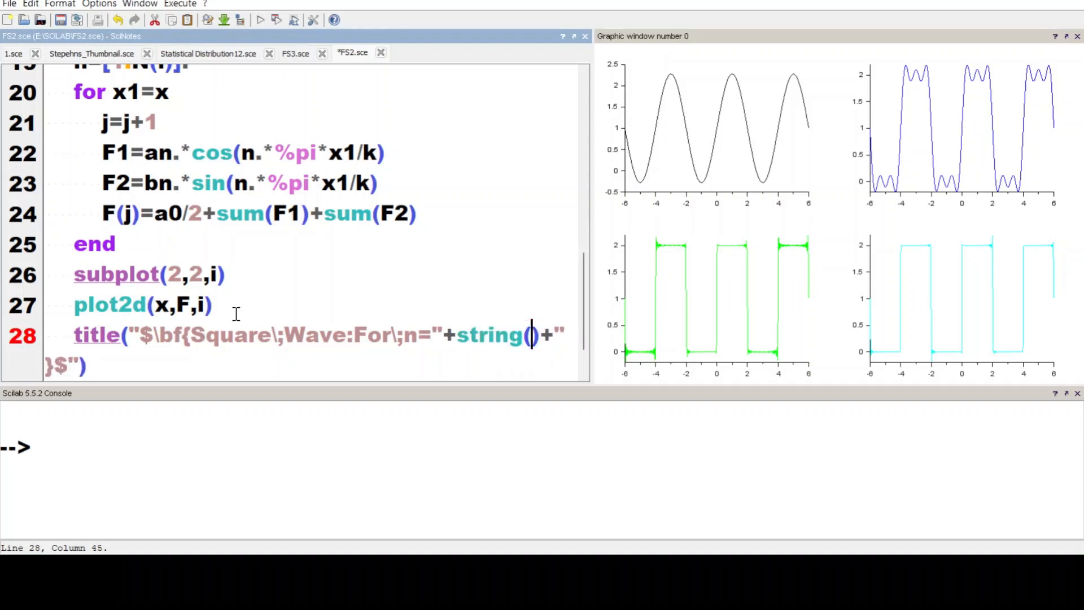
text(N()
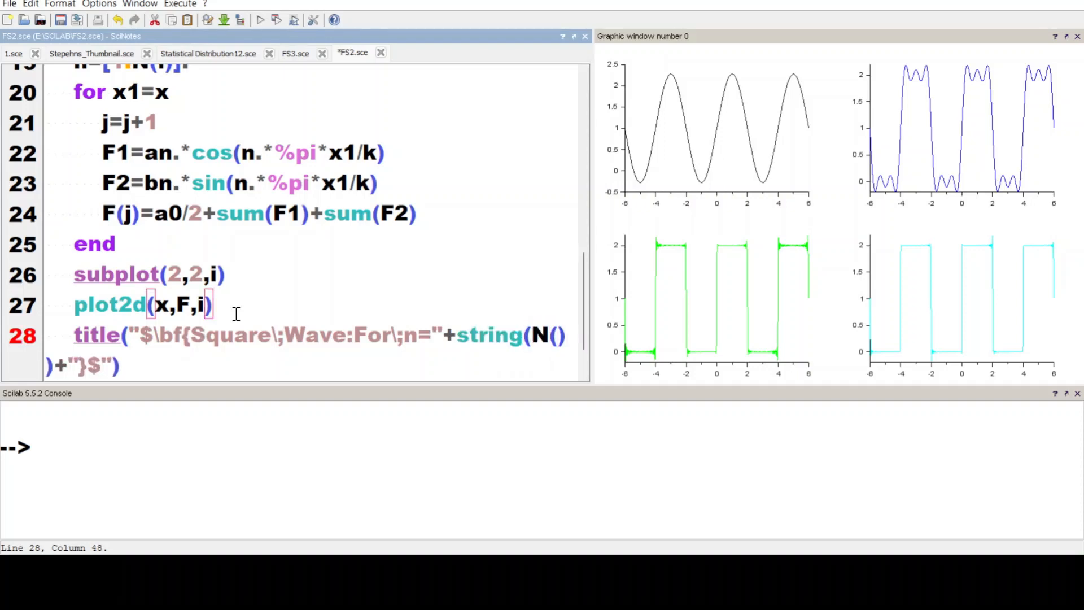
text(i)
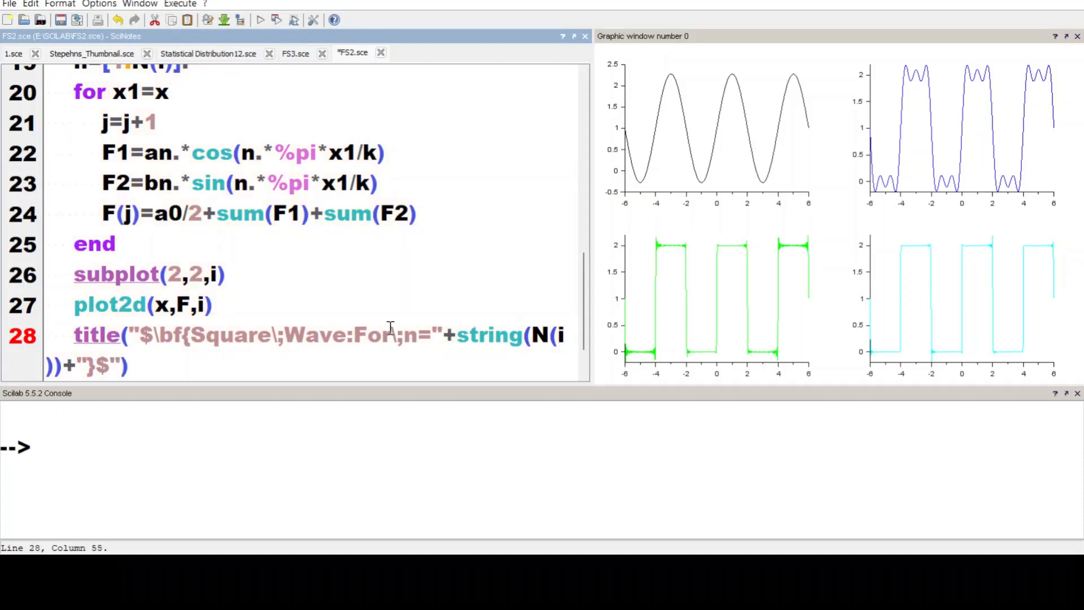
Set the title font size to 3 and edge colour to 1
text(,"f")
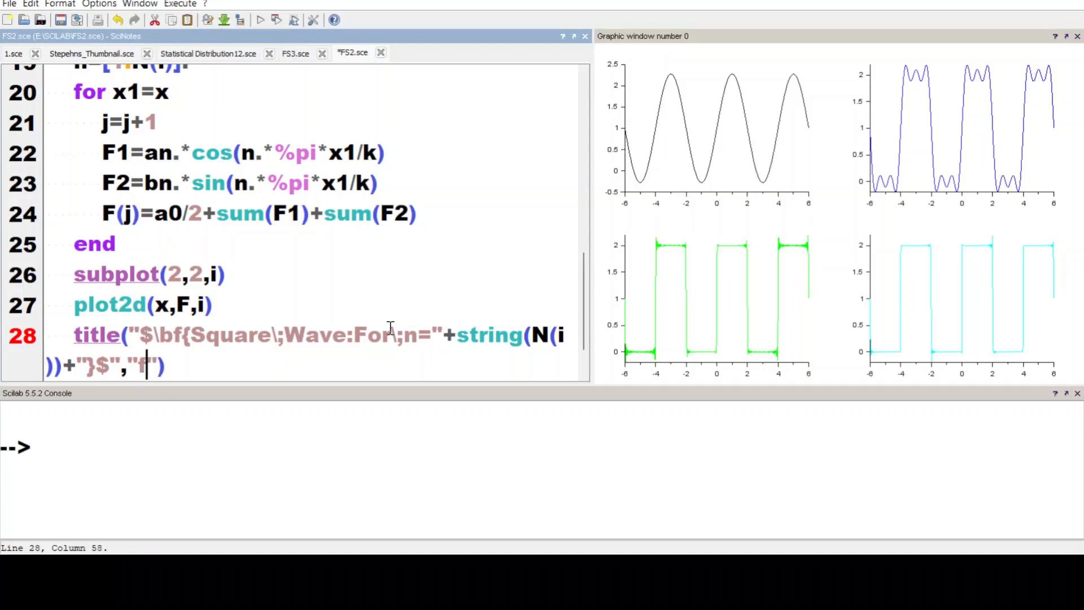
text(on)
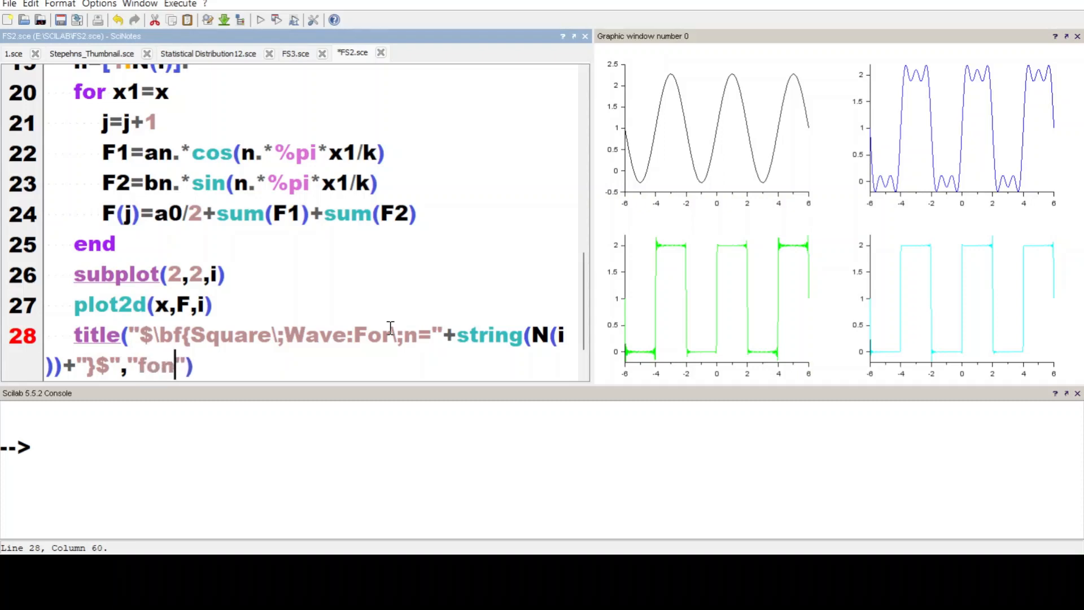
text(tsize)
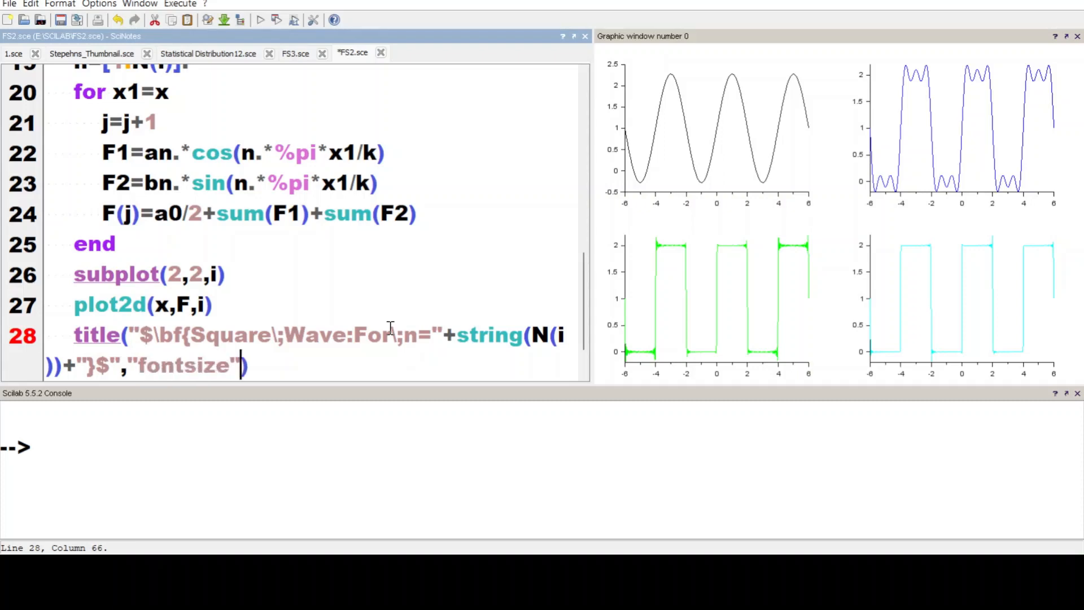
text(,3,)
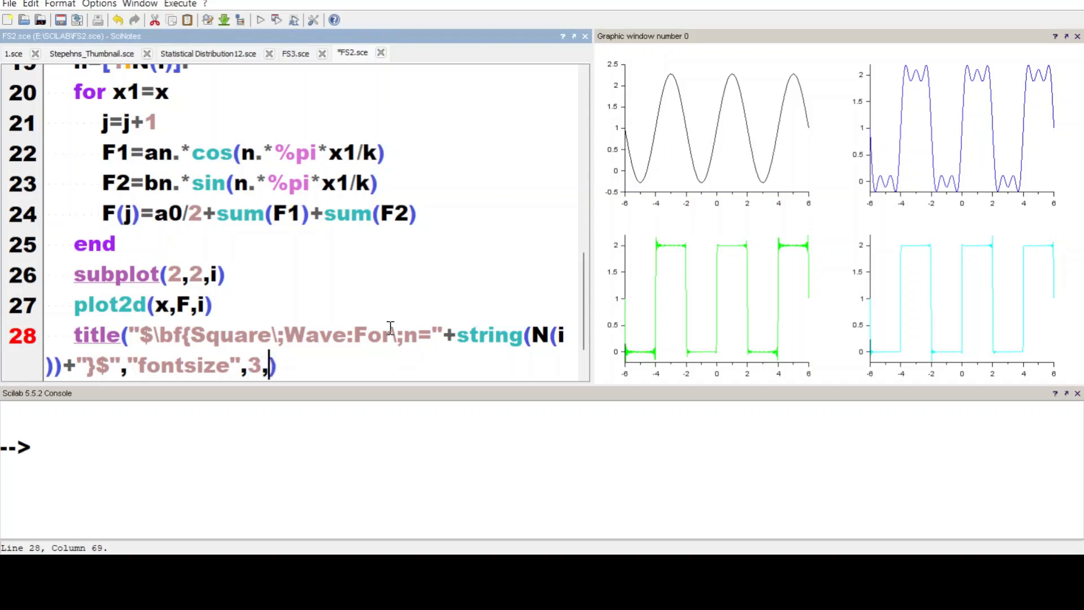
text("edgec")
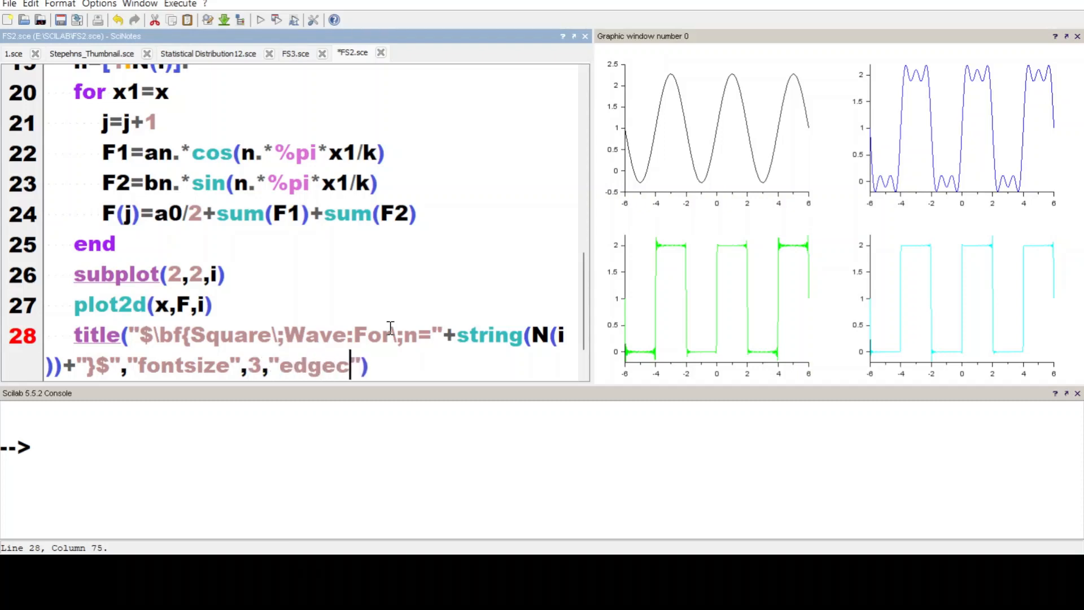
text(ol",1))
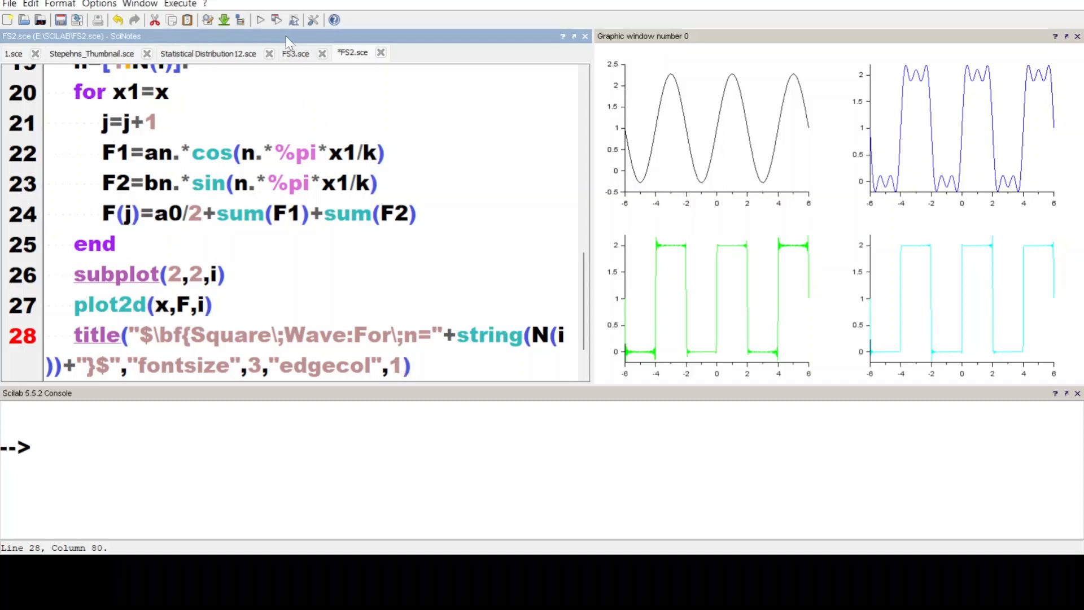
Run the script to show the titles, then add the bold x axis label
click(276, 19)
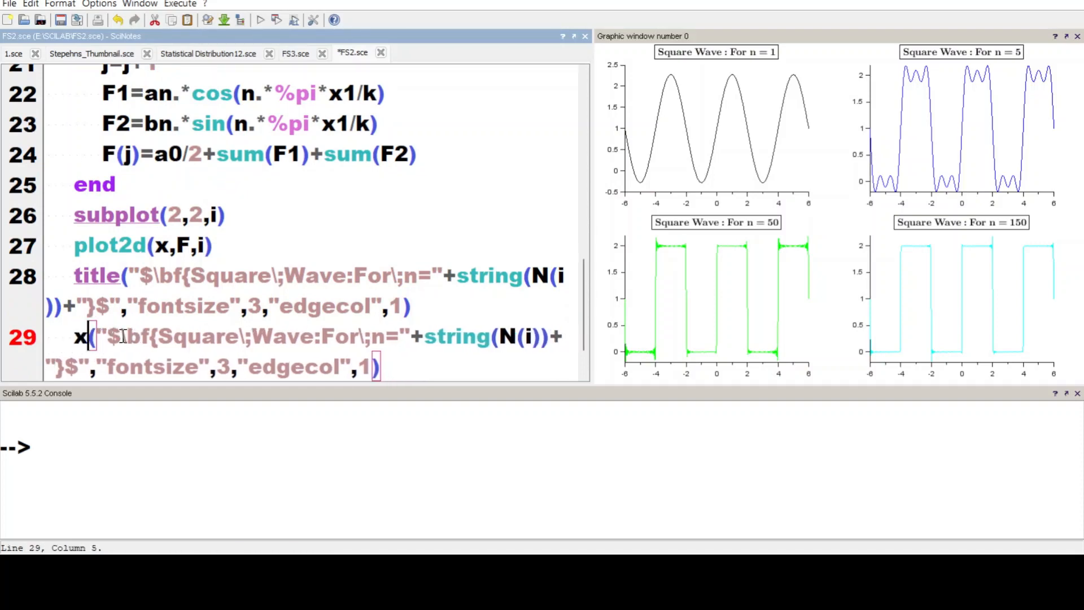
text(label)
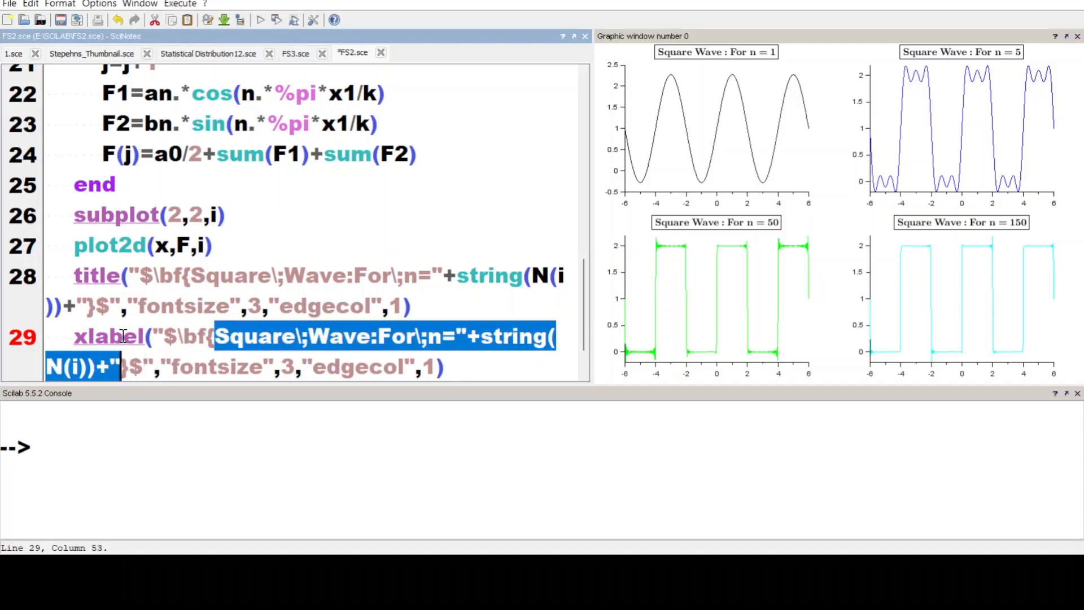
text(x})
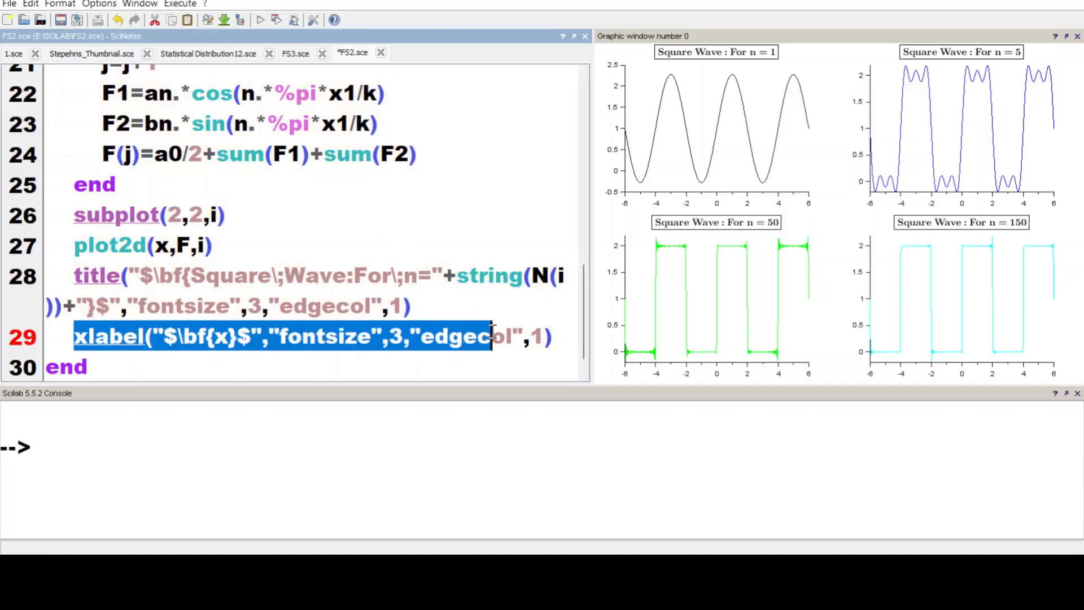
Add the bold f(x) y-axis label with rotation 0
click(549, 336)
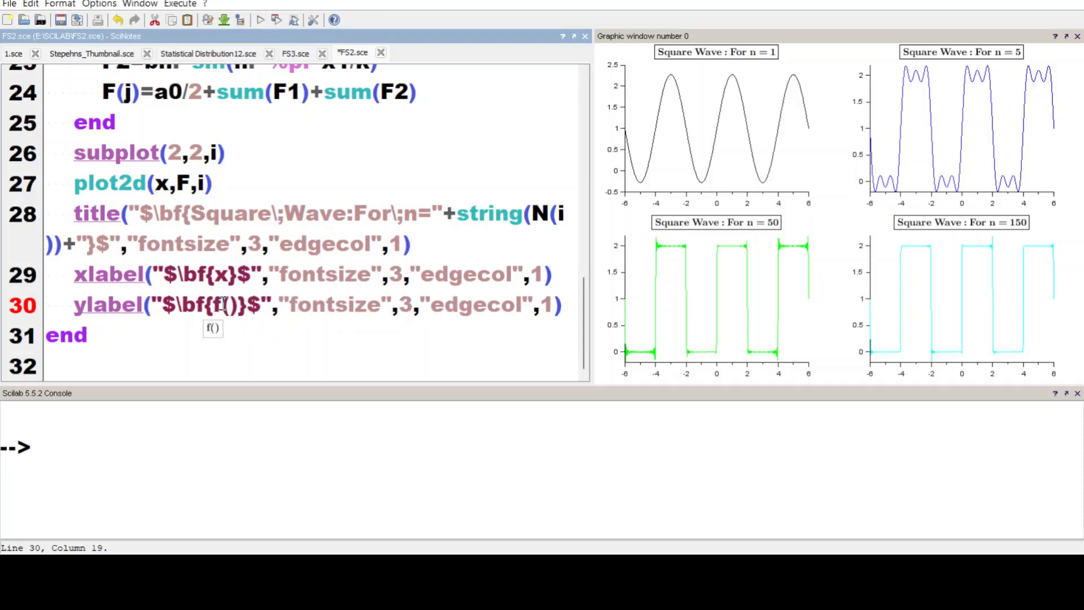
text(x)
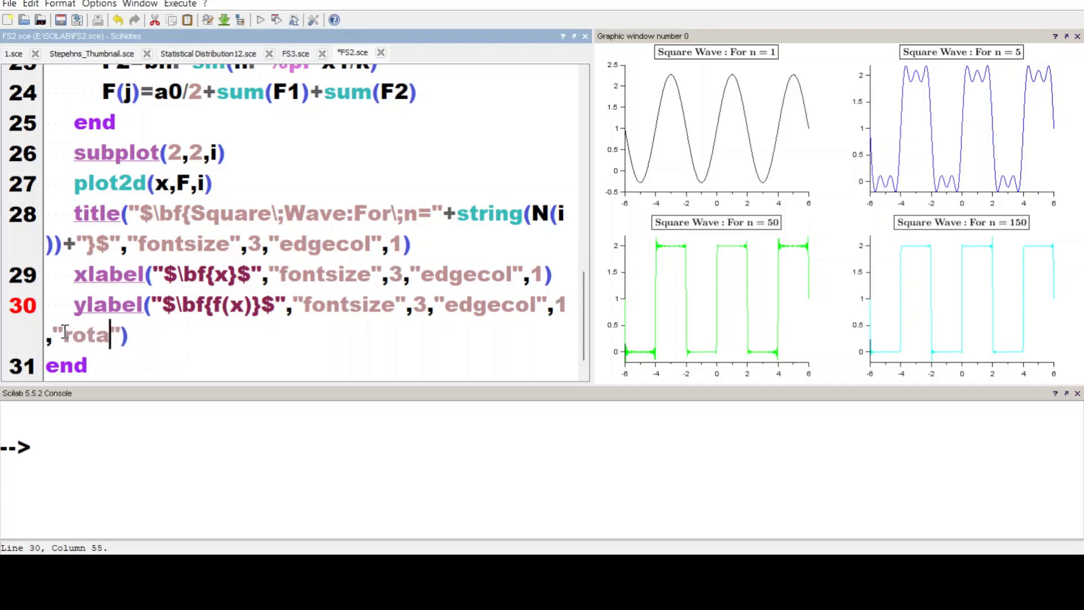
text(tion,)
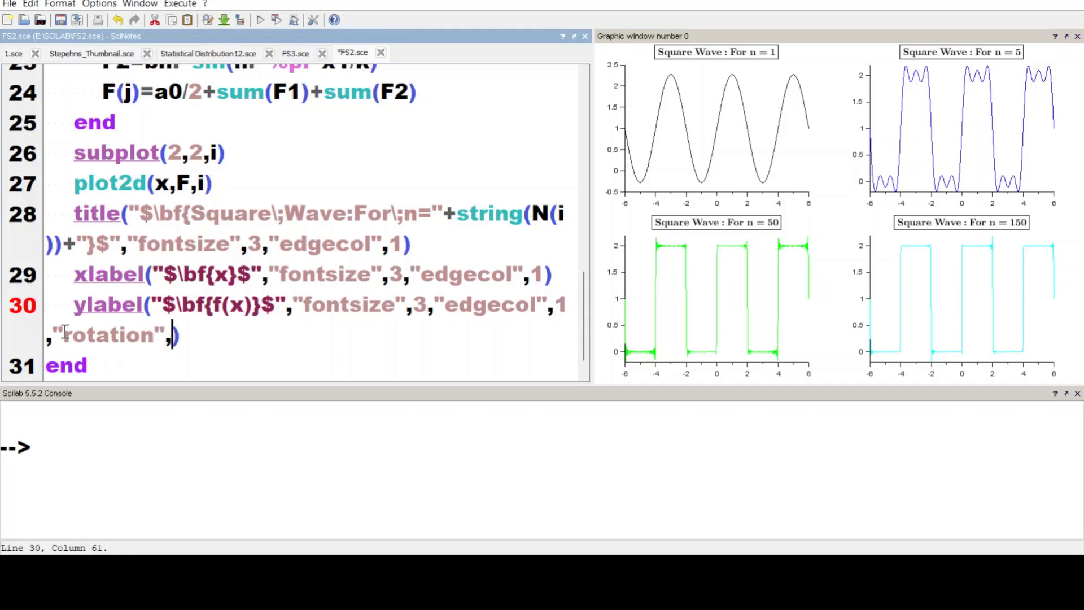
text(0)
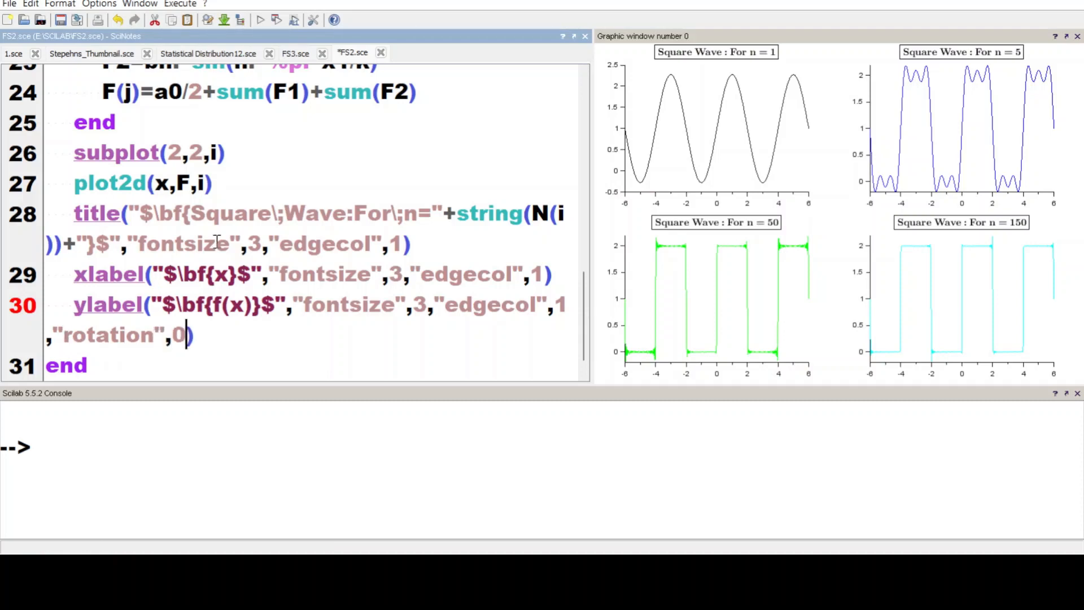
Get the axes with a=gca() and turn a.box on
text(a=)
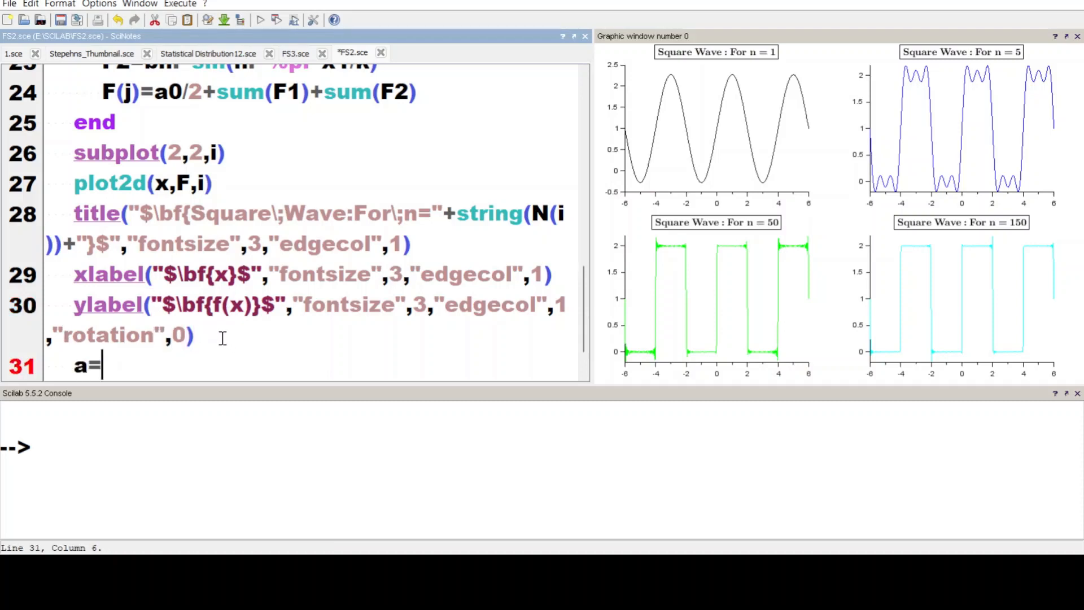
text(gca())
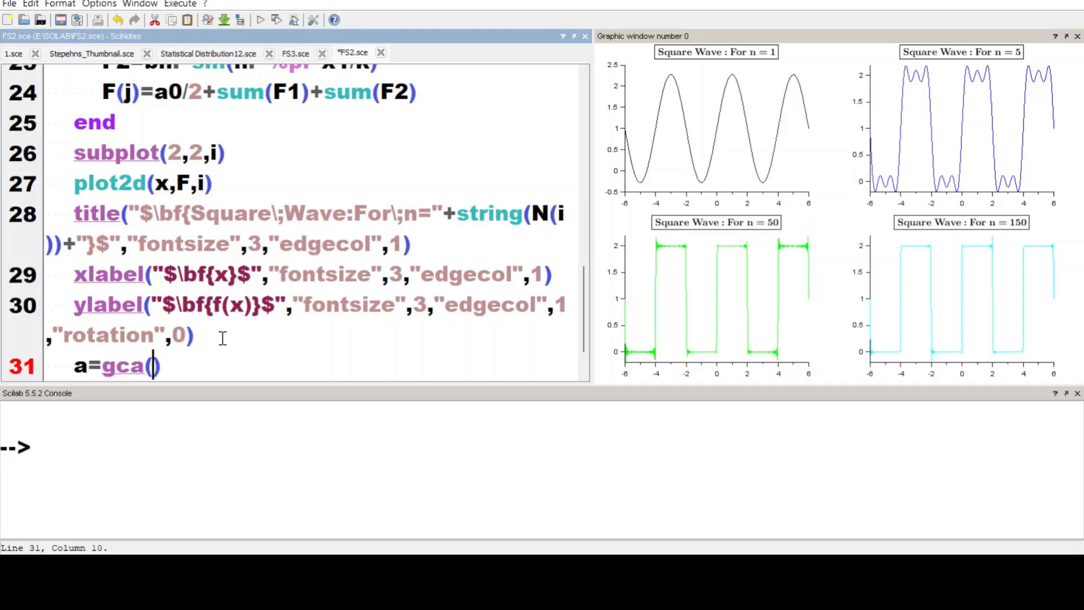
text(a)
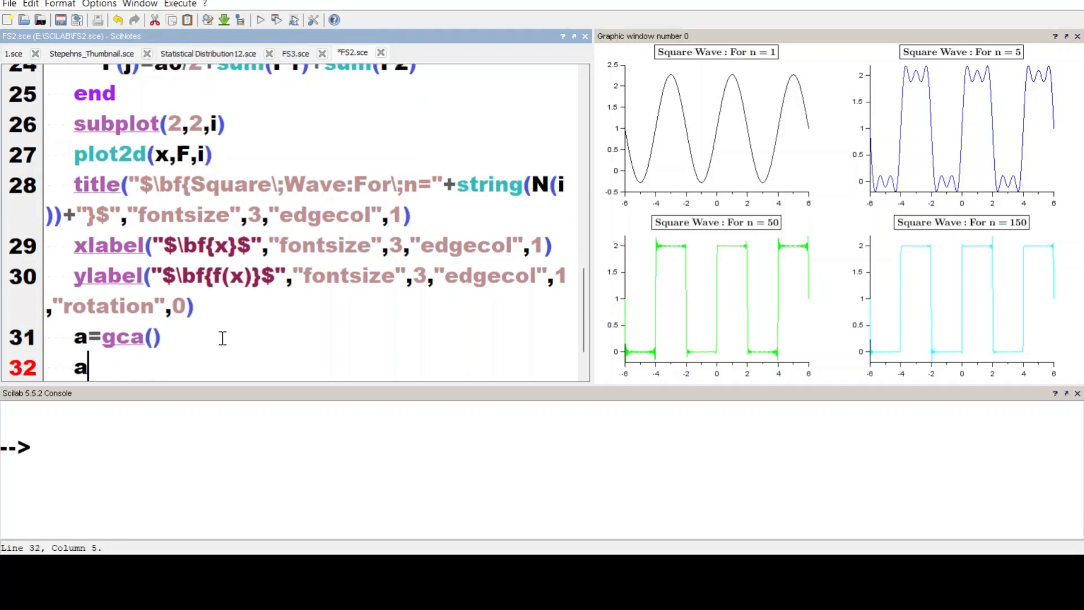
text(.bo)
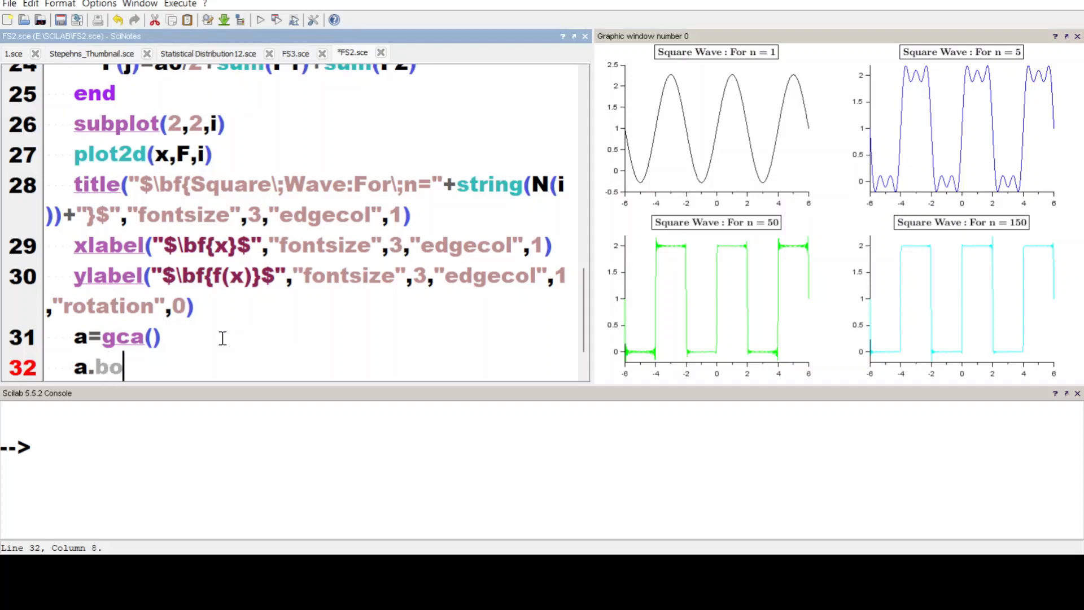
text(x="")
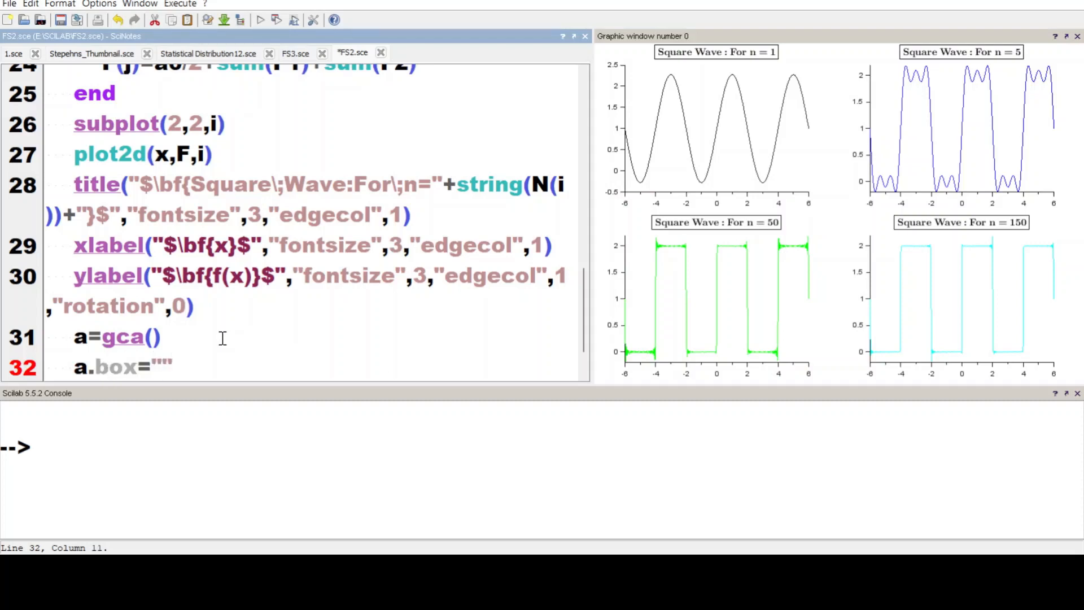
text(on)
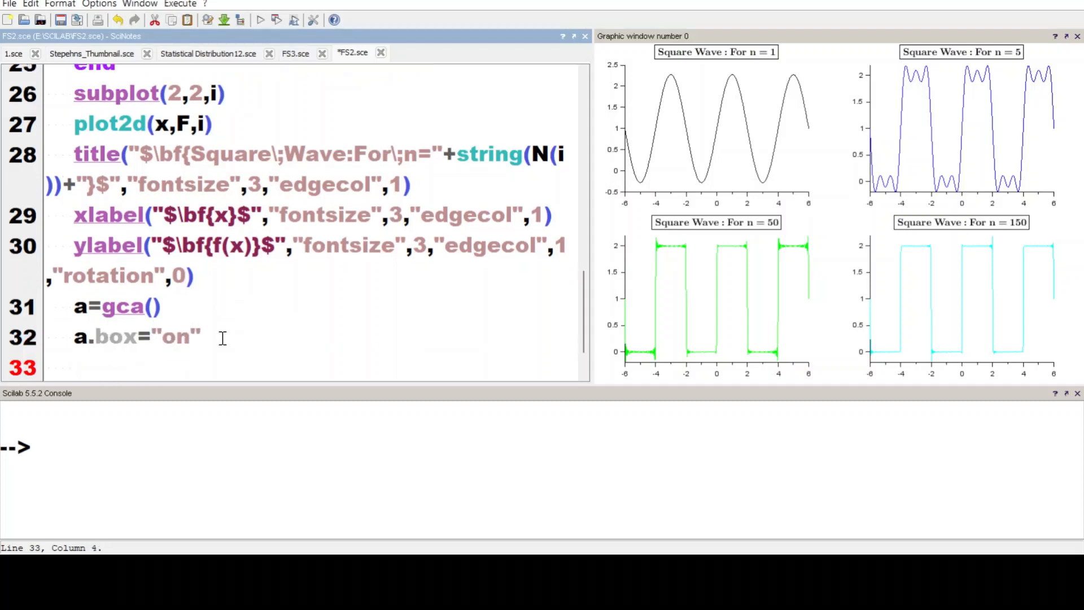
Set the curve thickness with a.children.children.thickness=3
text(a.)
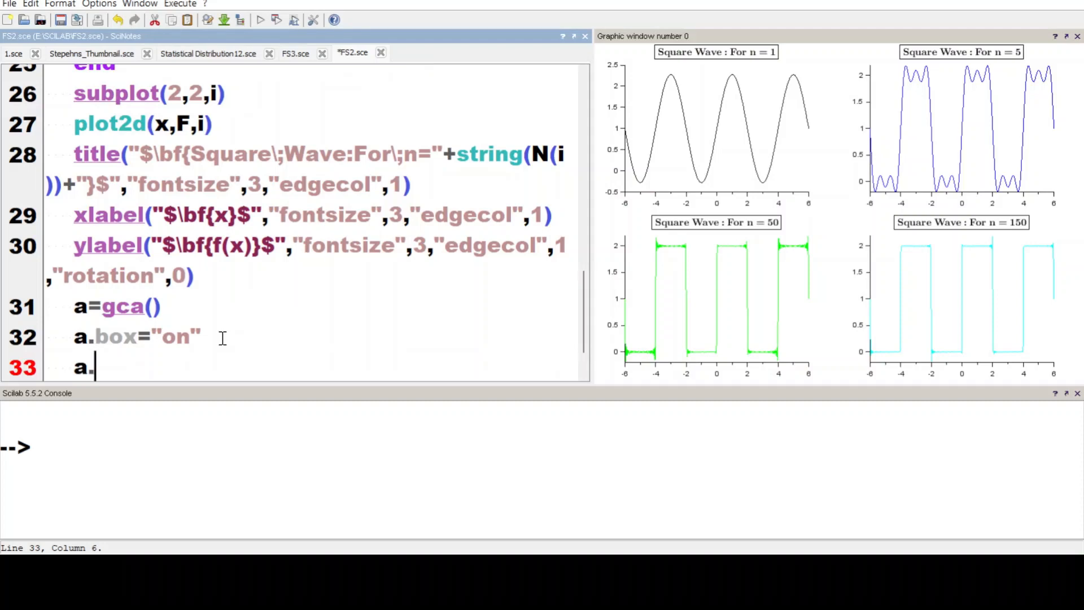
text(child)
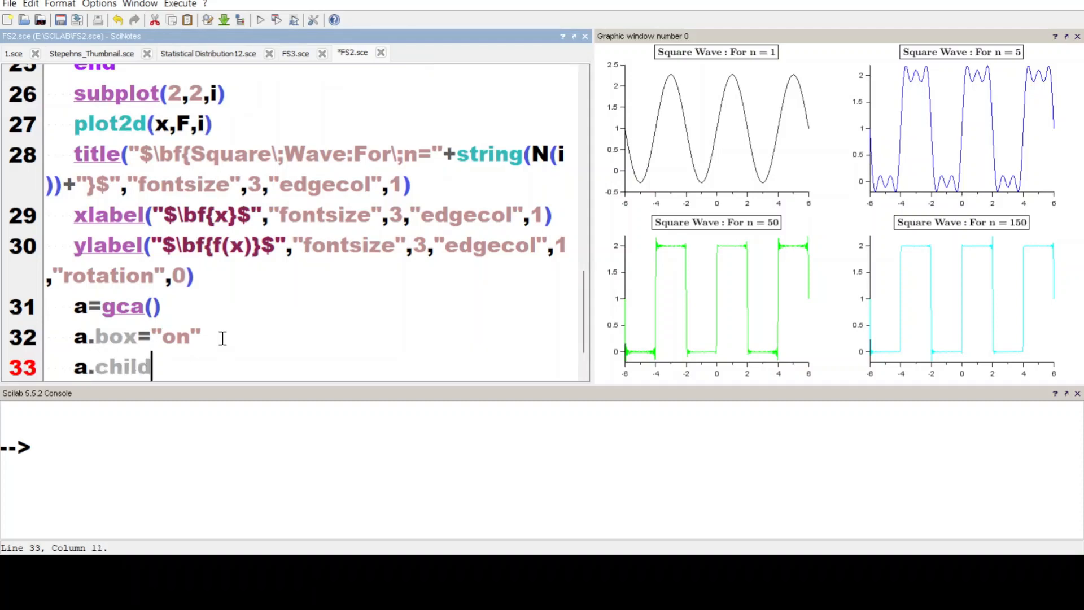
text(ren.child)
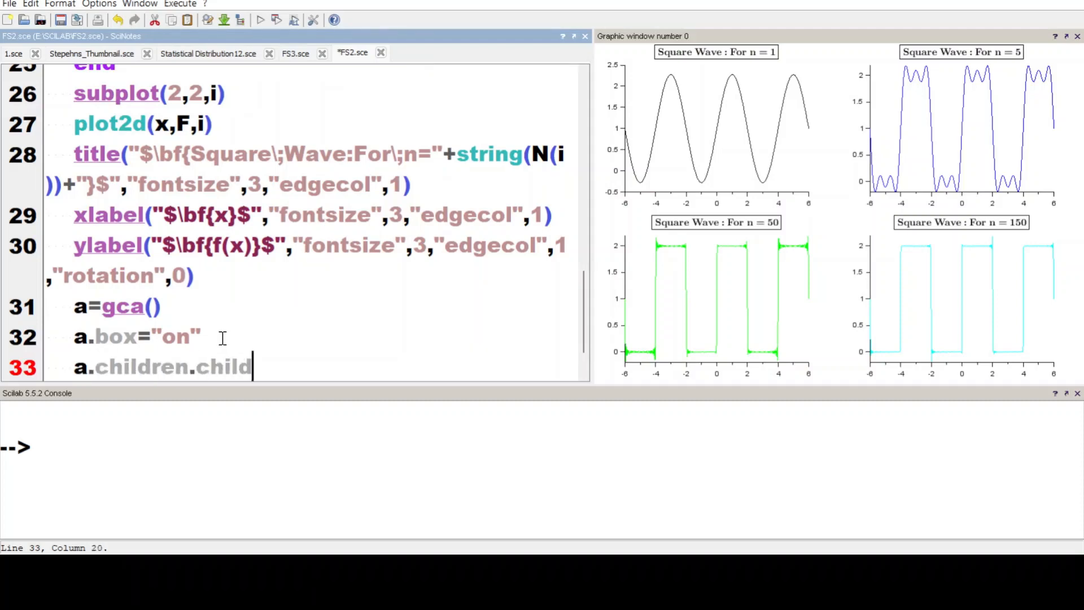
text(ren.thc)
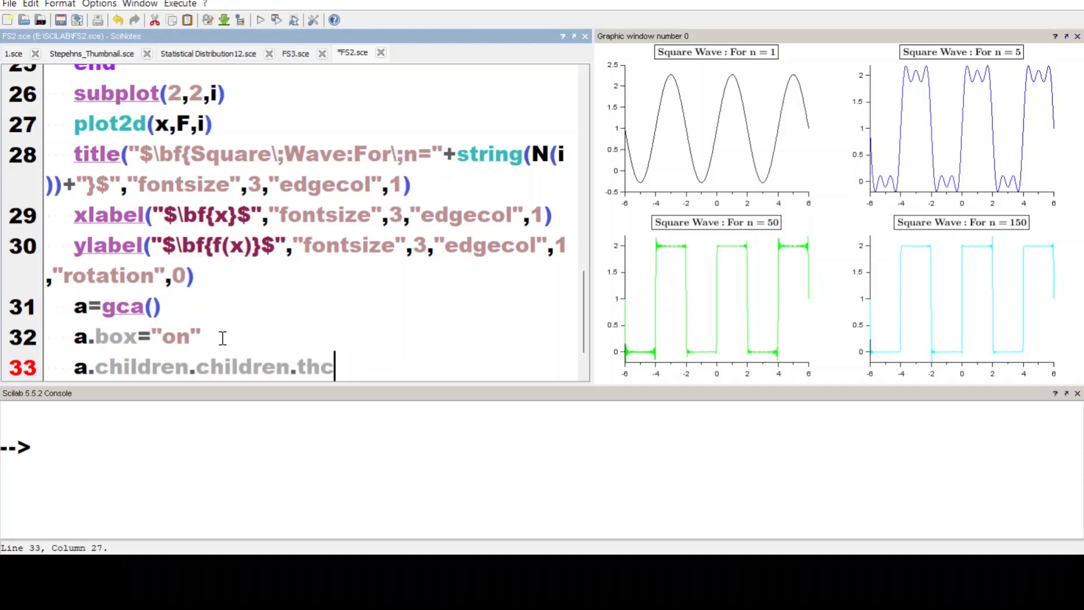
key(Backspace)
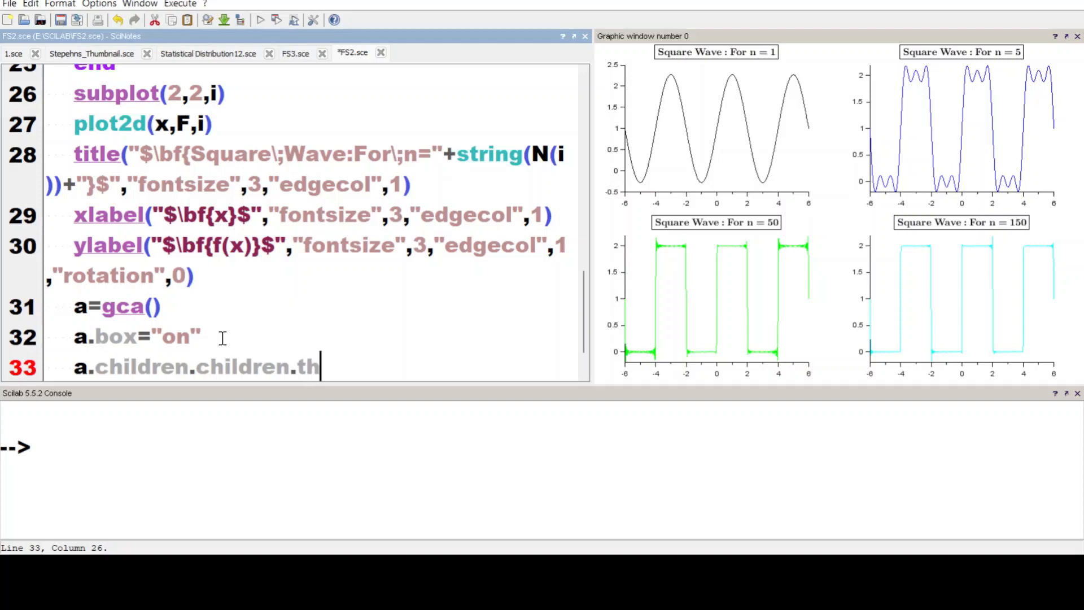
text(ickness)
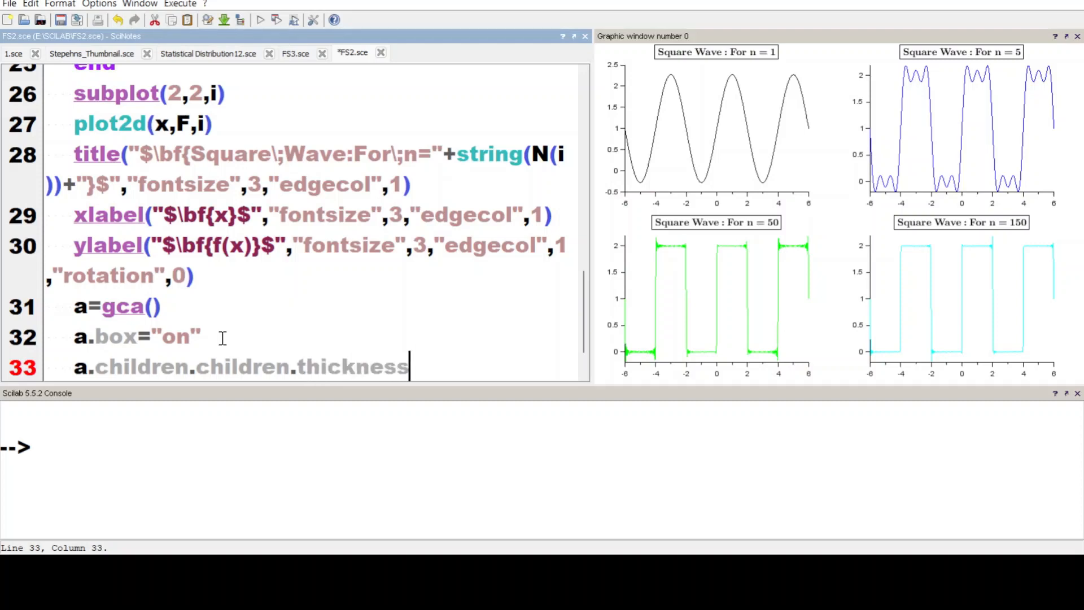
text(=3)
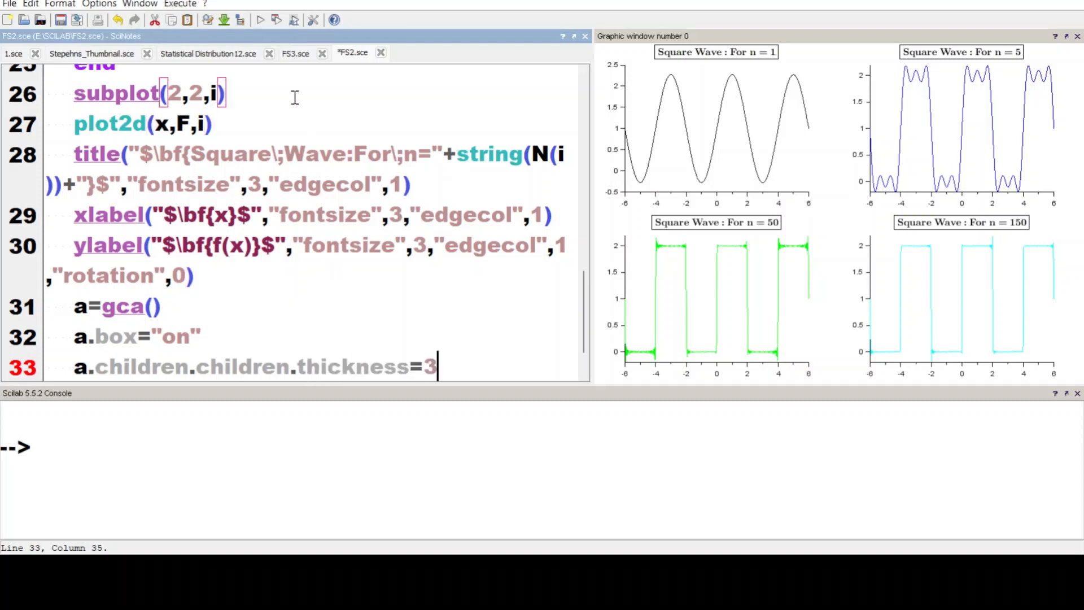
click(276, 19)
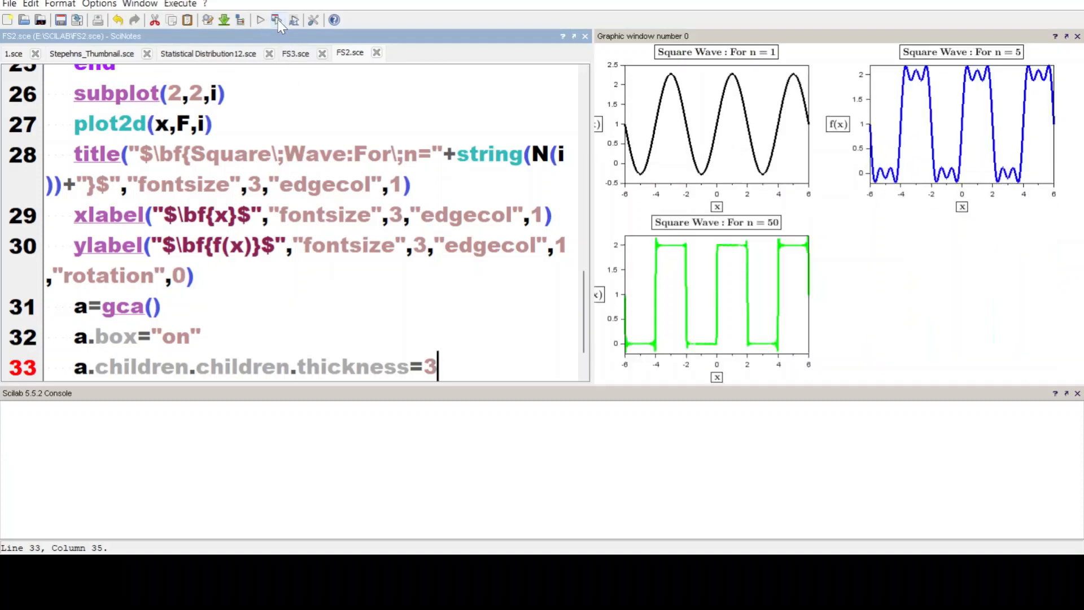
click(261, 19)
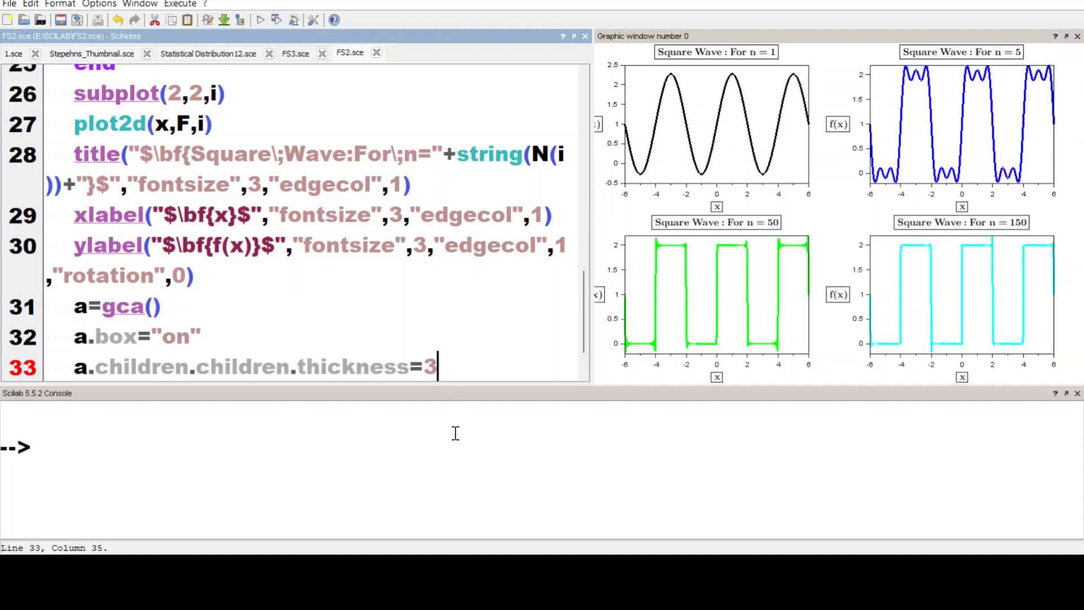
scroll(down, 3)
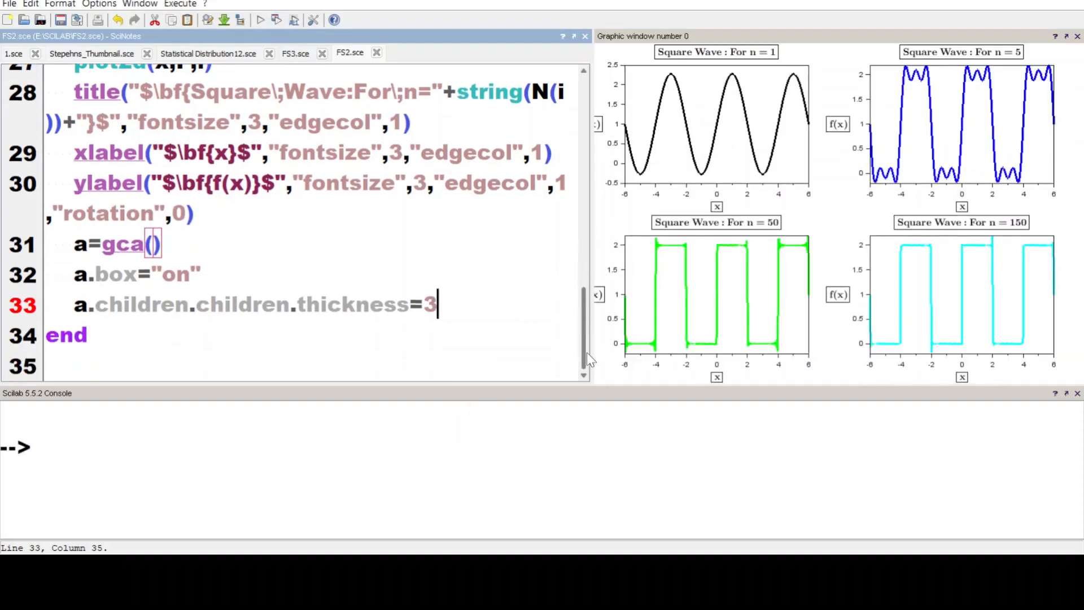
click(271, 364)
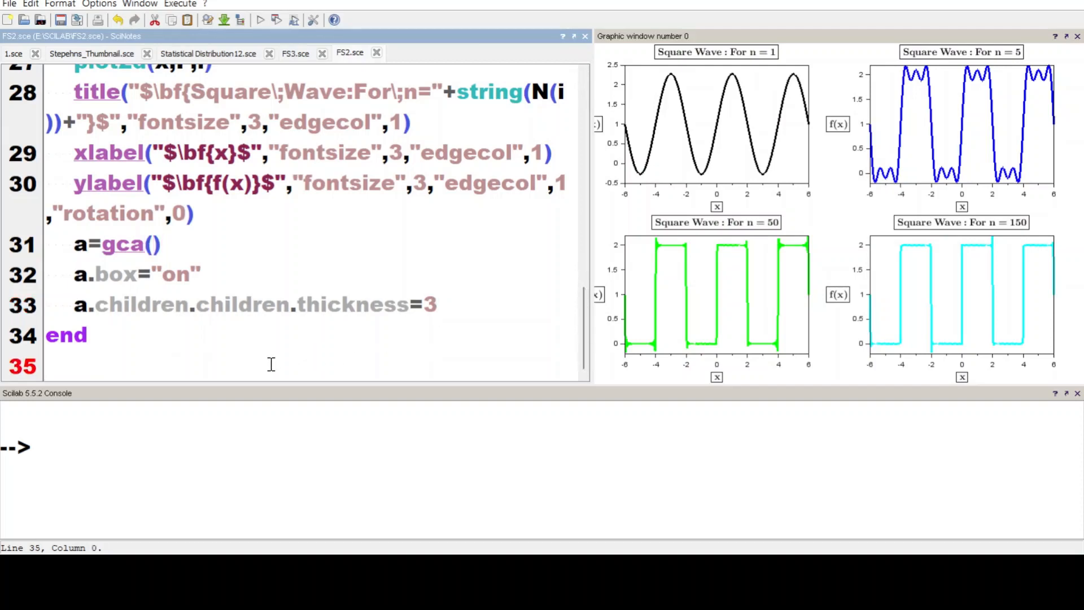
Add a line displaying a0 with disp("a0="+string(a0)+"")
text(d)
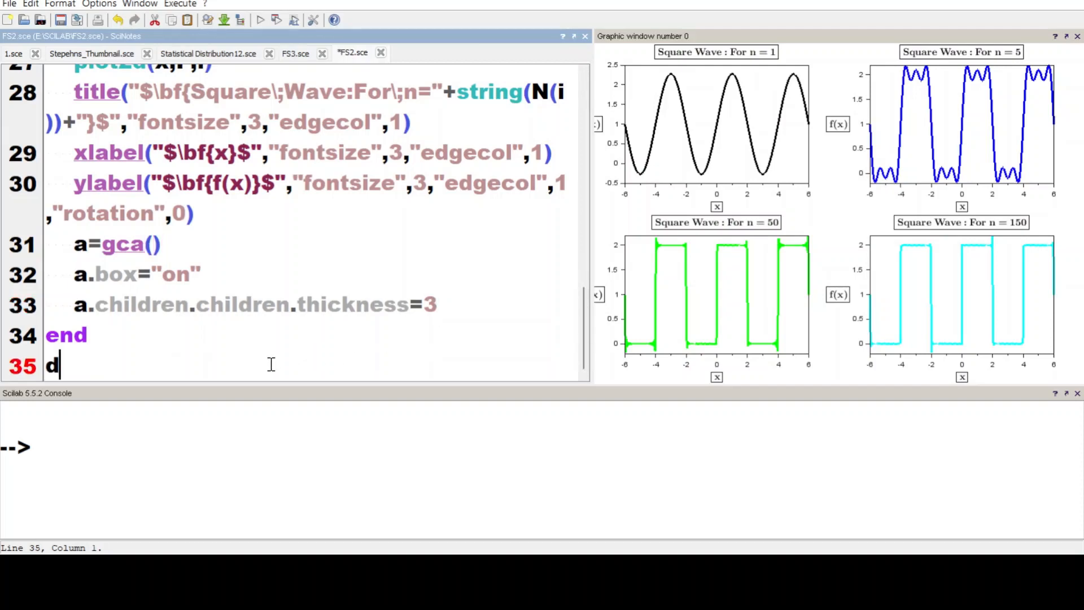
text(isp()
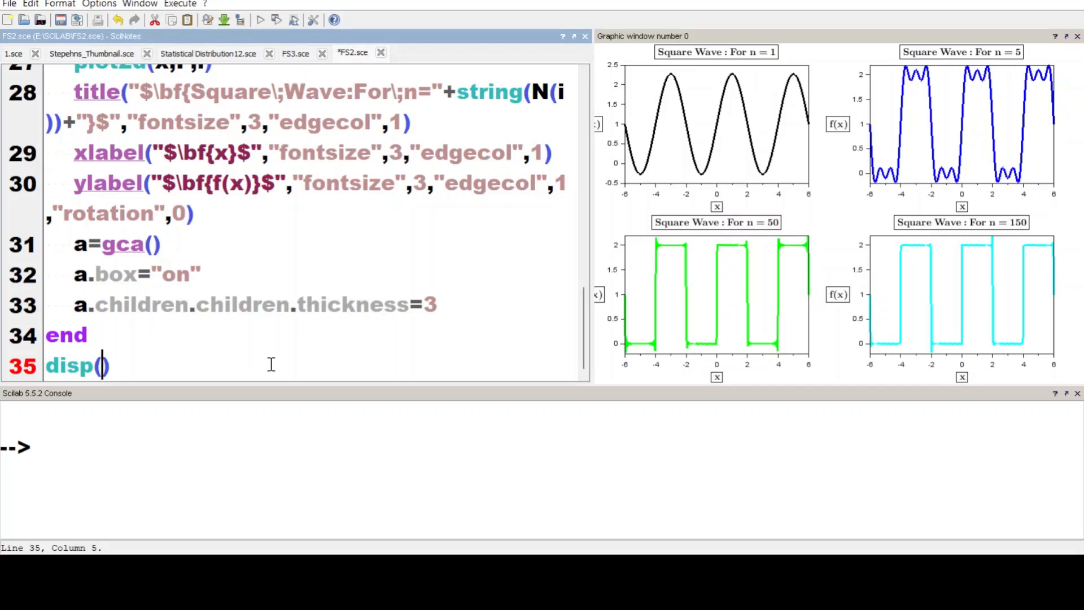
text("")
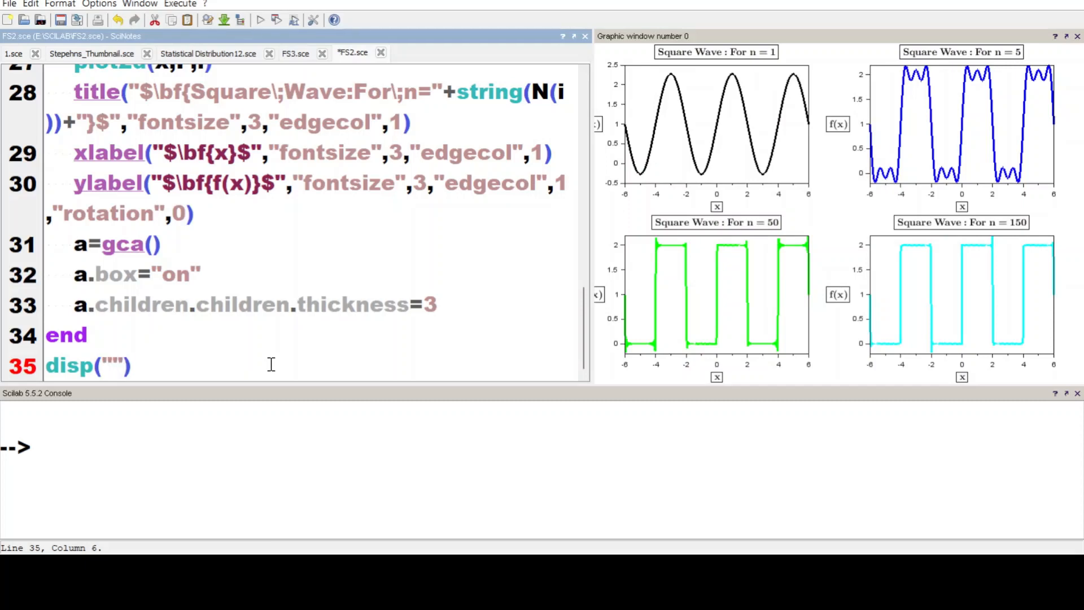
text(a0)
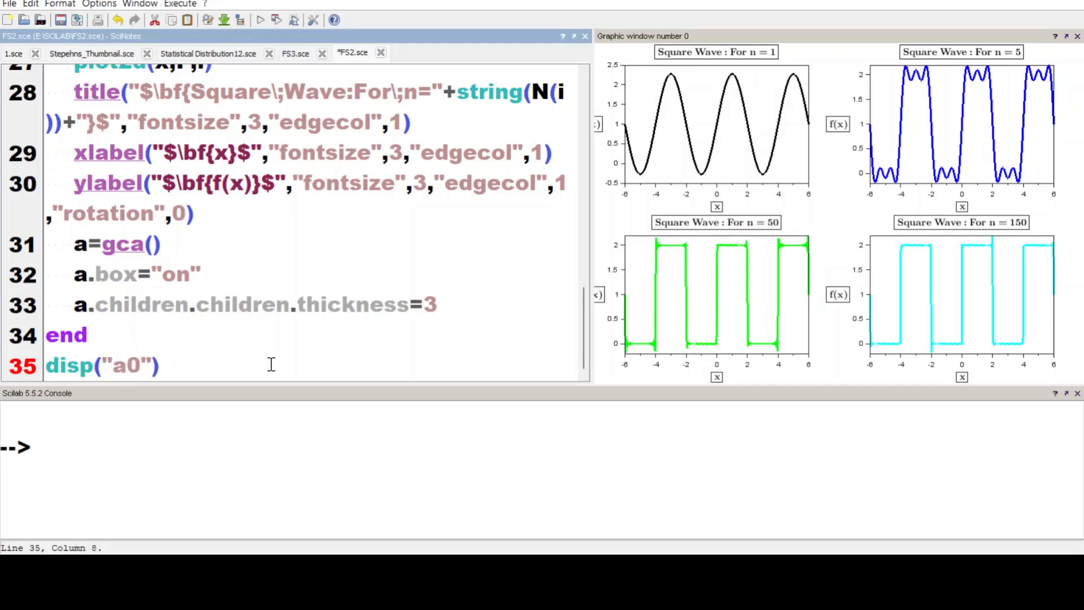
key(Backspace)
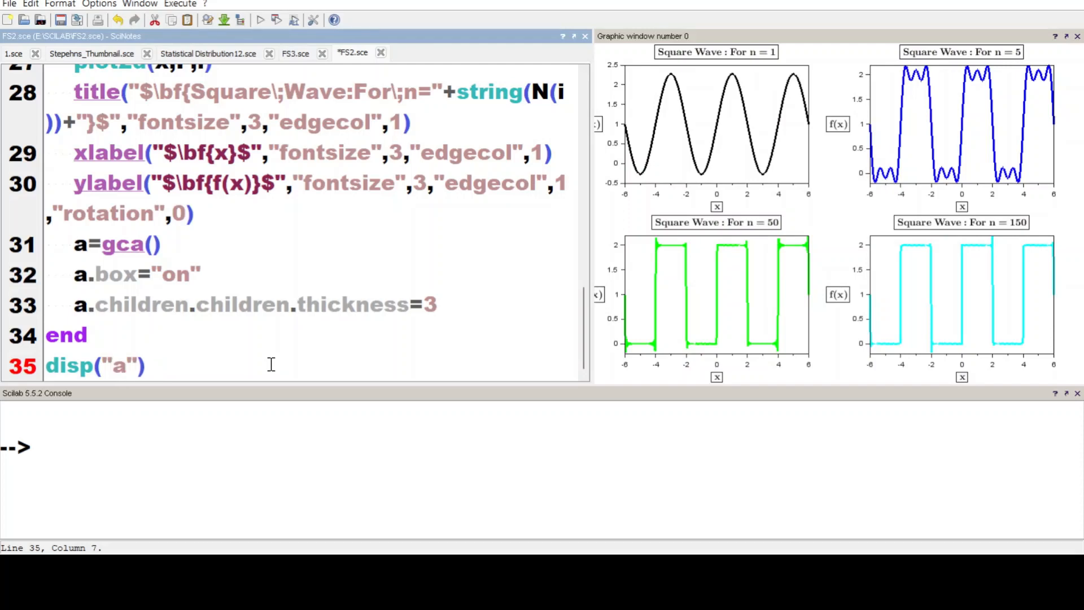
text(0=)
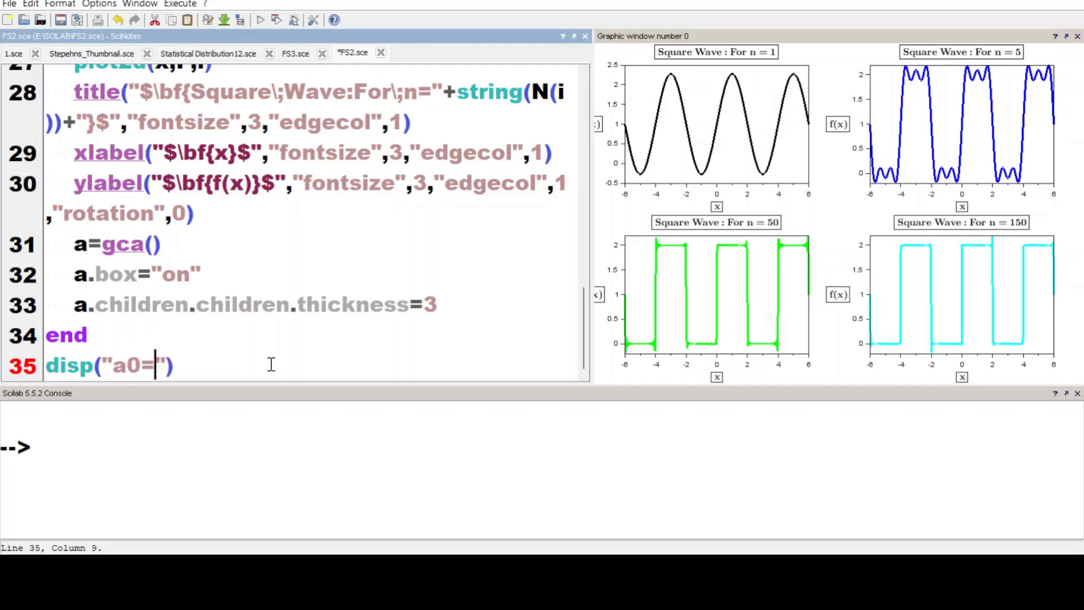
text(++"")
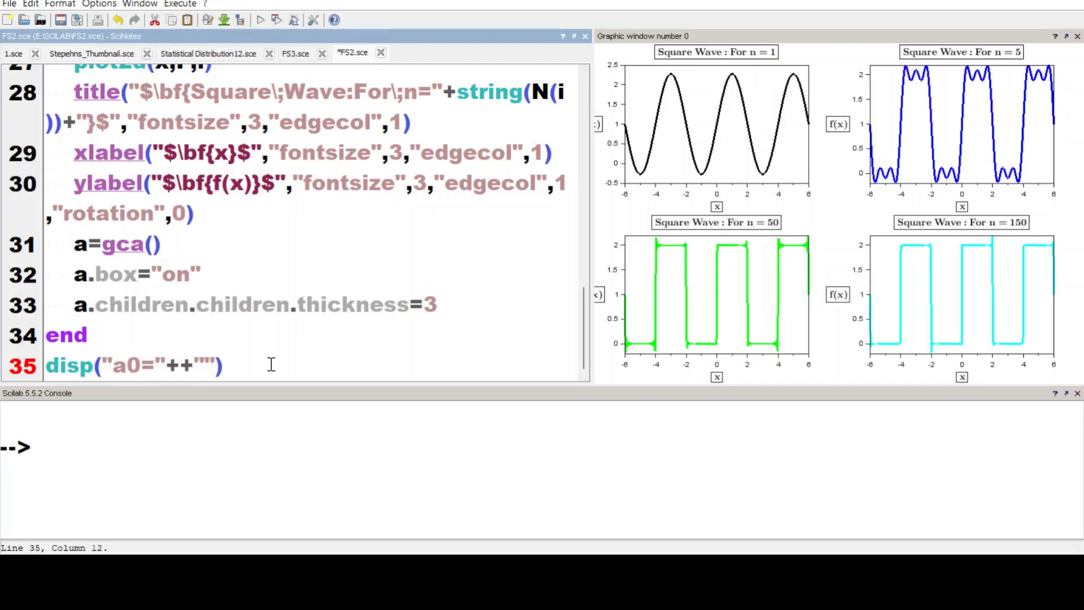
text(string)
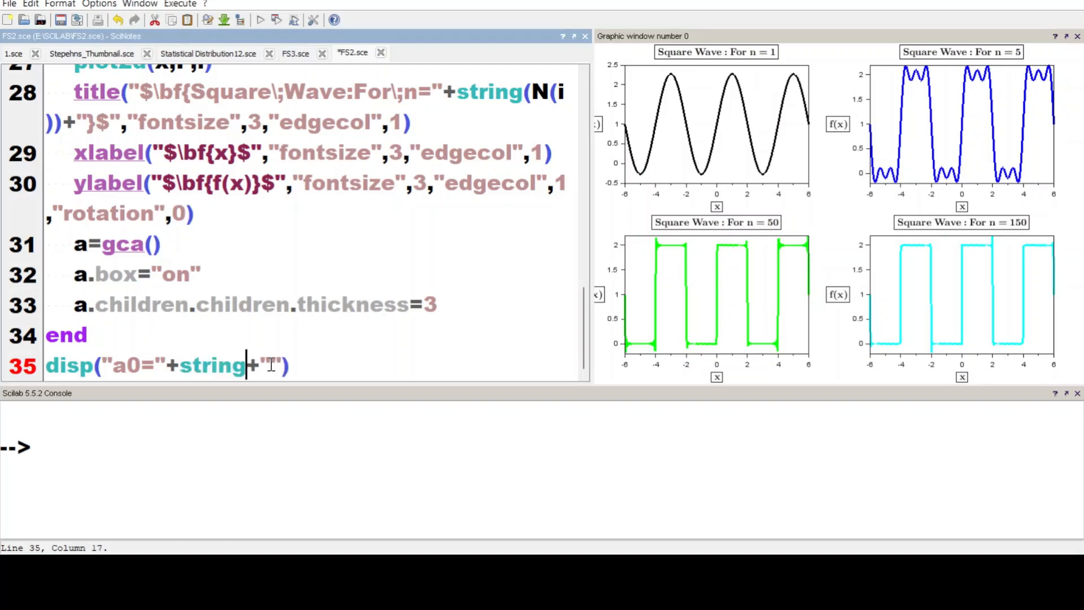
text(())
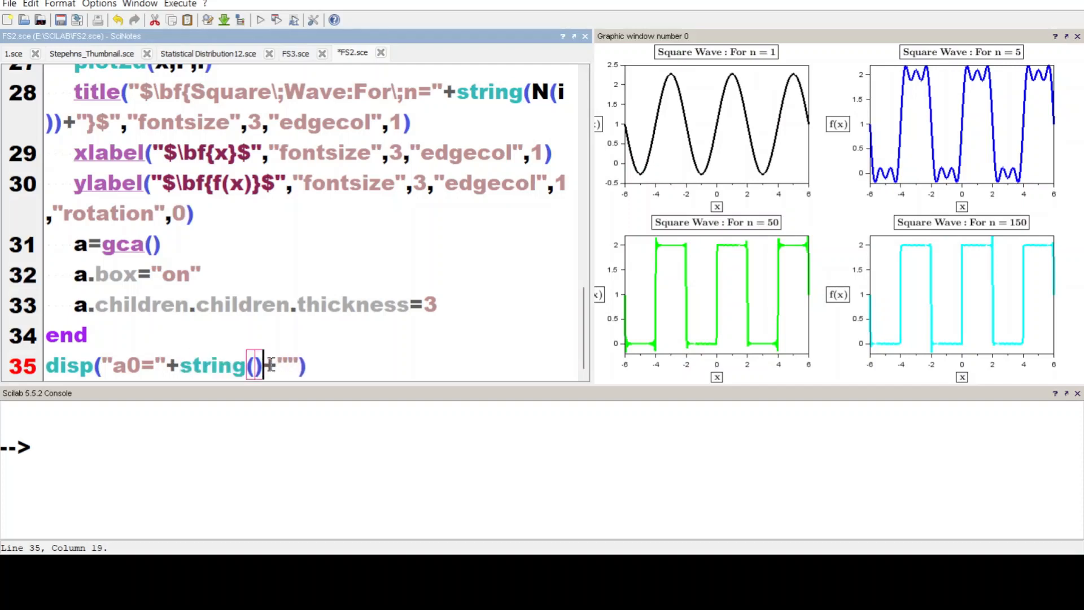
text(a0)
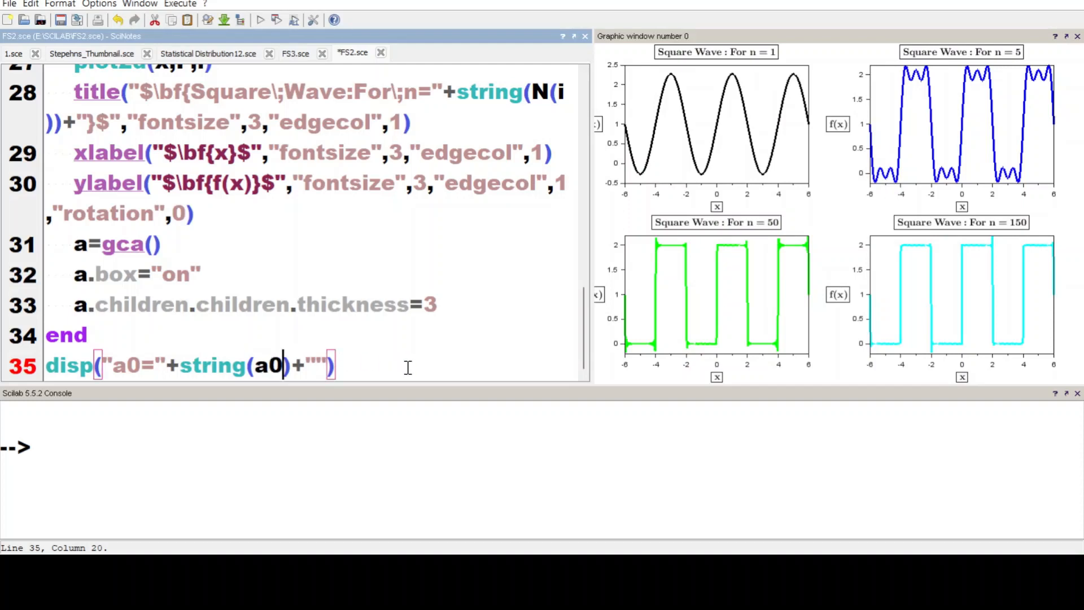
key(Return)
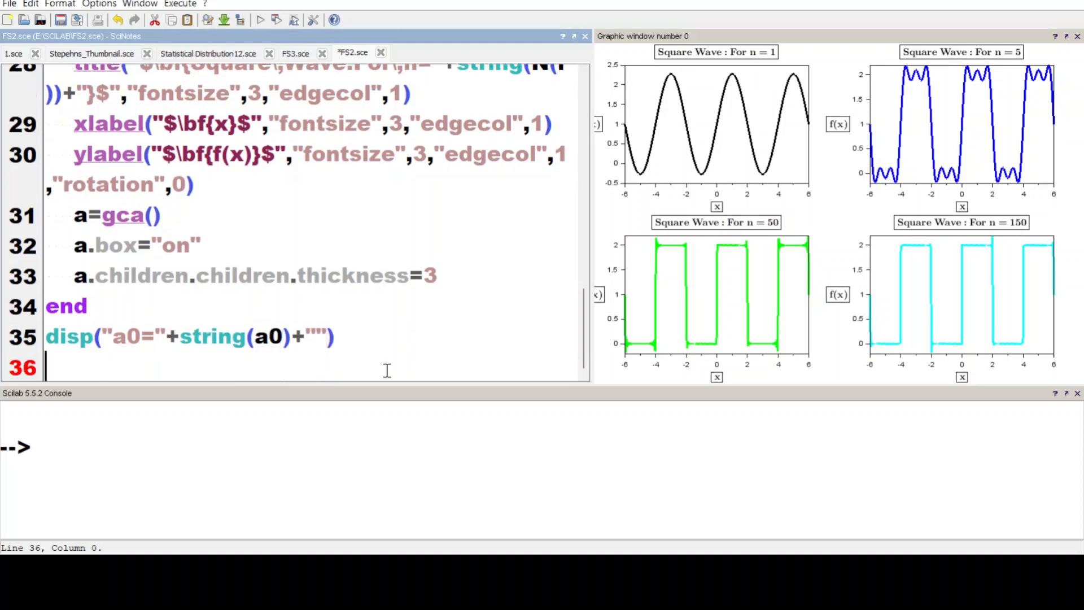
Add w=input("For first w coefficients,enter w=") and start a new line
text(input)
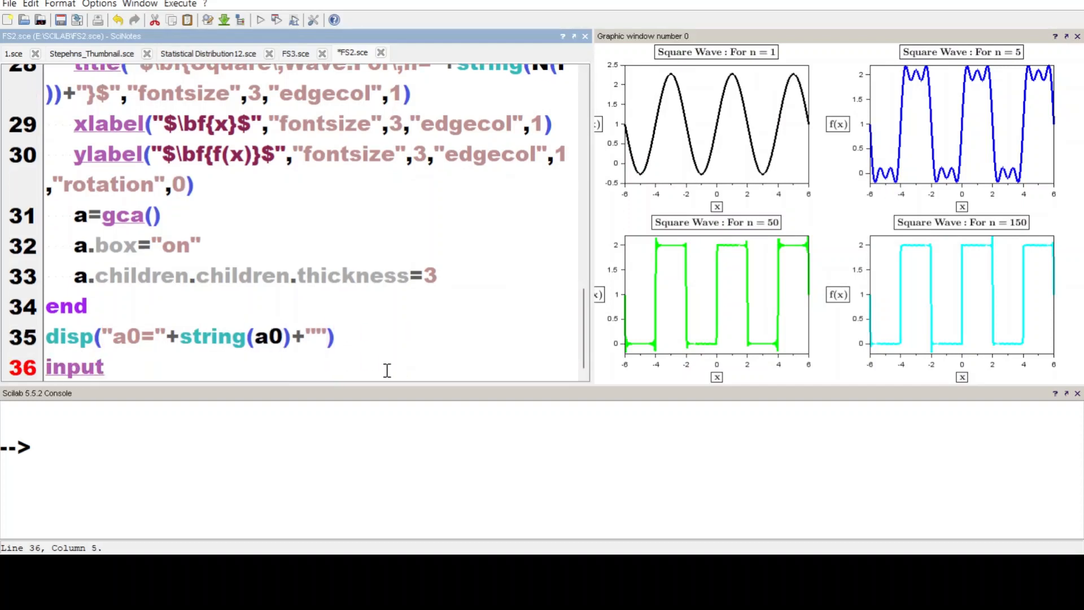
text((""))
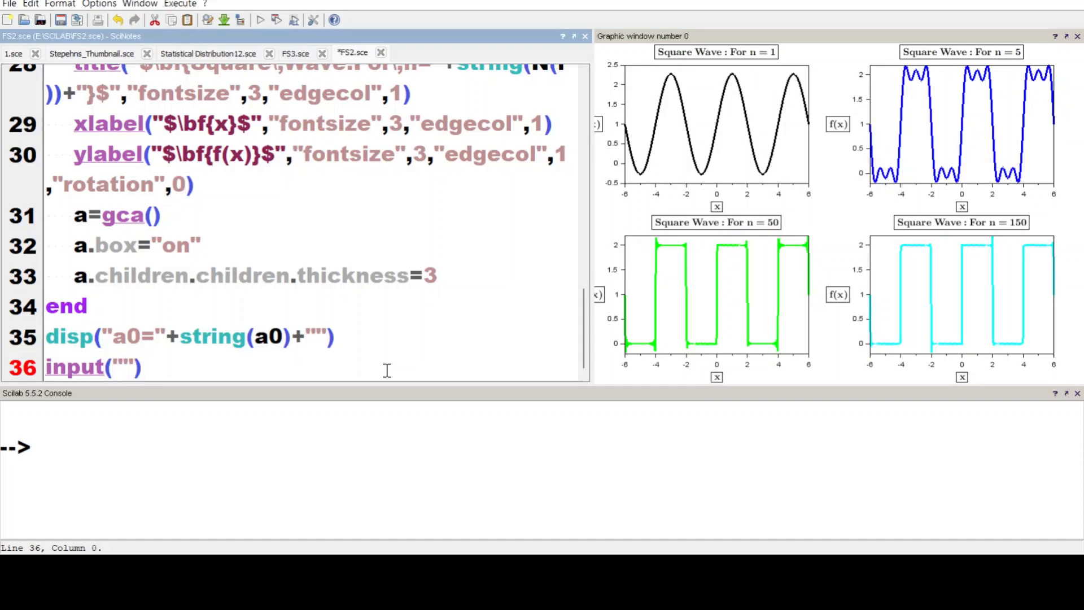
text(w=)
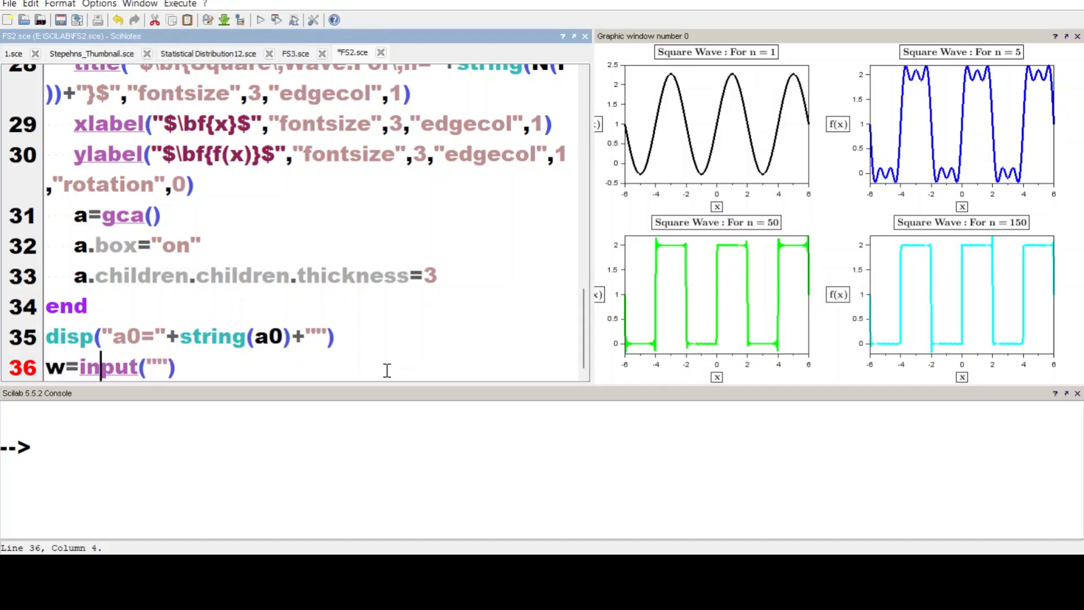
text(F)
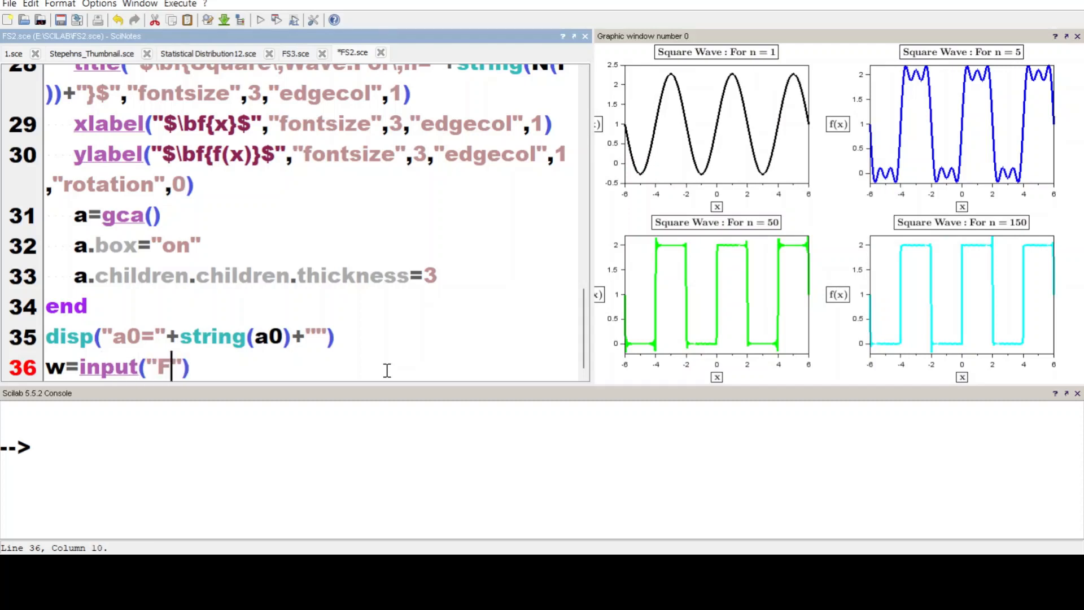
text(or firs)
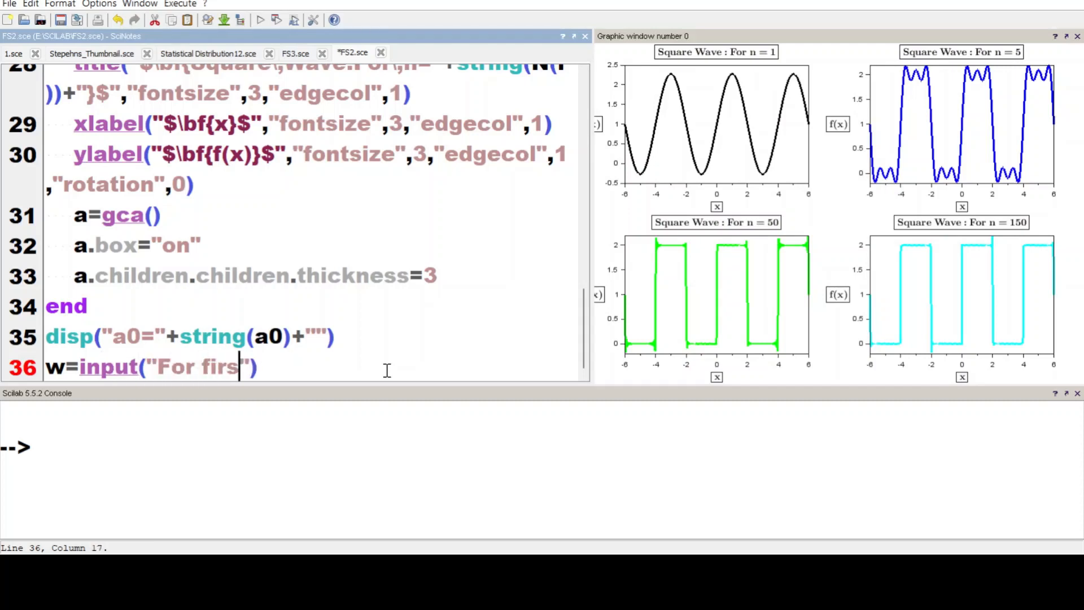
text(w)
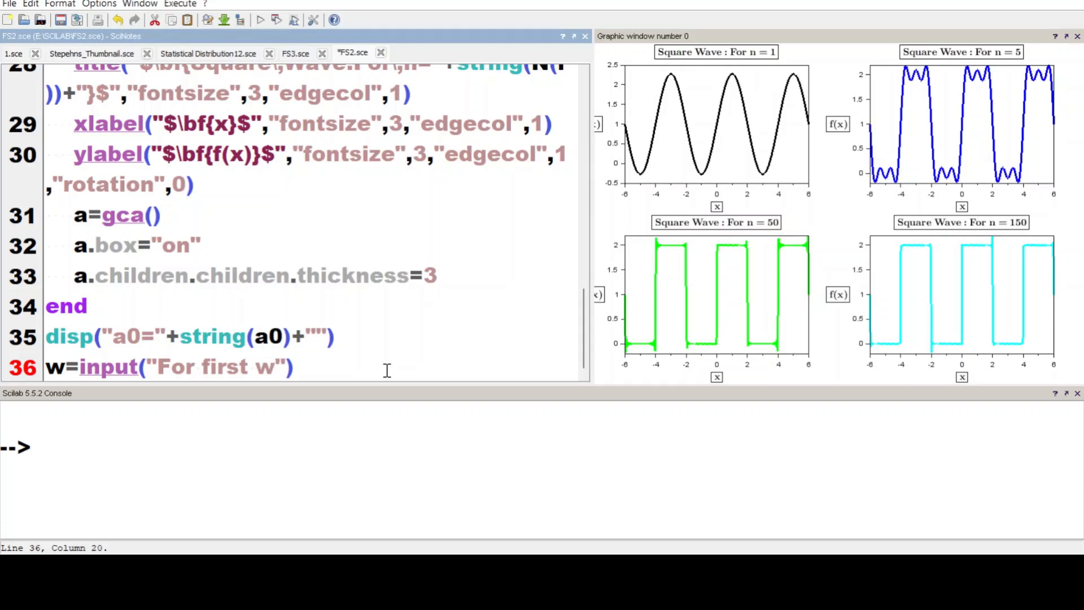
text(coe)
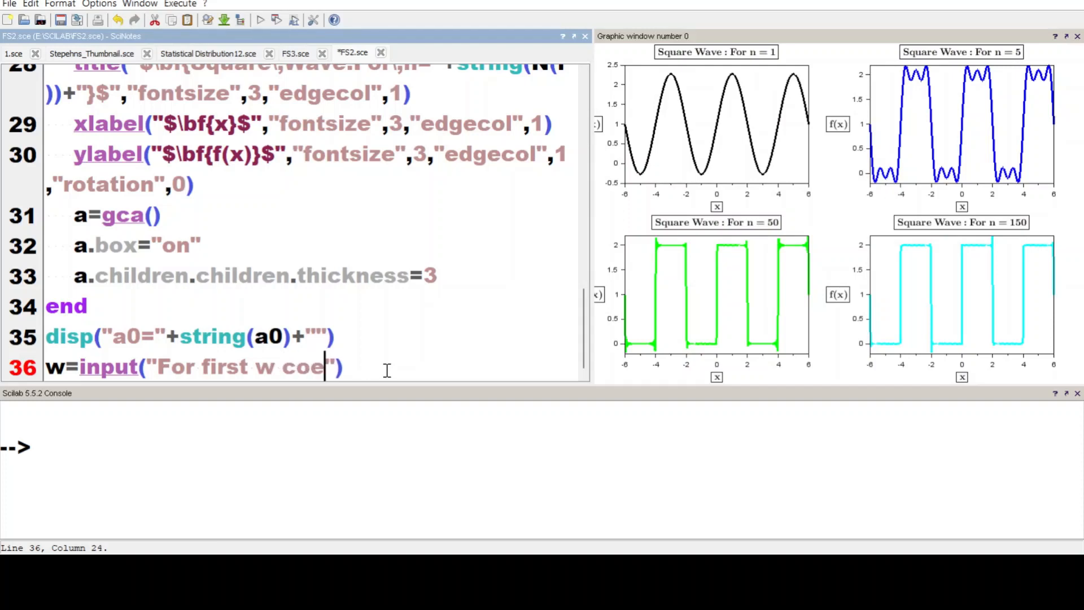
text(ffie)
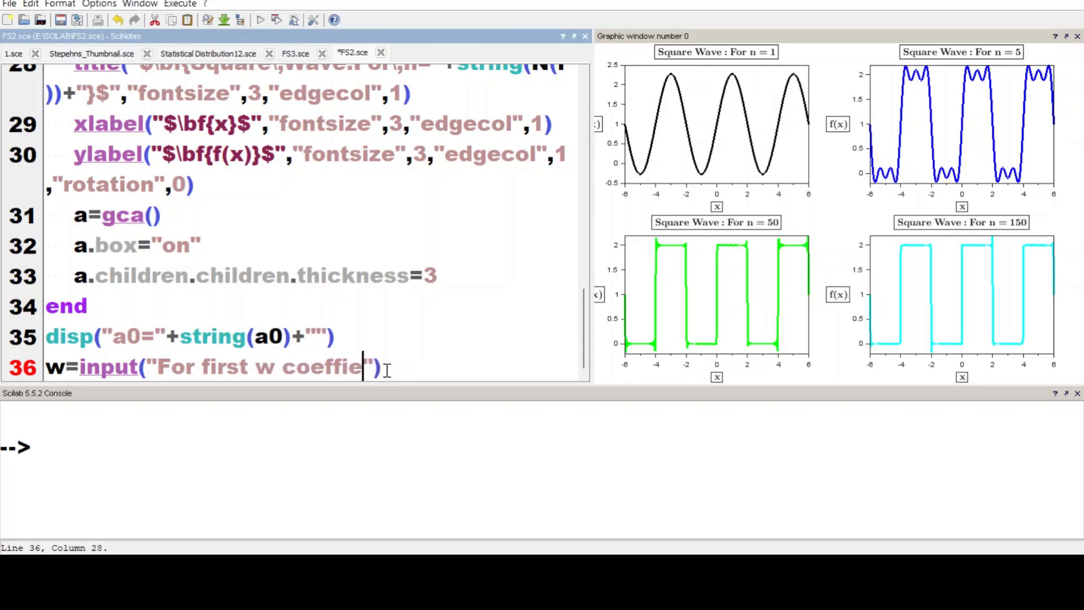
text(cie)
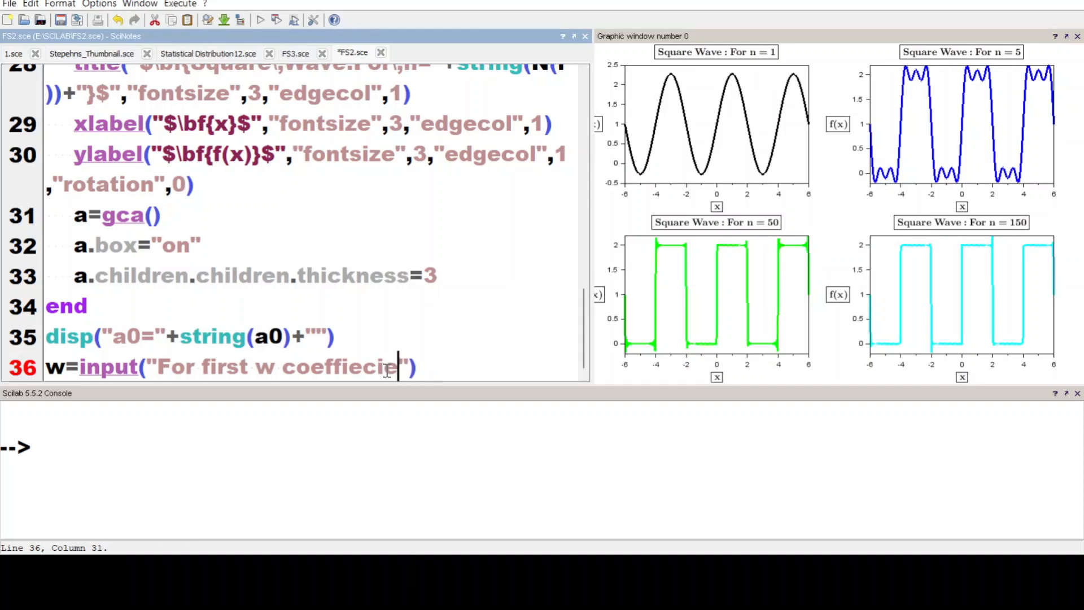
text(t)
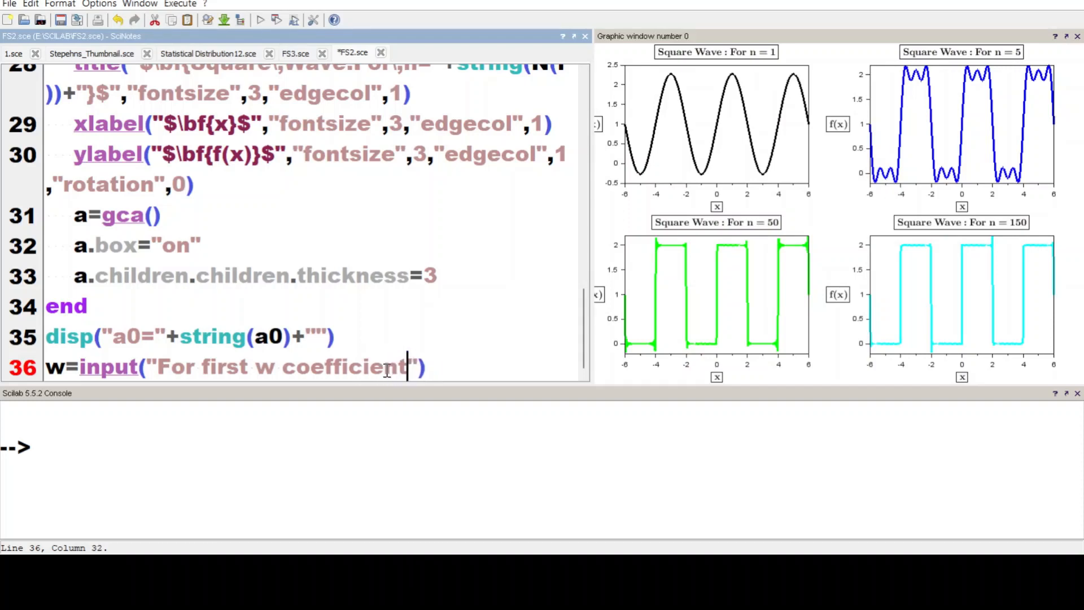
text(s,en)
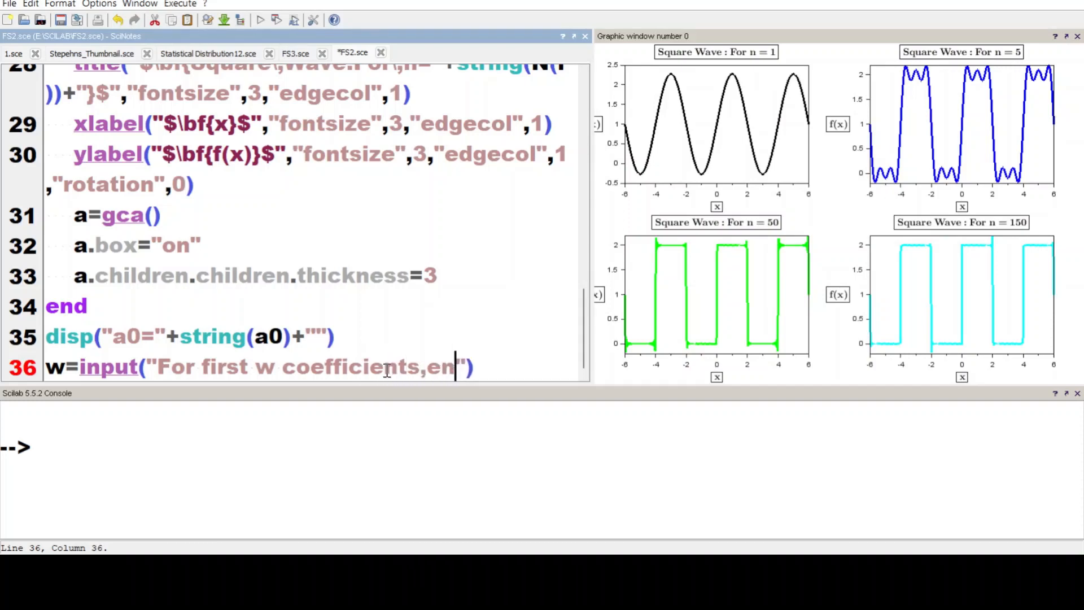
text(ter w=)
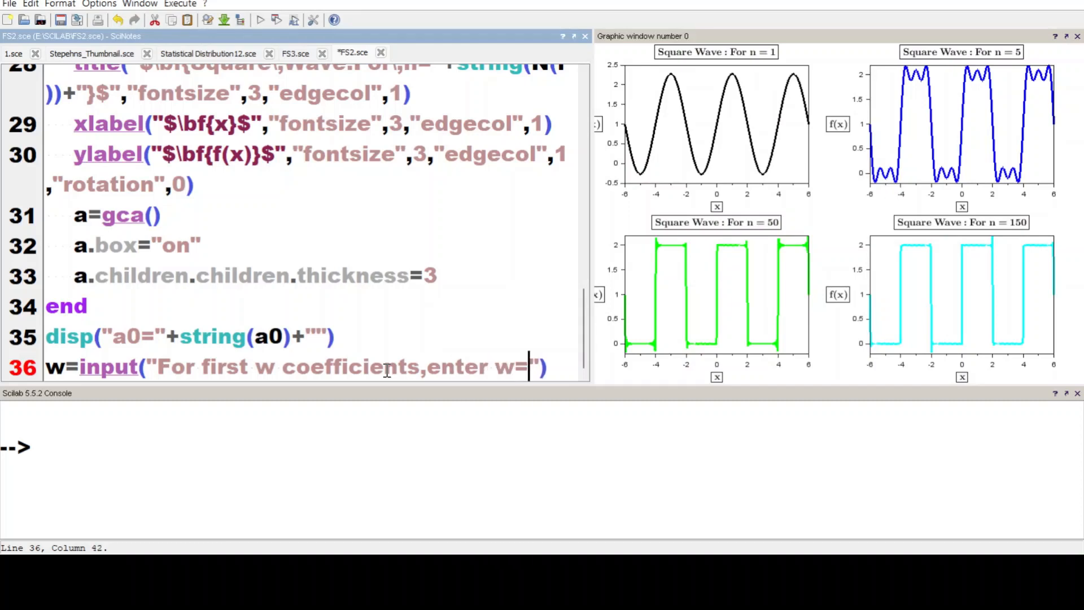
key(Return)
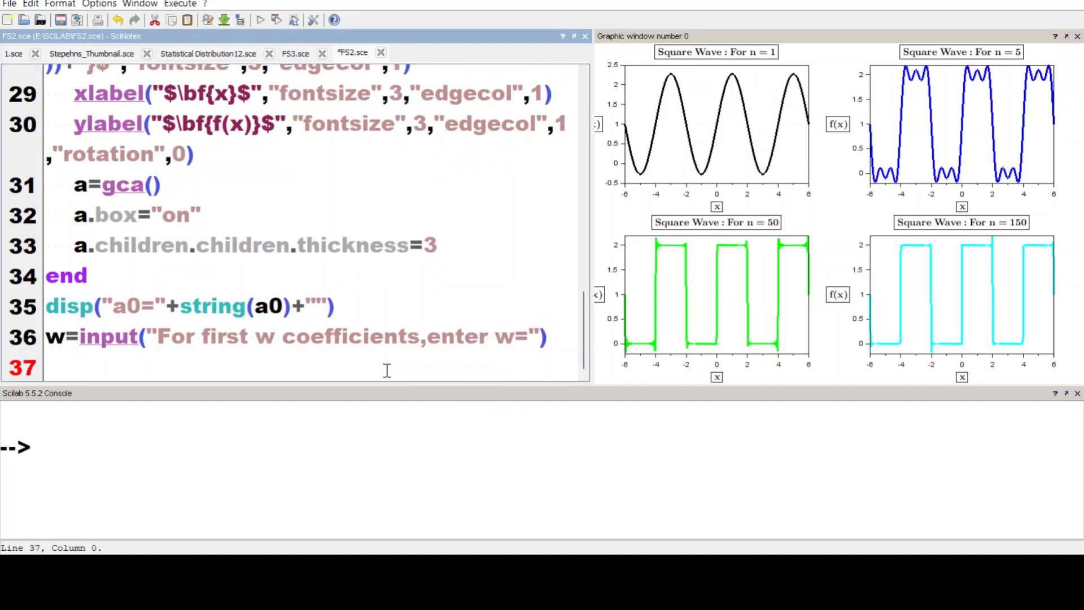
Write disp([n(1:w),clean(an(1:w)),clean(bn(1:w))],"n,an,bn") as the final script line
text(disp()
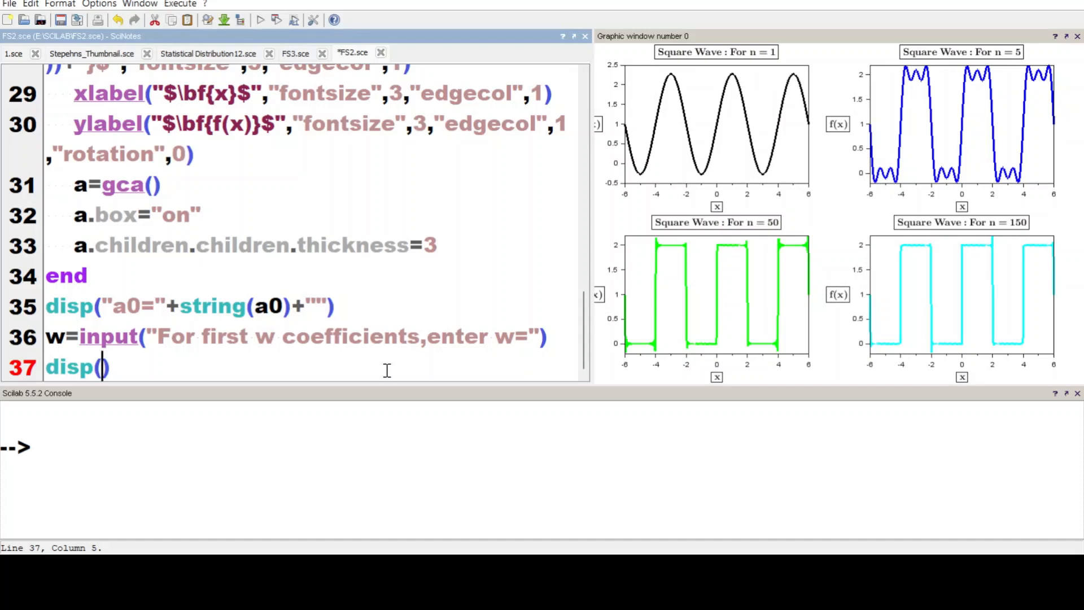
text([])
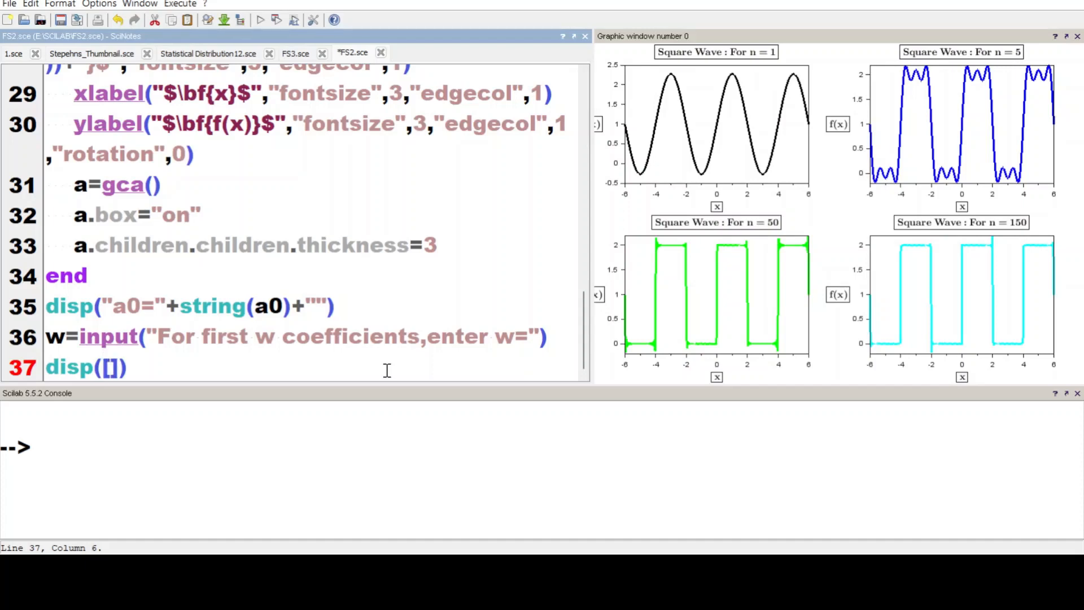
text(n())
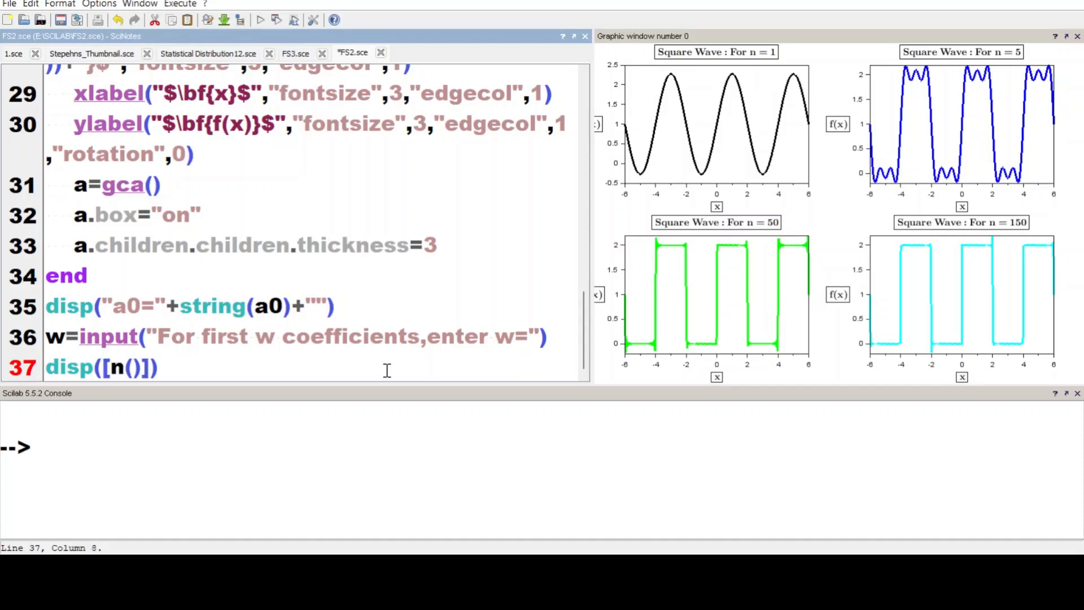
text(1:w)
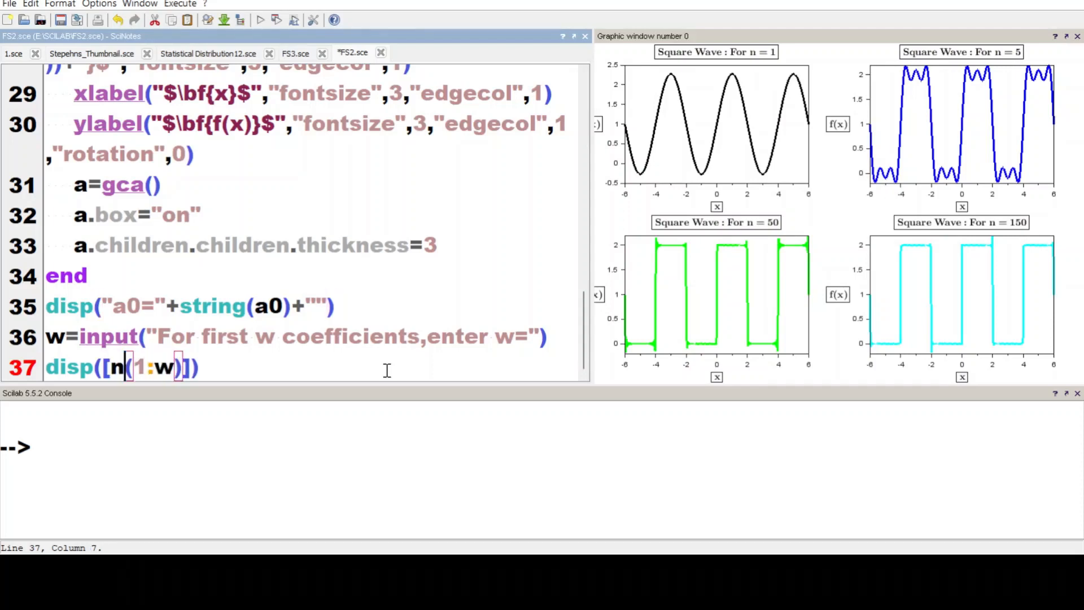
text(,)
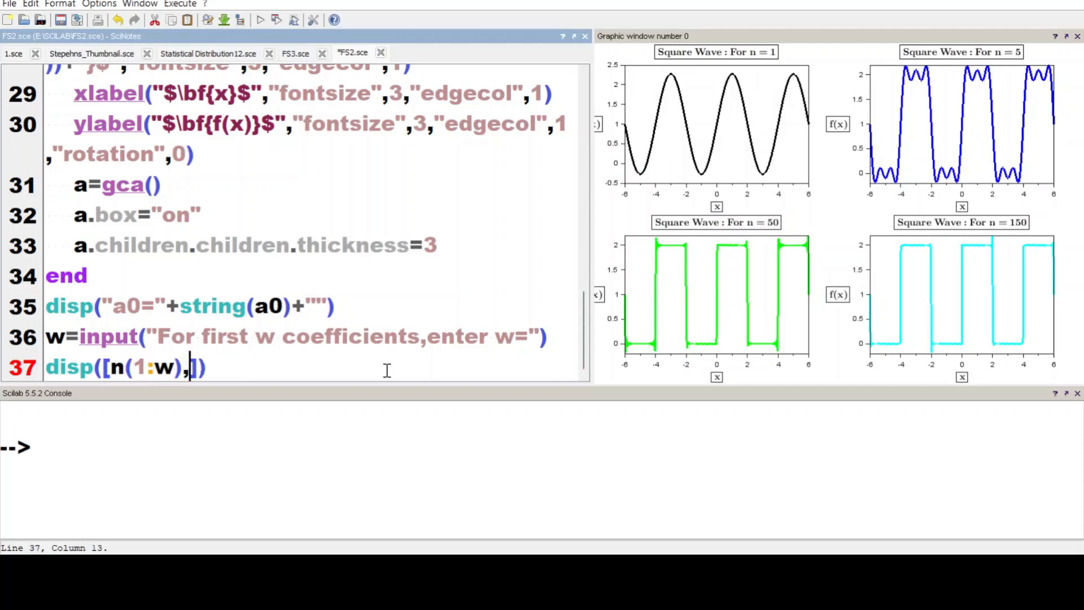
text(,clea)
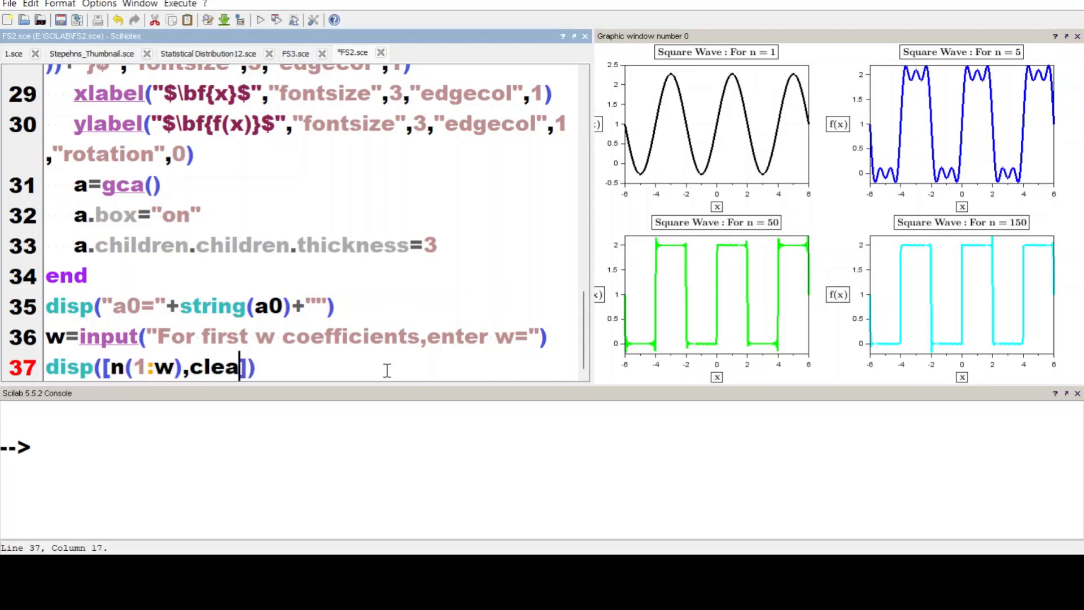
text(())
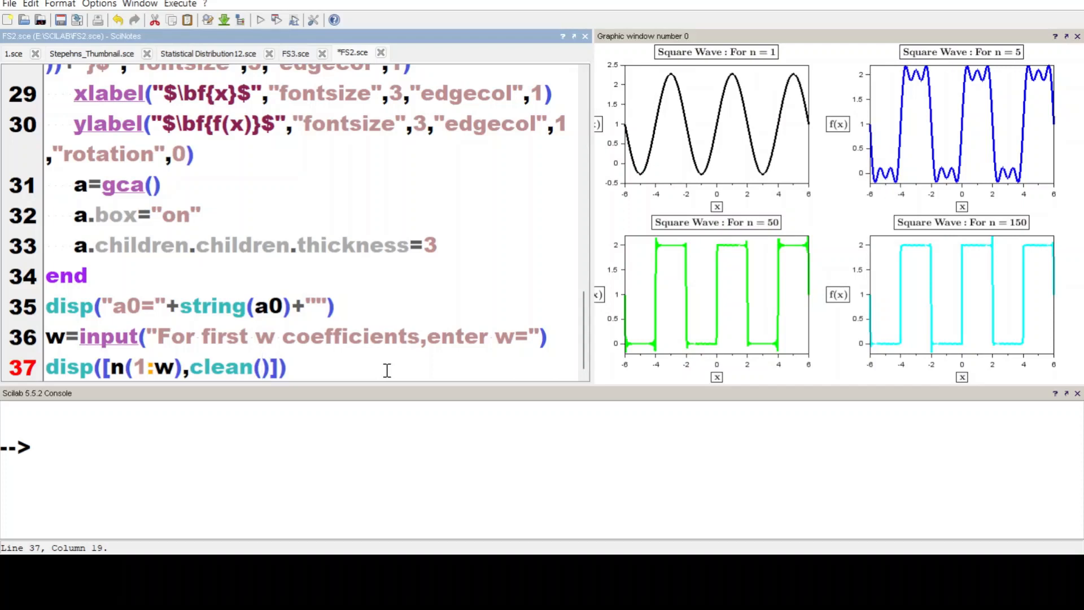
text(n(1:w))
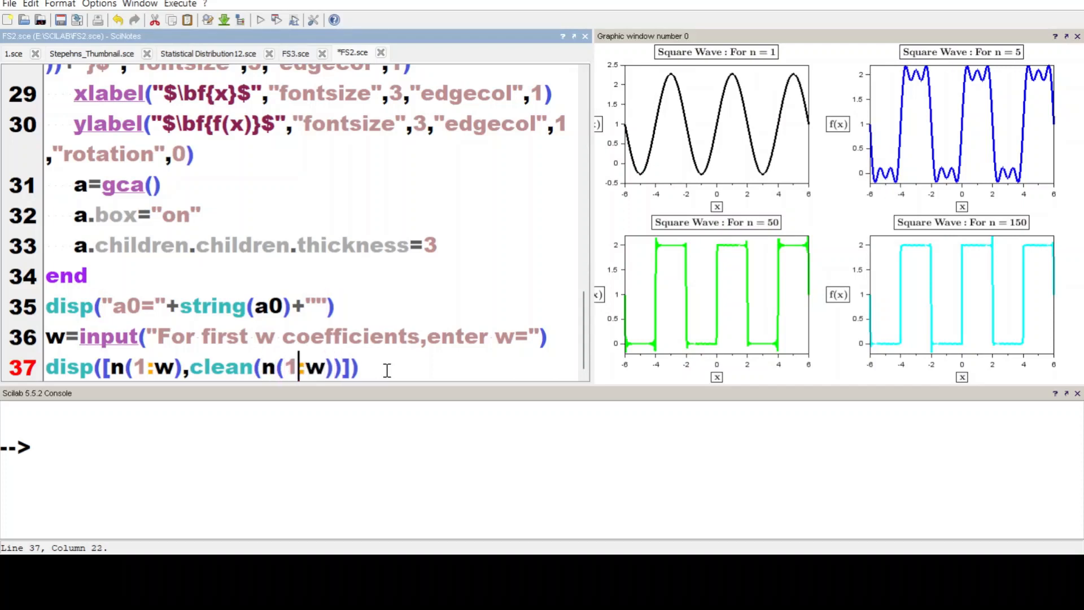
text(a)
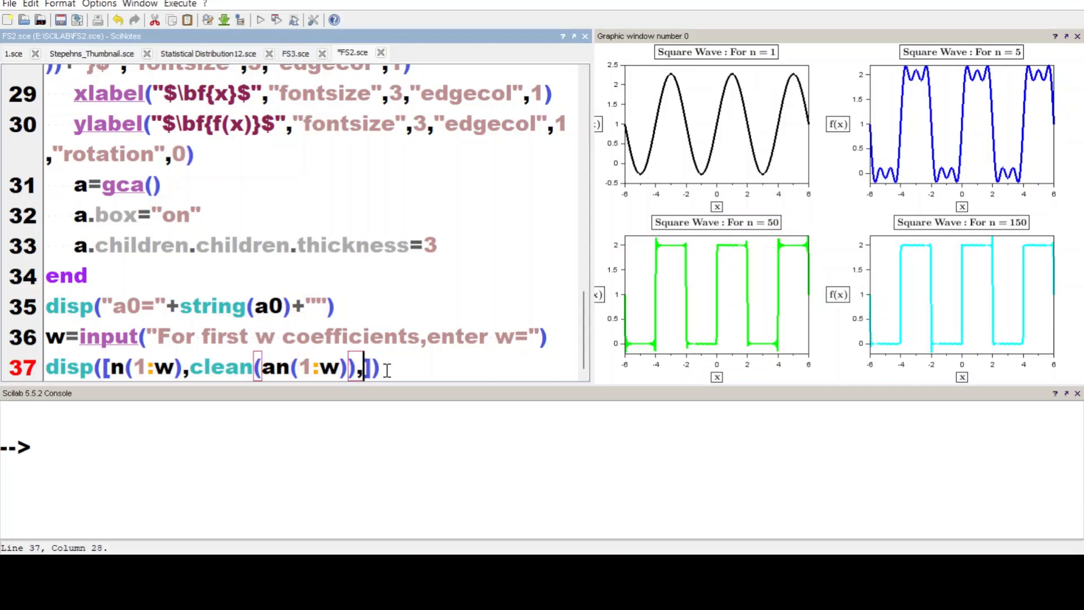
text(clean(n(1:w)
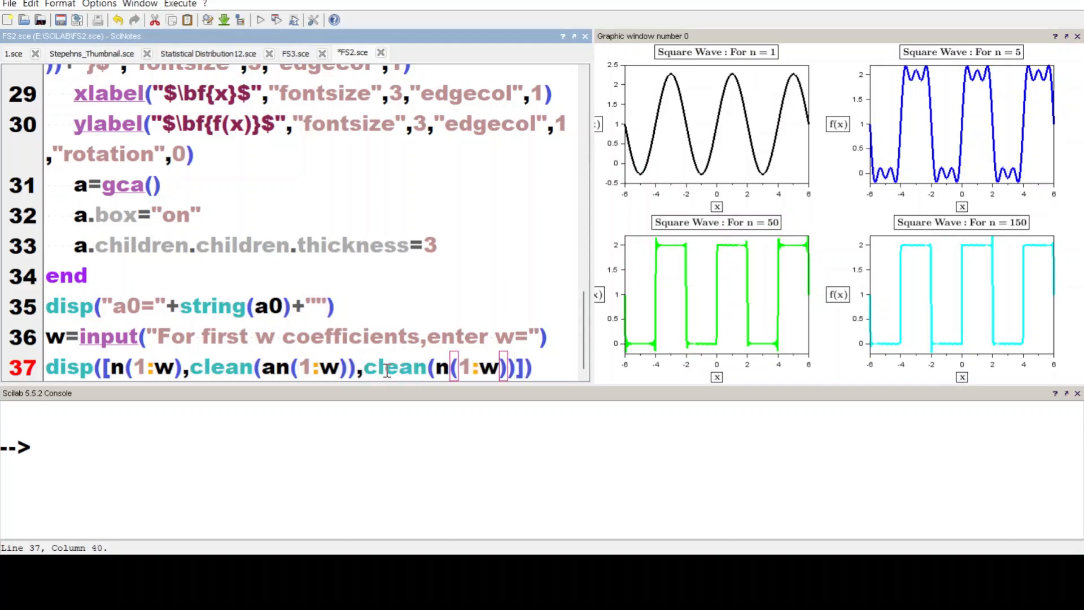
text(b)
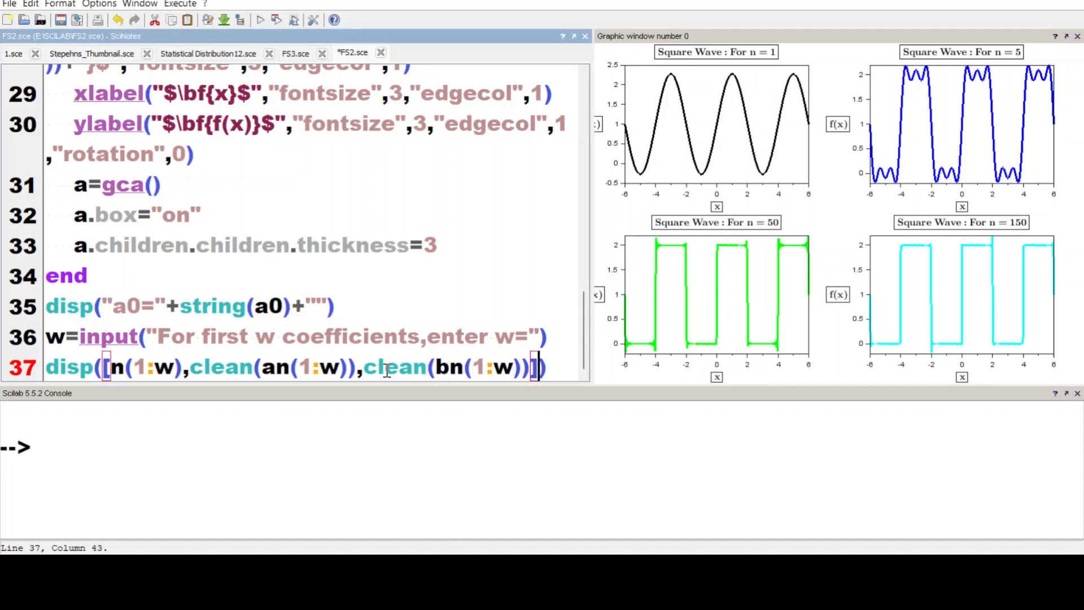
text(,"]n,an)
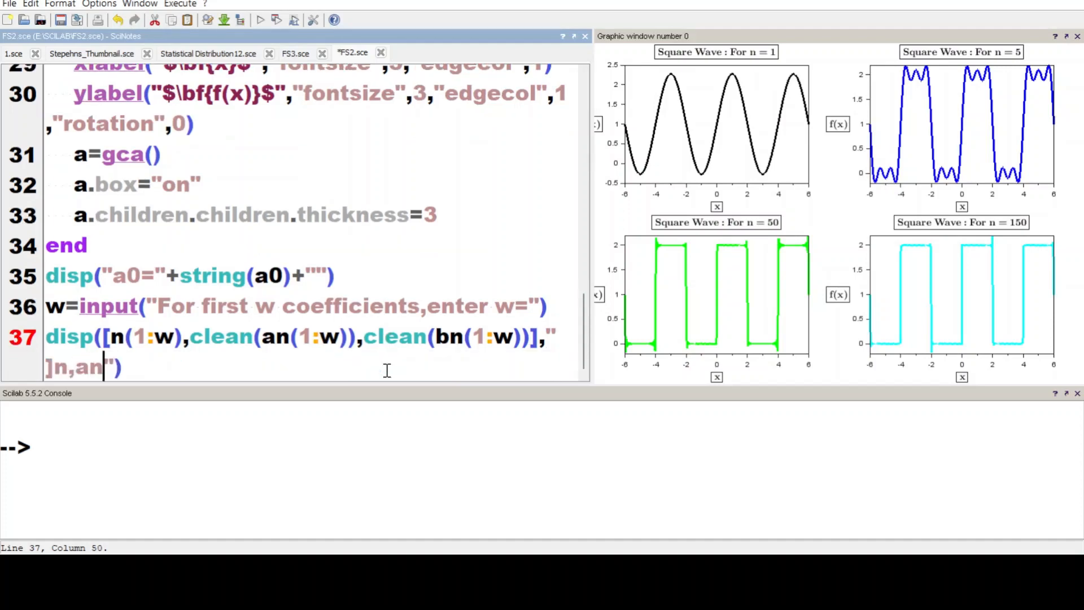
text(,bn)
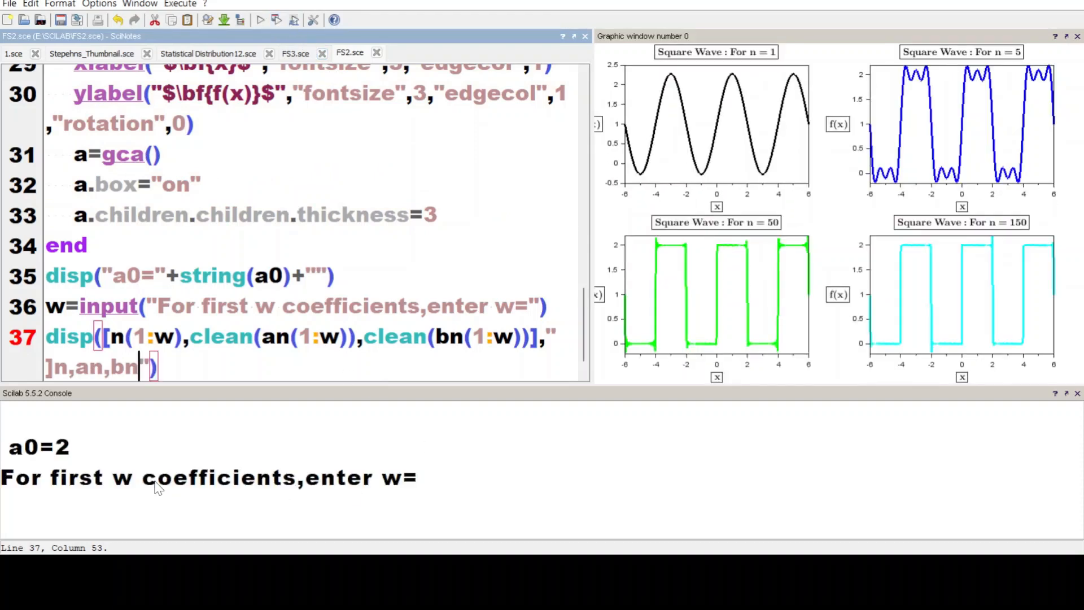
mouse_move(349, 510)
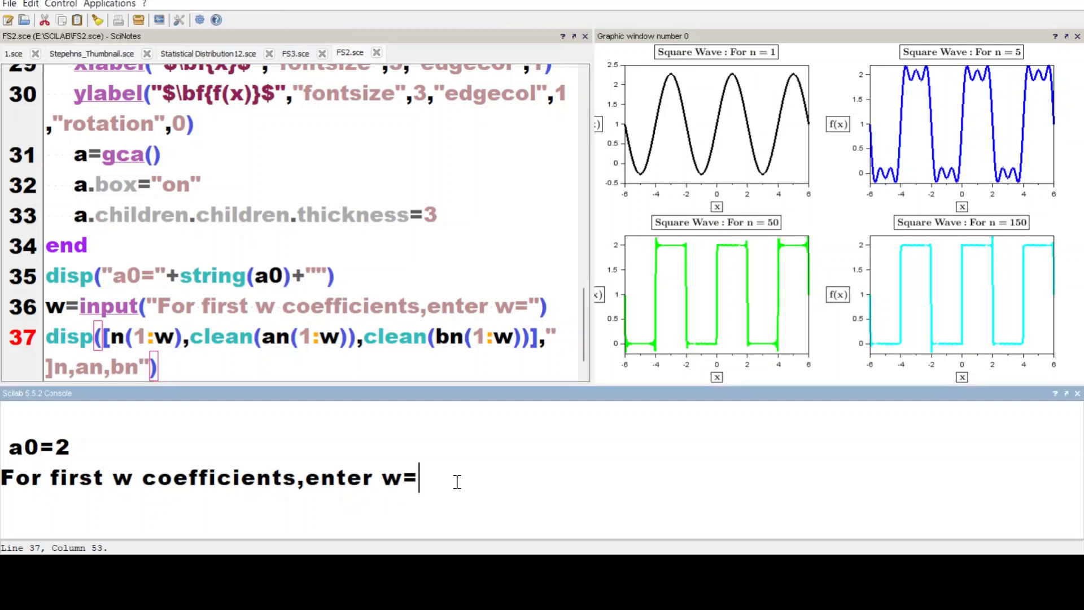
Enter w=5 in the console and scroll through the printed n, an, bn table
key(Return)
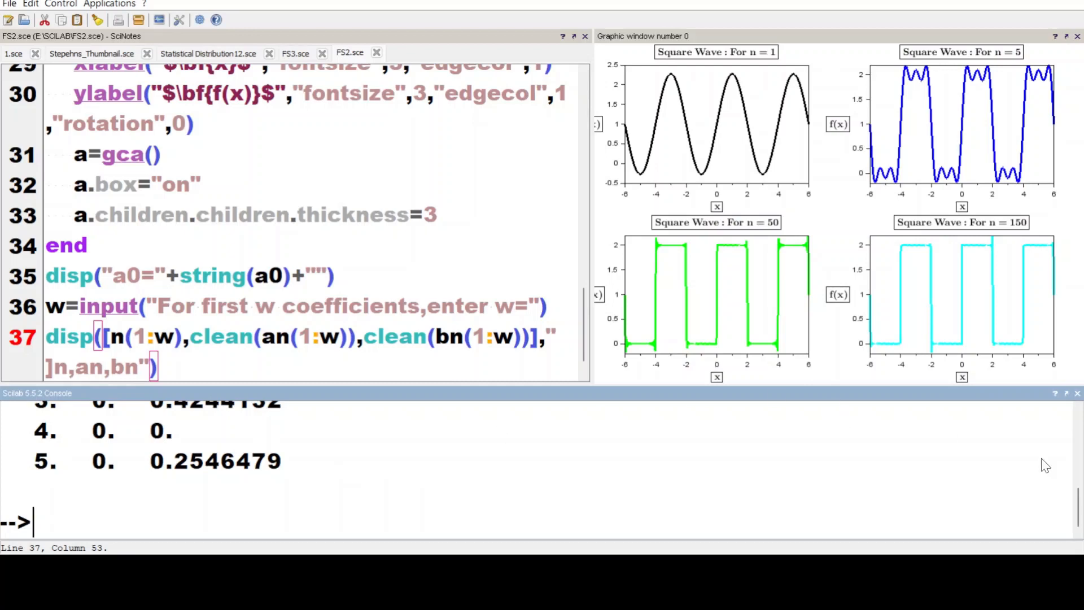
scroll(up, 3)
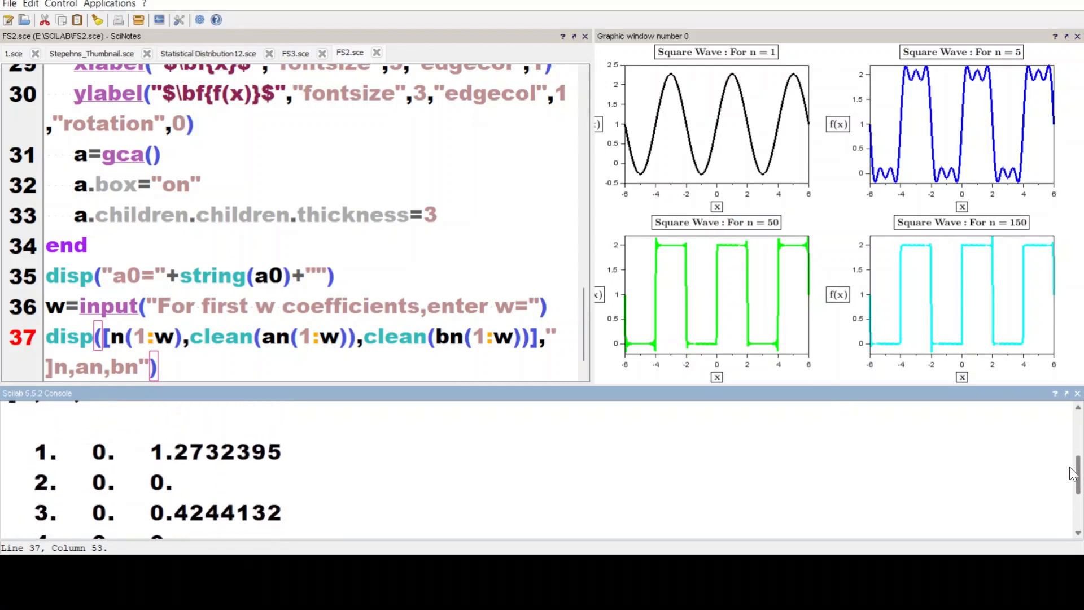
scroll(down, 3)
text([)
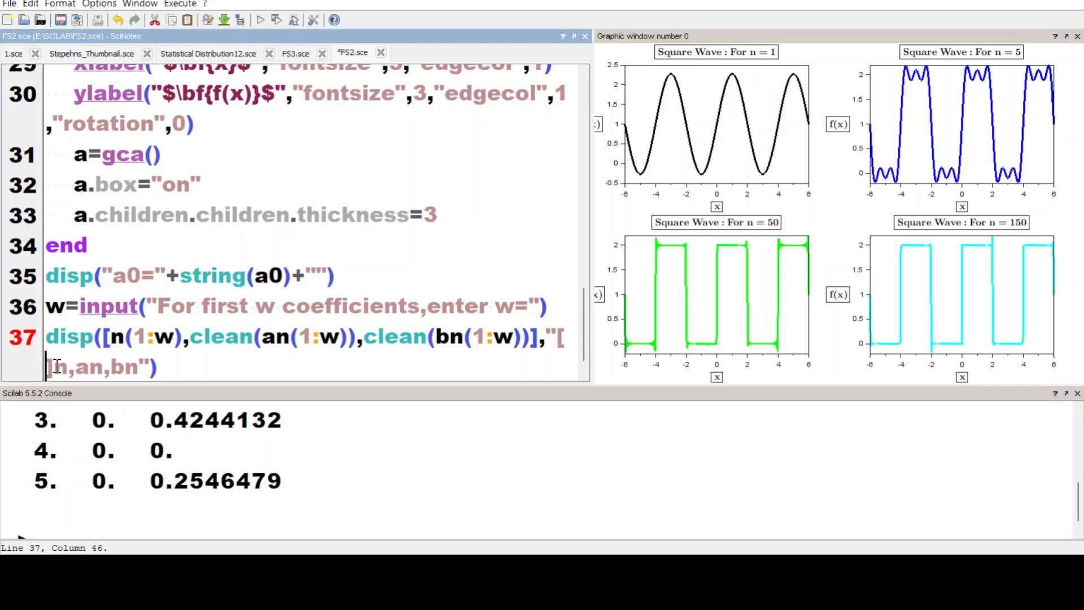
Change the table label to "[n,an,bn]", rerun with w=3, and check the output
key(Left)
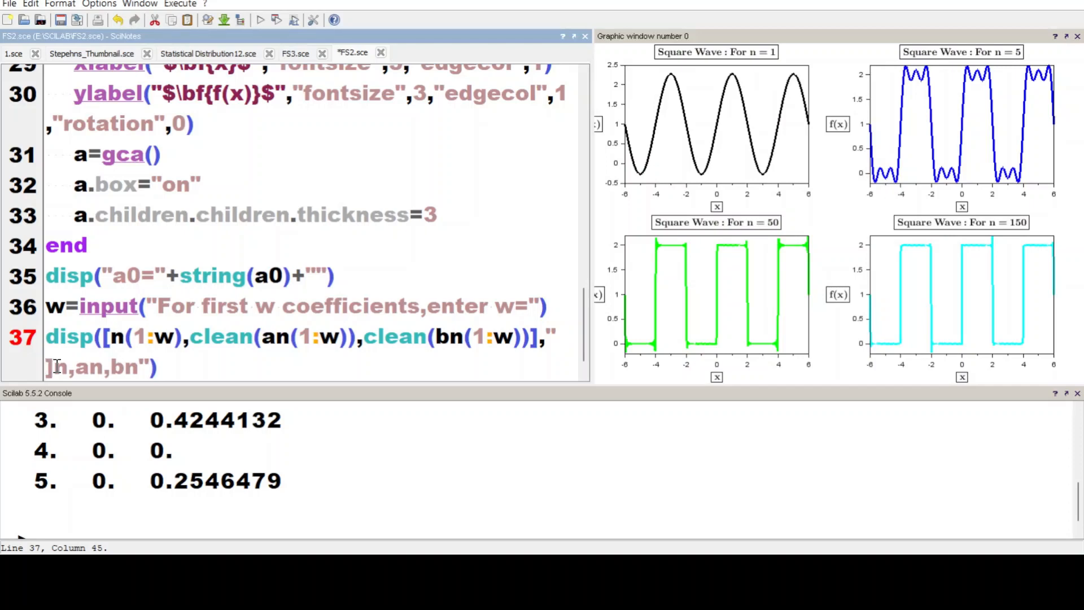
text([)
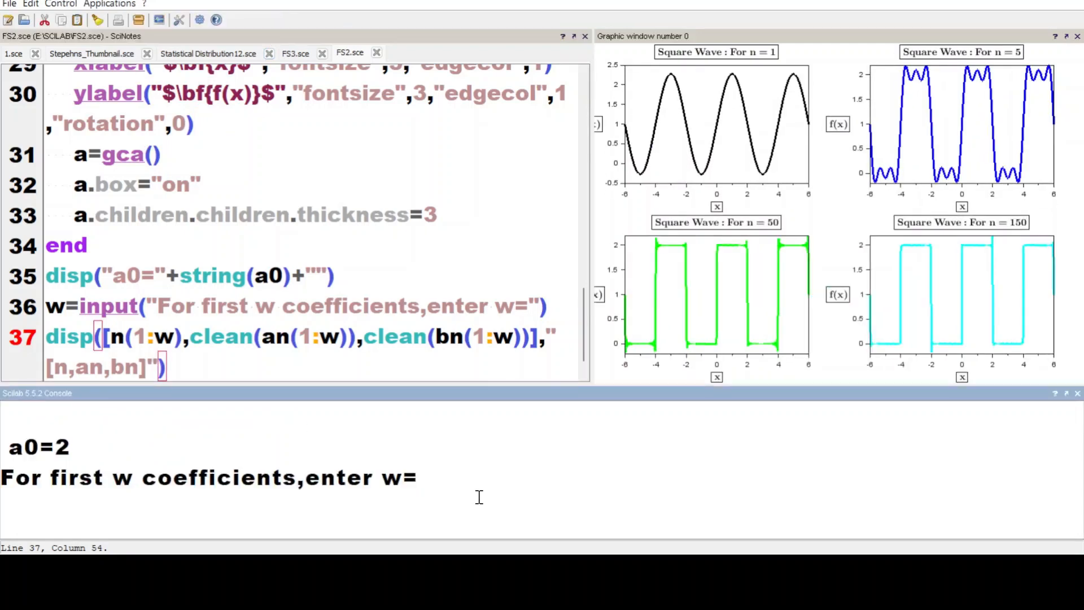
key(Return)
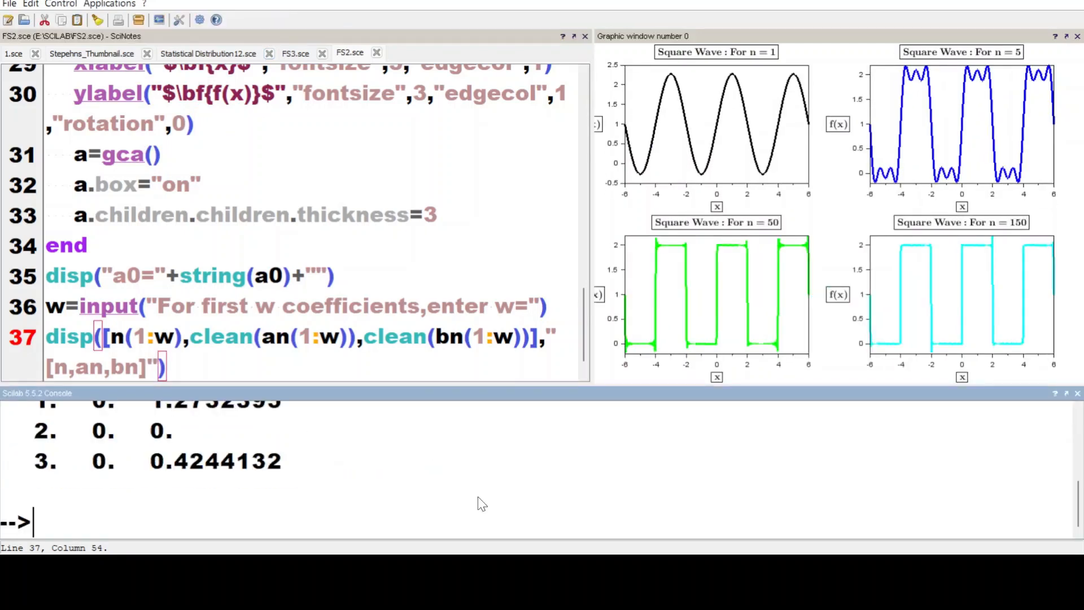
scroll(down, 3)
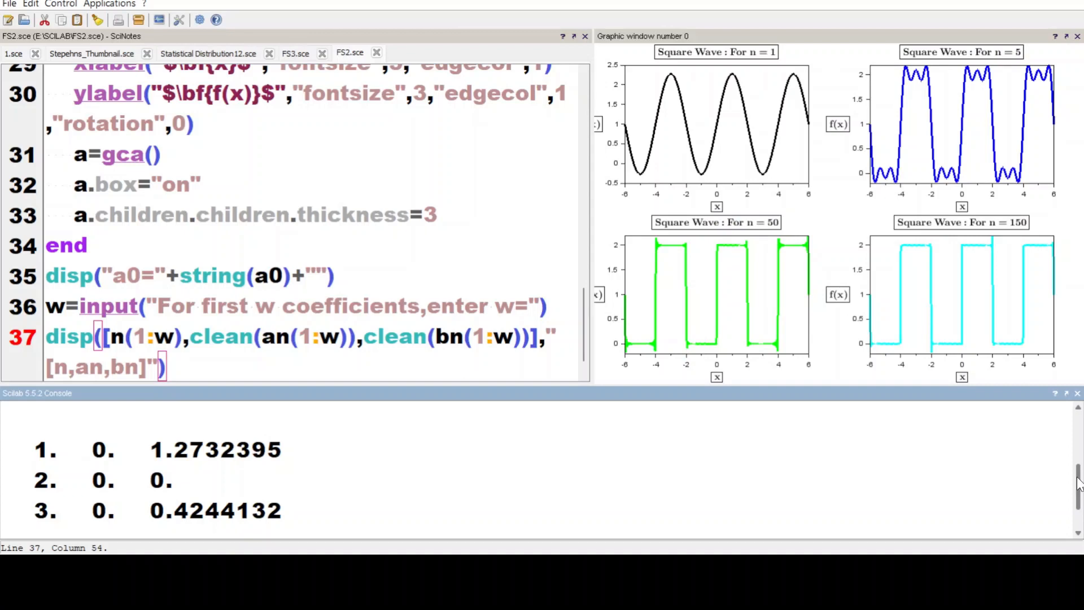
mouse_move(771, 343)
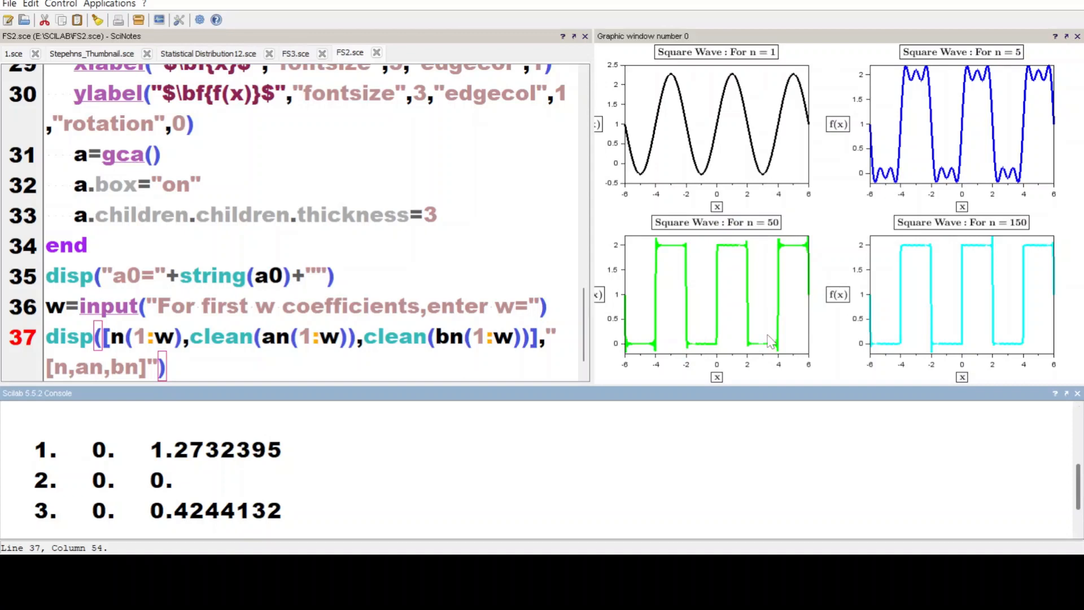
mouse_move(589, 266)
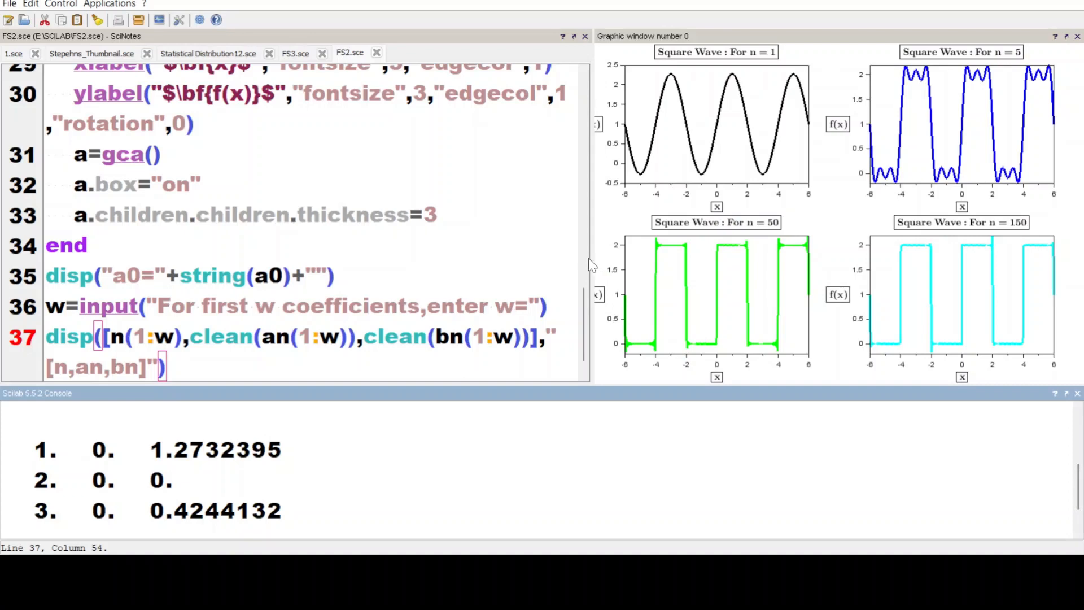
Scroll through the full script, then make the square-wave plots panel taller
scroll(up, 3)
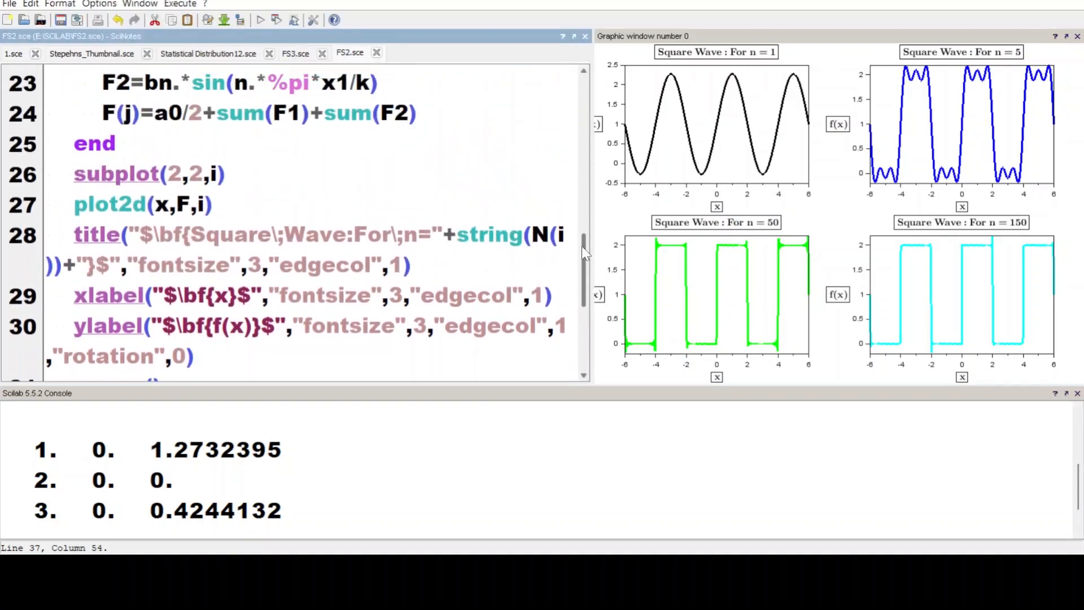
scroll(up, 3)
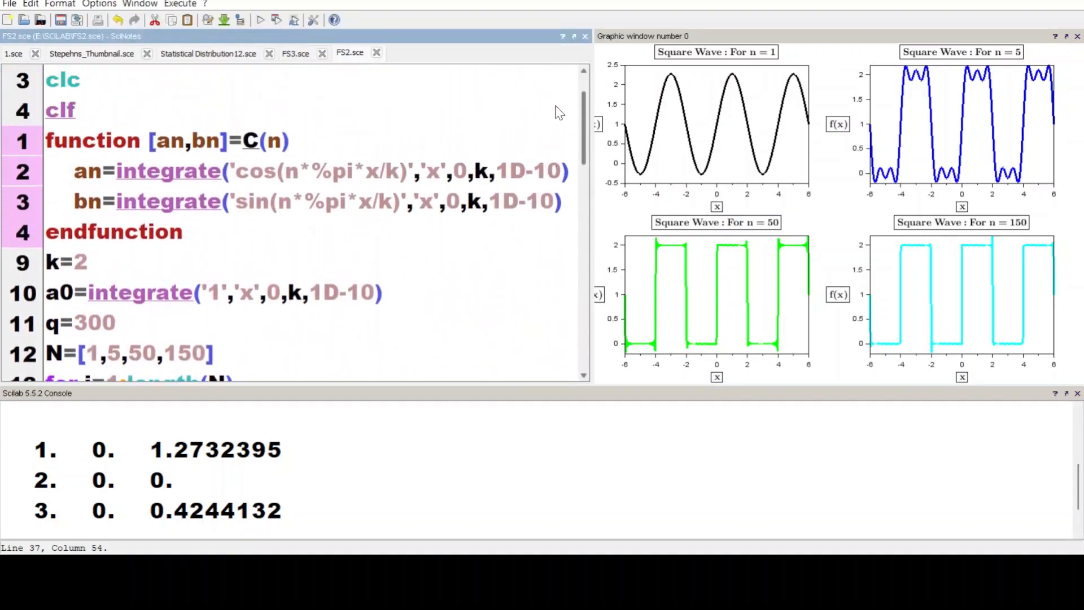
scroll(down, 3)
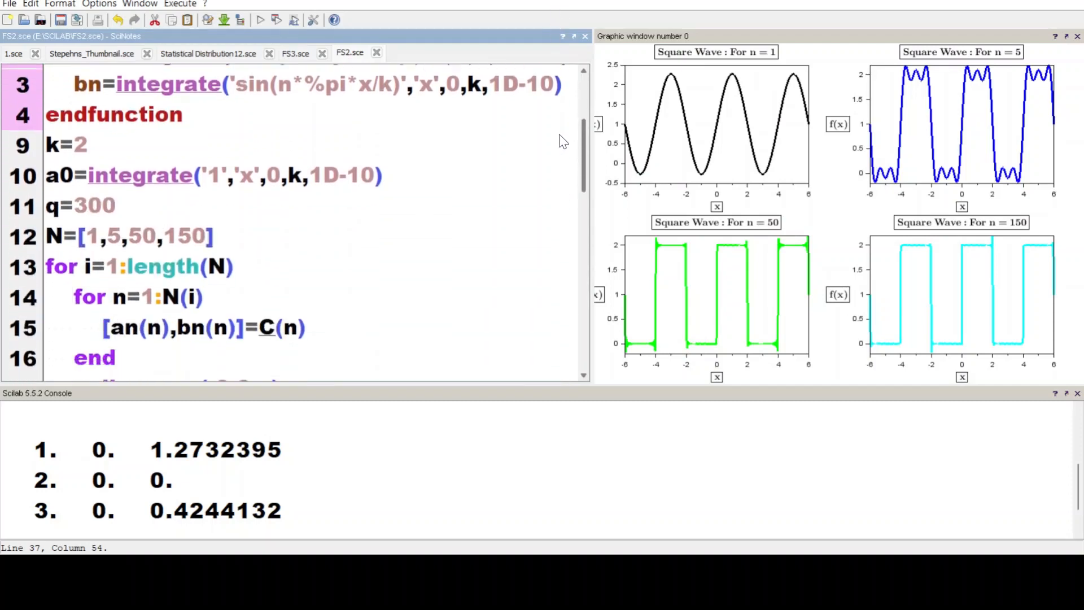
scroll(down, 3)
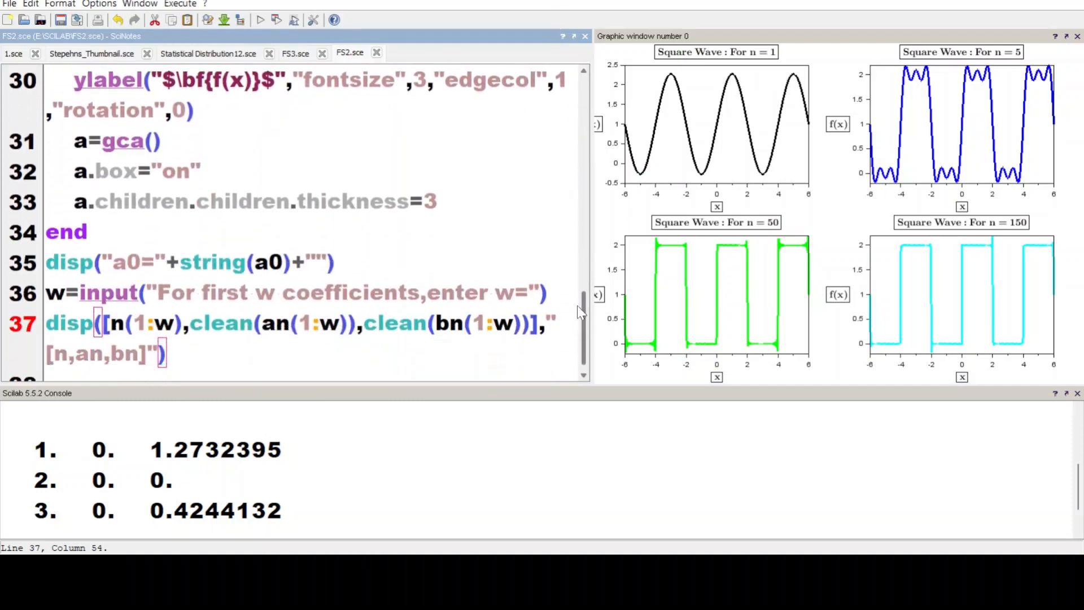
scroll(down, 3)
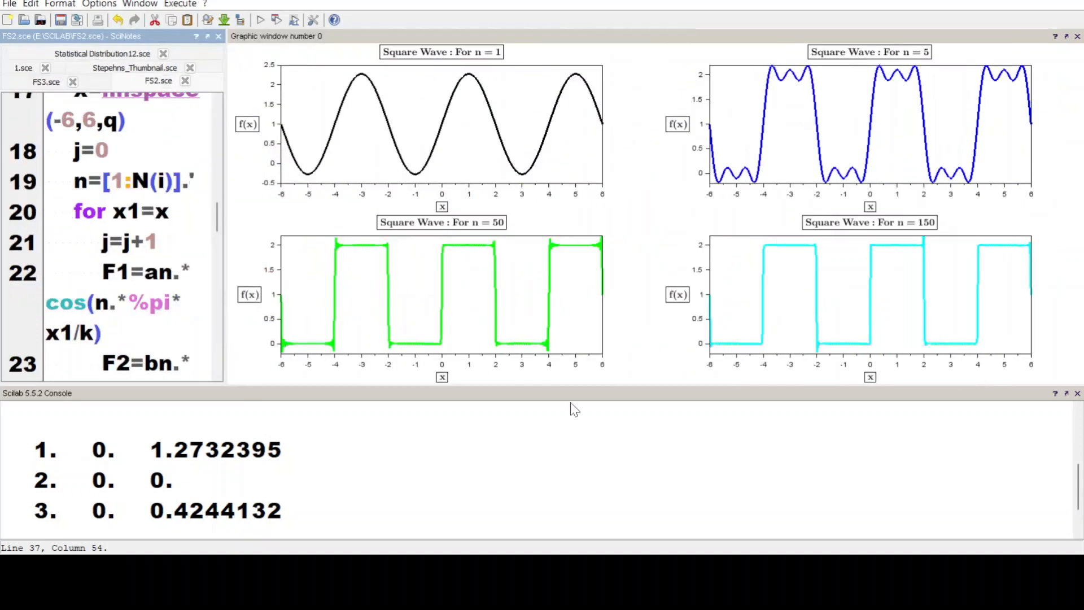
click(577, 393)
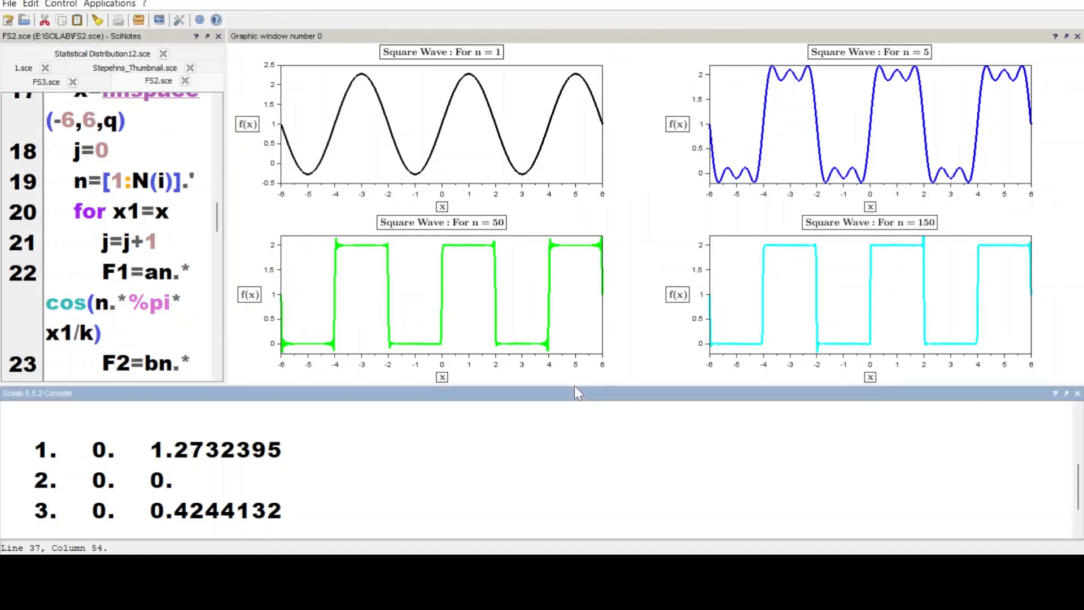
mouse_move(592, 389)
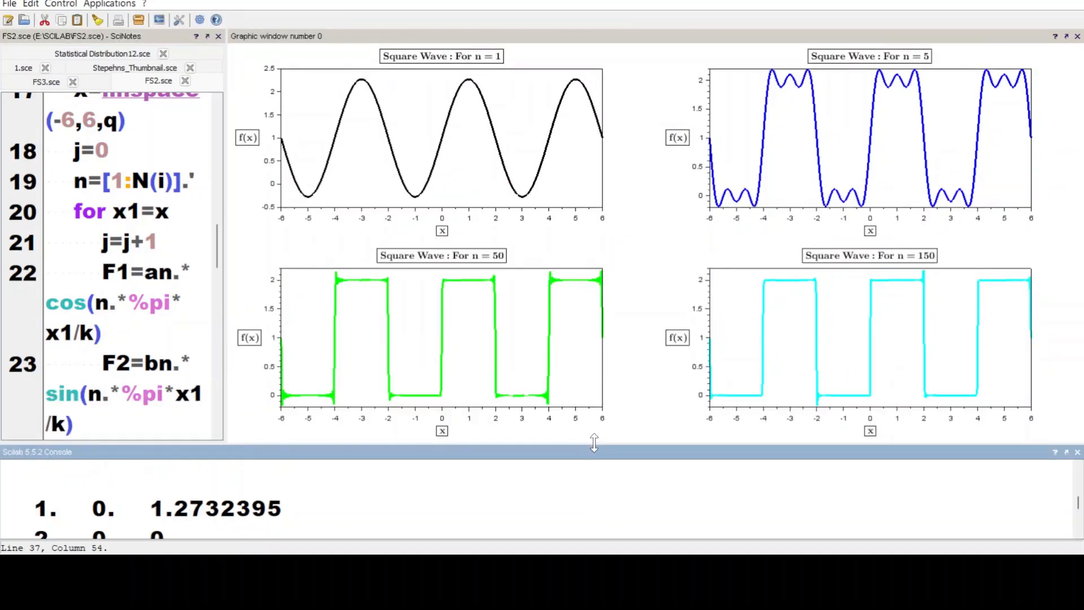
mouse_move(767, 496)
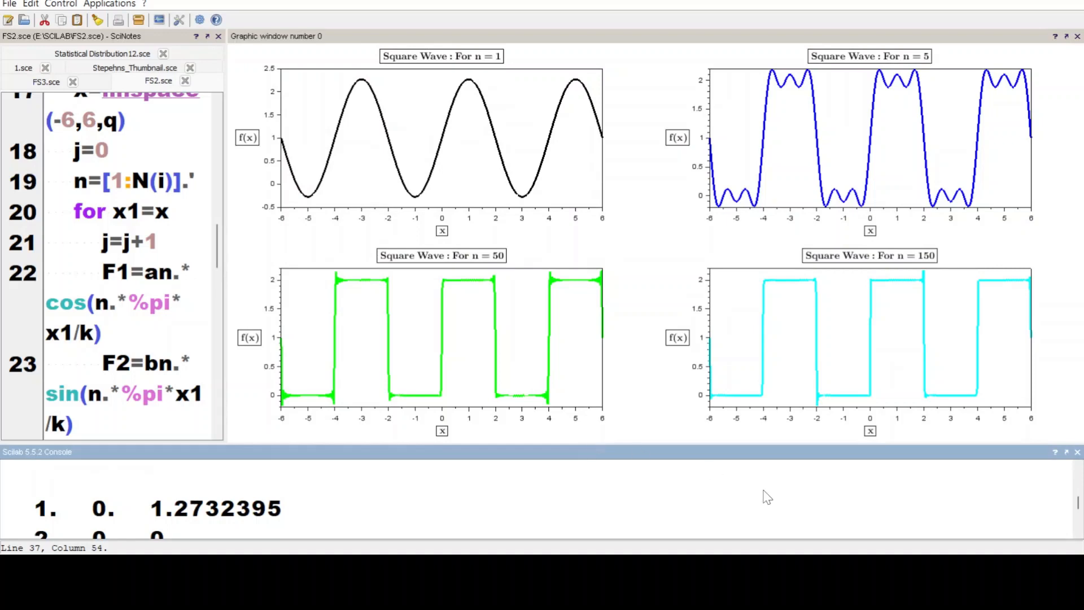